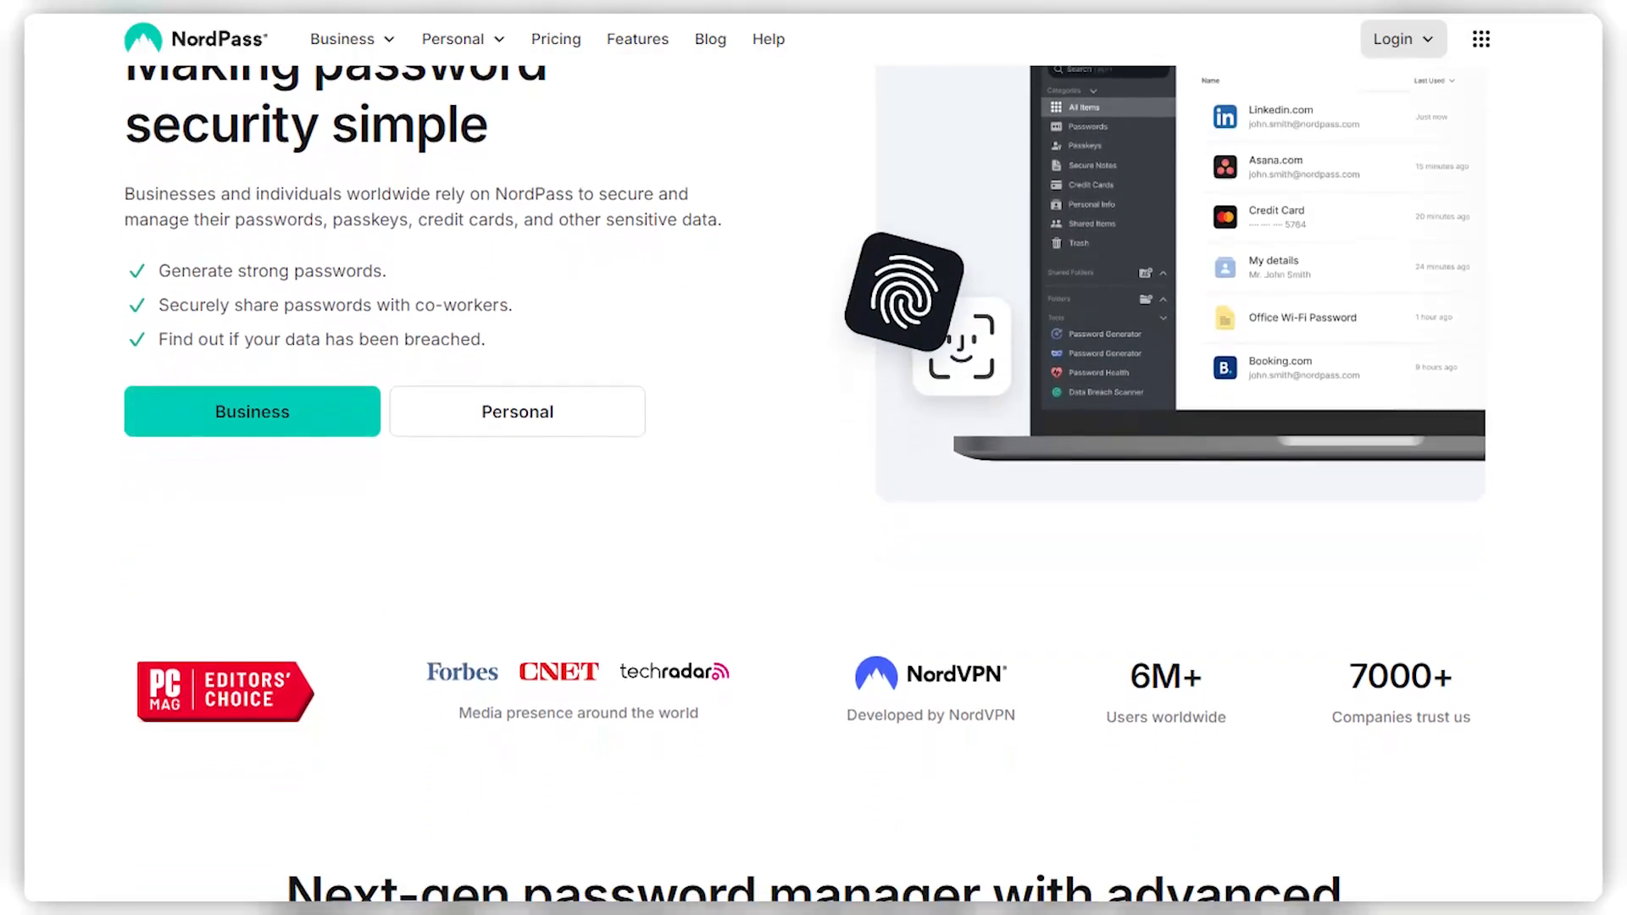
Scroll the homepage past the hero and press logos to the next-gen features section
{"action": "scroll", "scroll_direction": "down", "scroll_amount": 3}
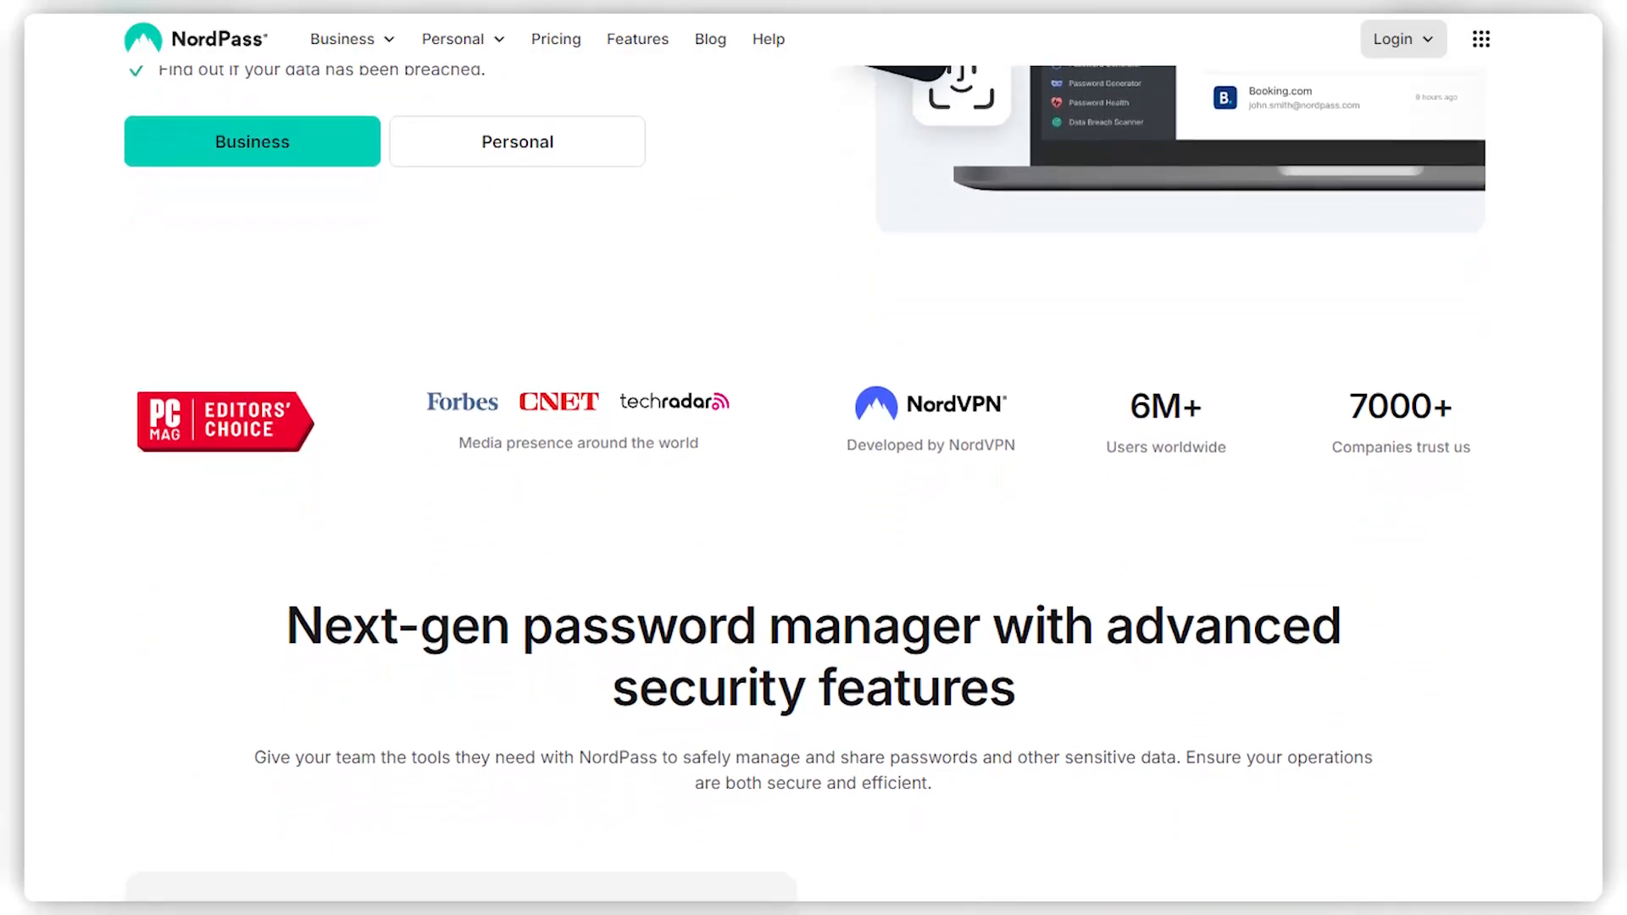
{"action": "scroll", "scroll_direction": "down", "scroll_amount": 3}
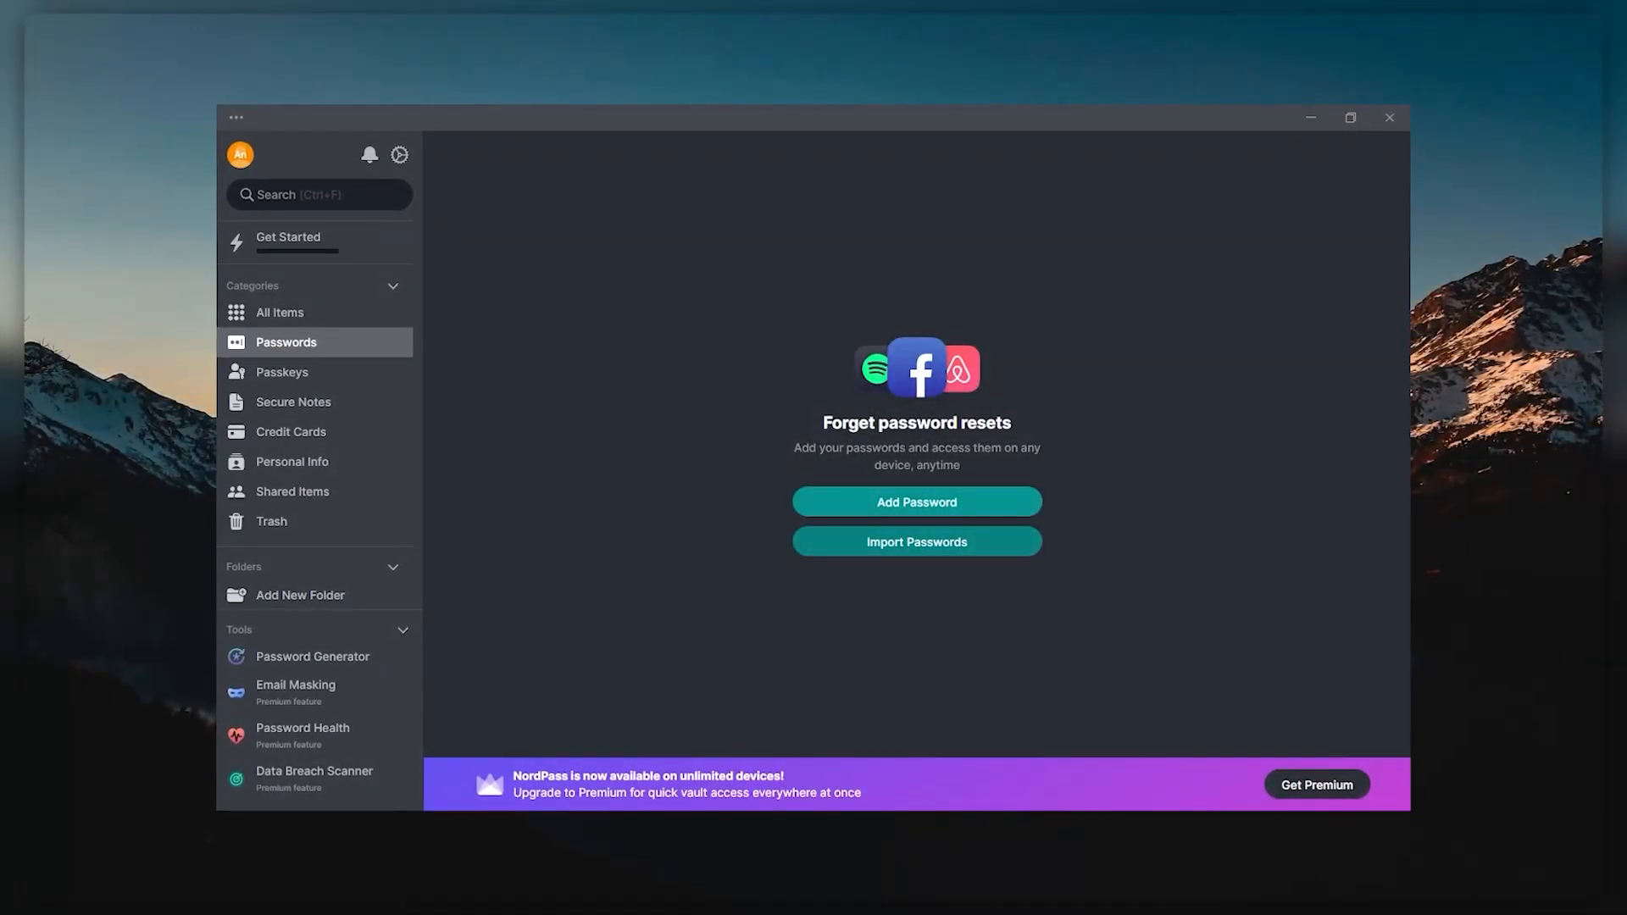
Start a 'Facebook' password entry, then via Get Started choose Add new password for a blank form
{"action": "left_click", "coordinate": [917, 501]}
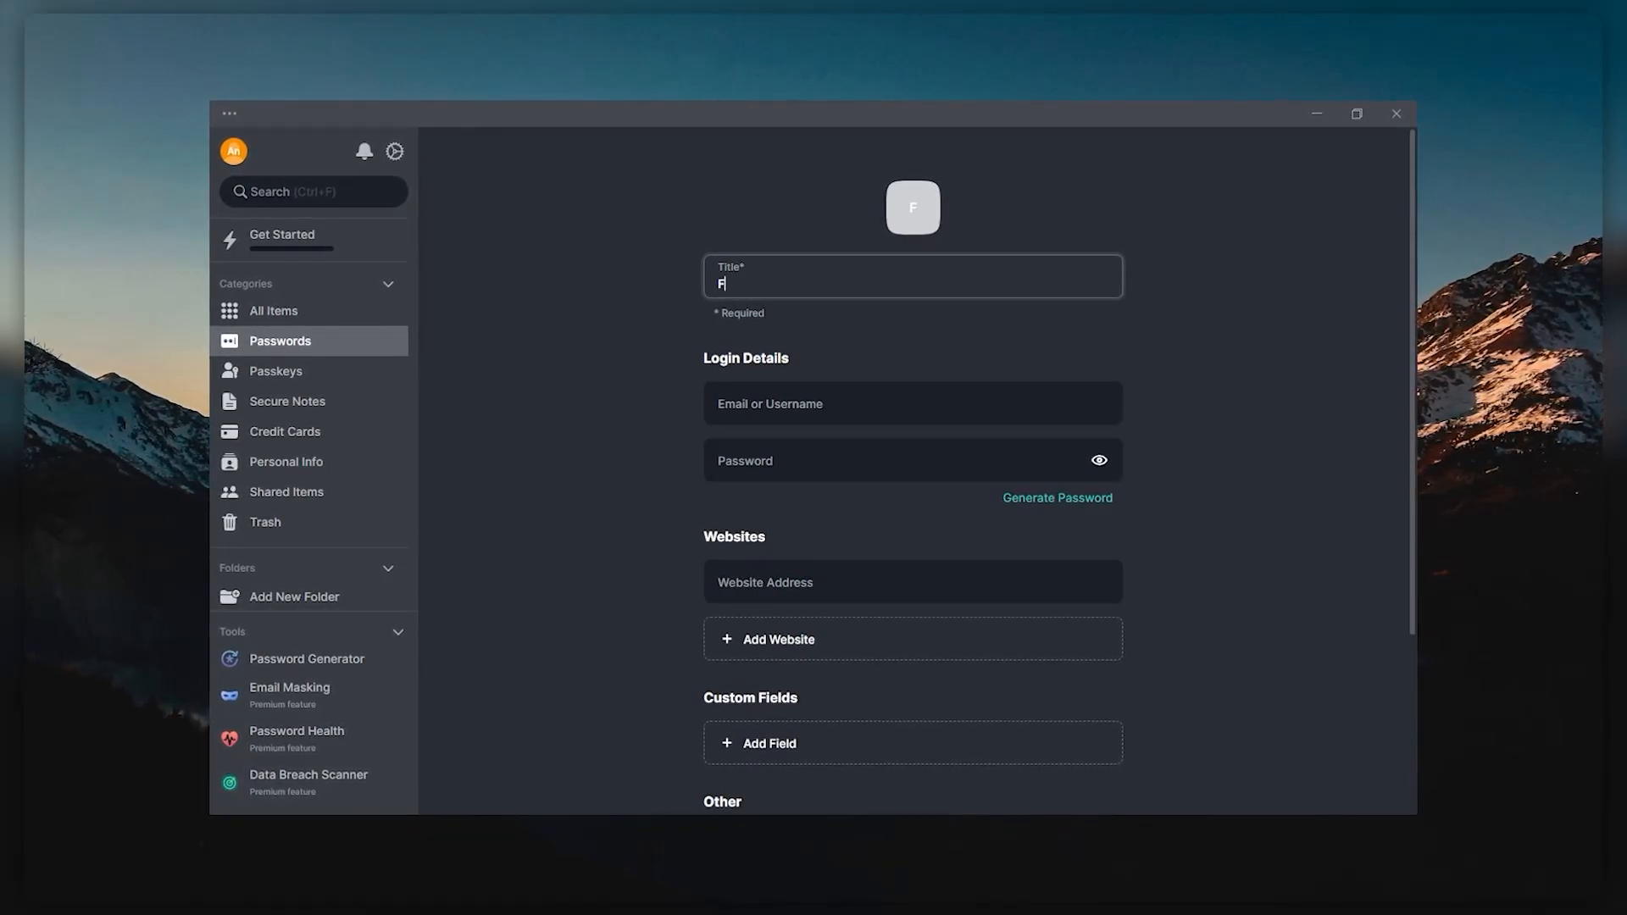
{"action": "type", "text": "acebook.com"}
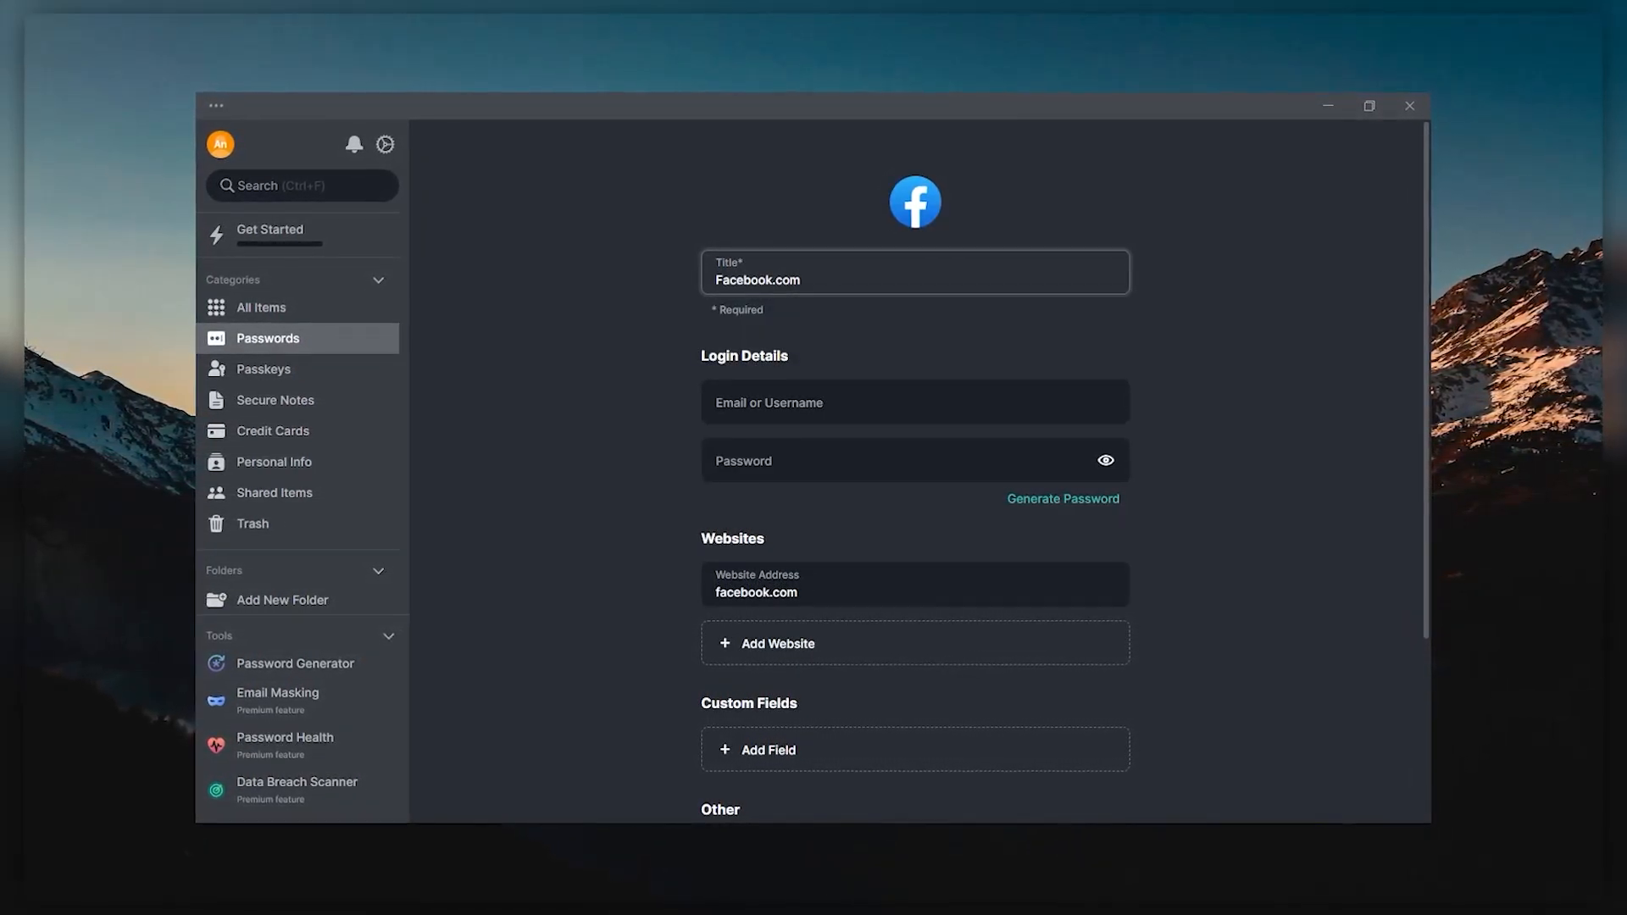
{"action": "left_click", "coordinate": [269, 230]}
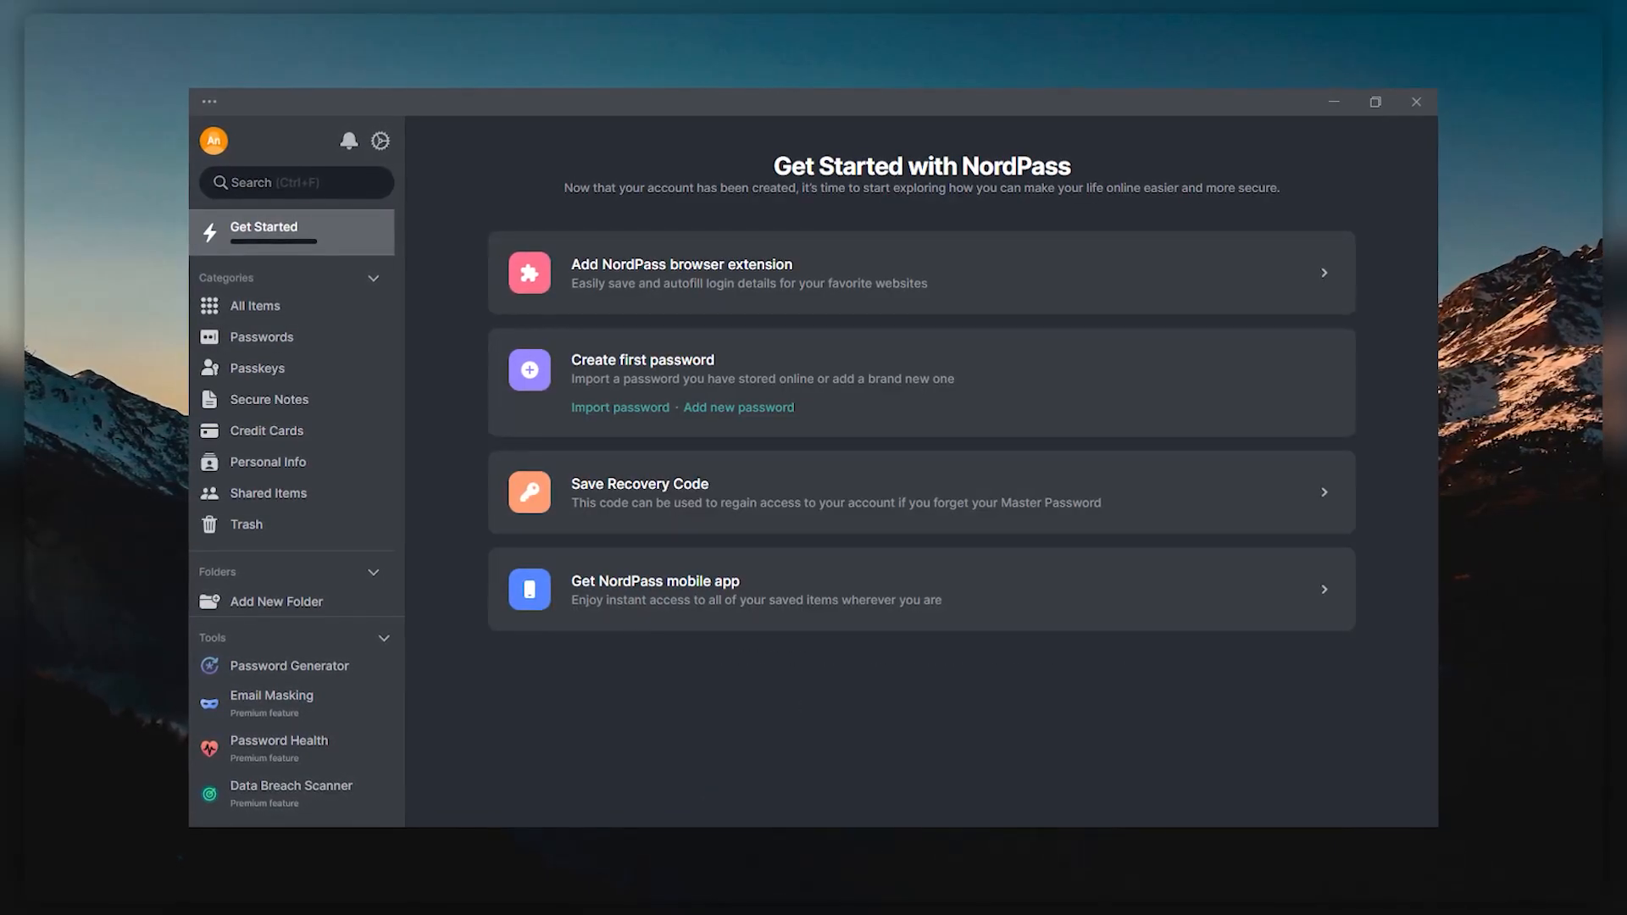
{"action": "left_click", "coordinate": [739, 406]}
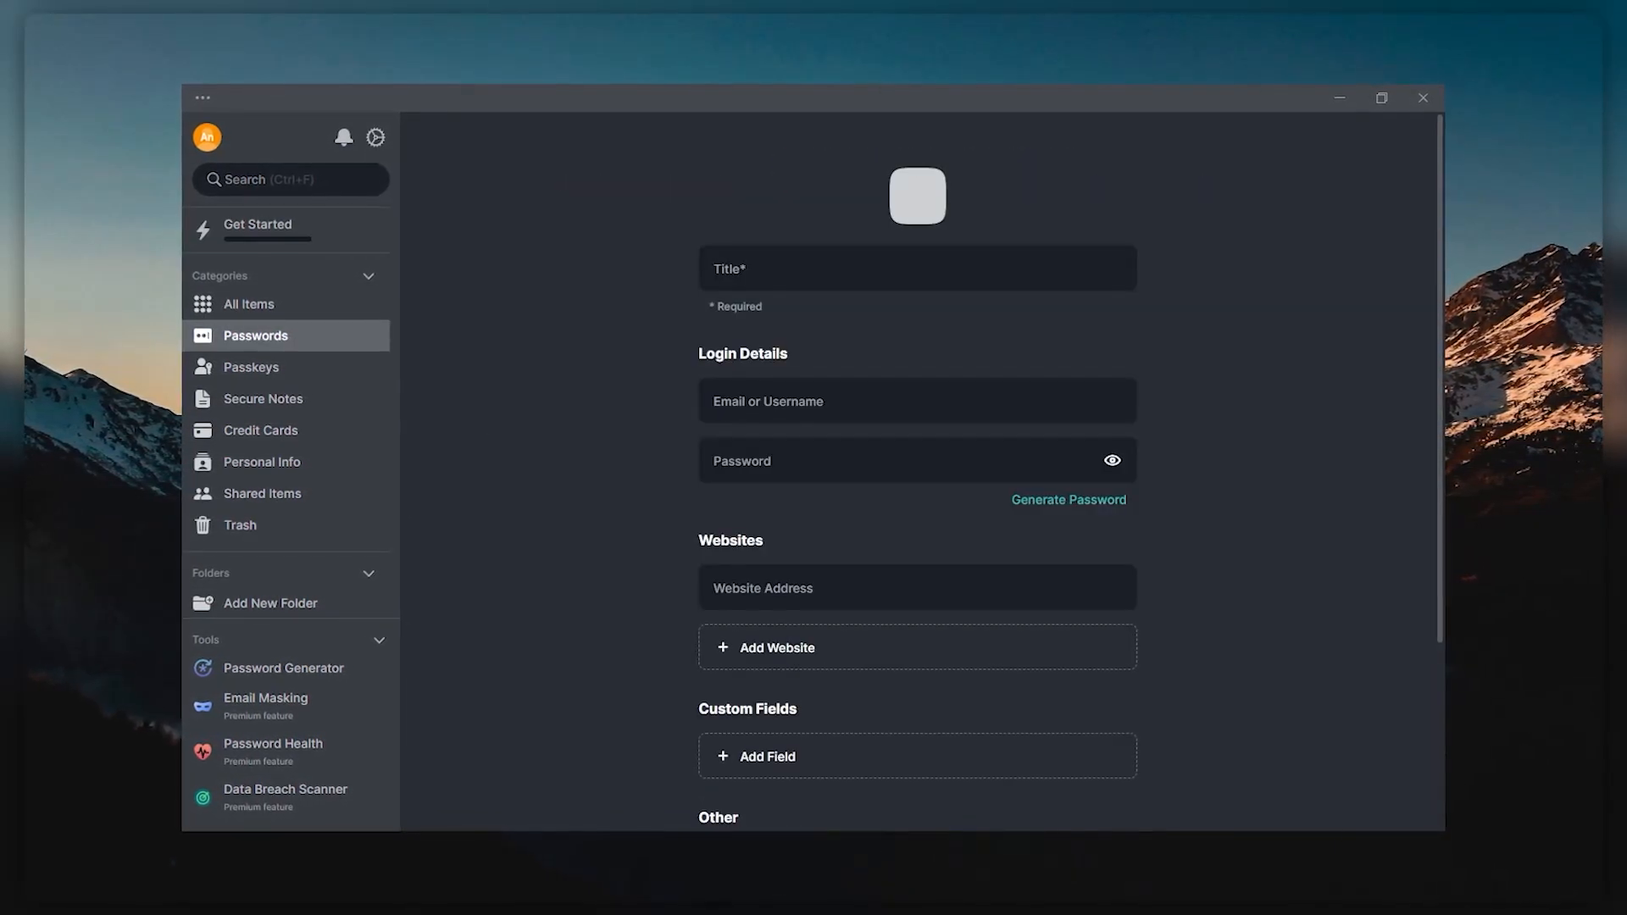
{"action": "left_click", "coordinate": [261, 431]}
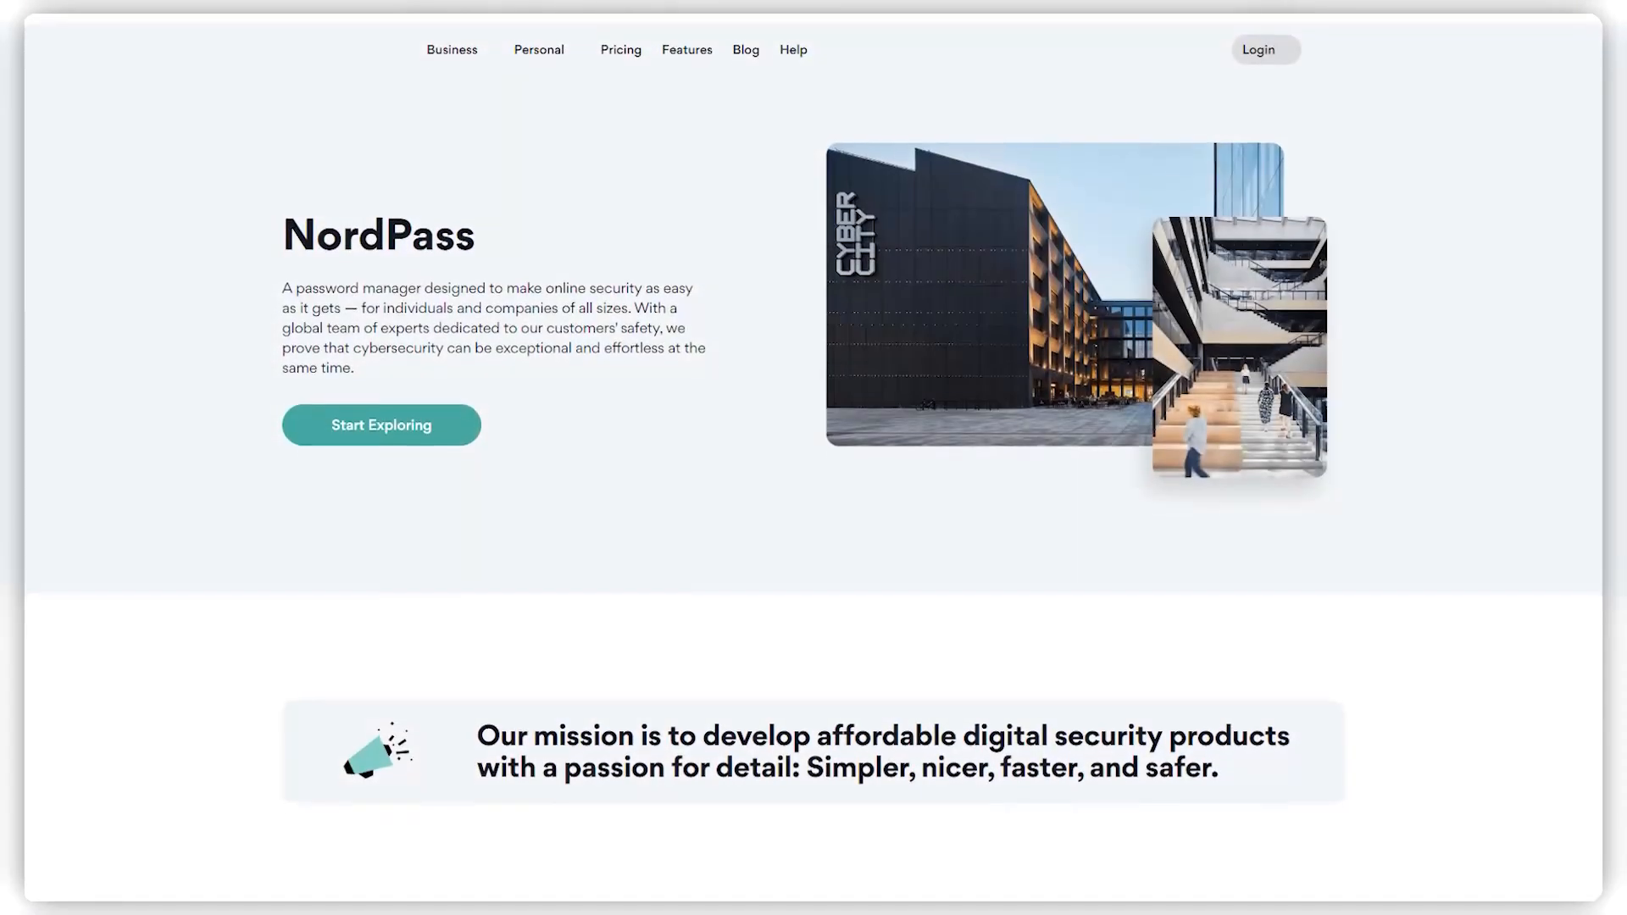
Scroll the About page from the mission banner down to Our vision
{"action": "scroll", "scroll_direction": "down", "scroll_amount": 3}
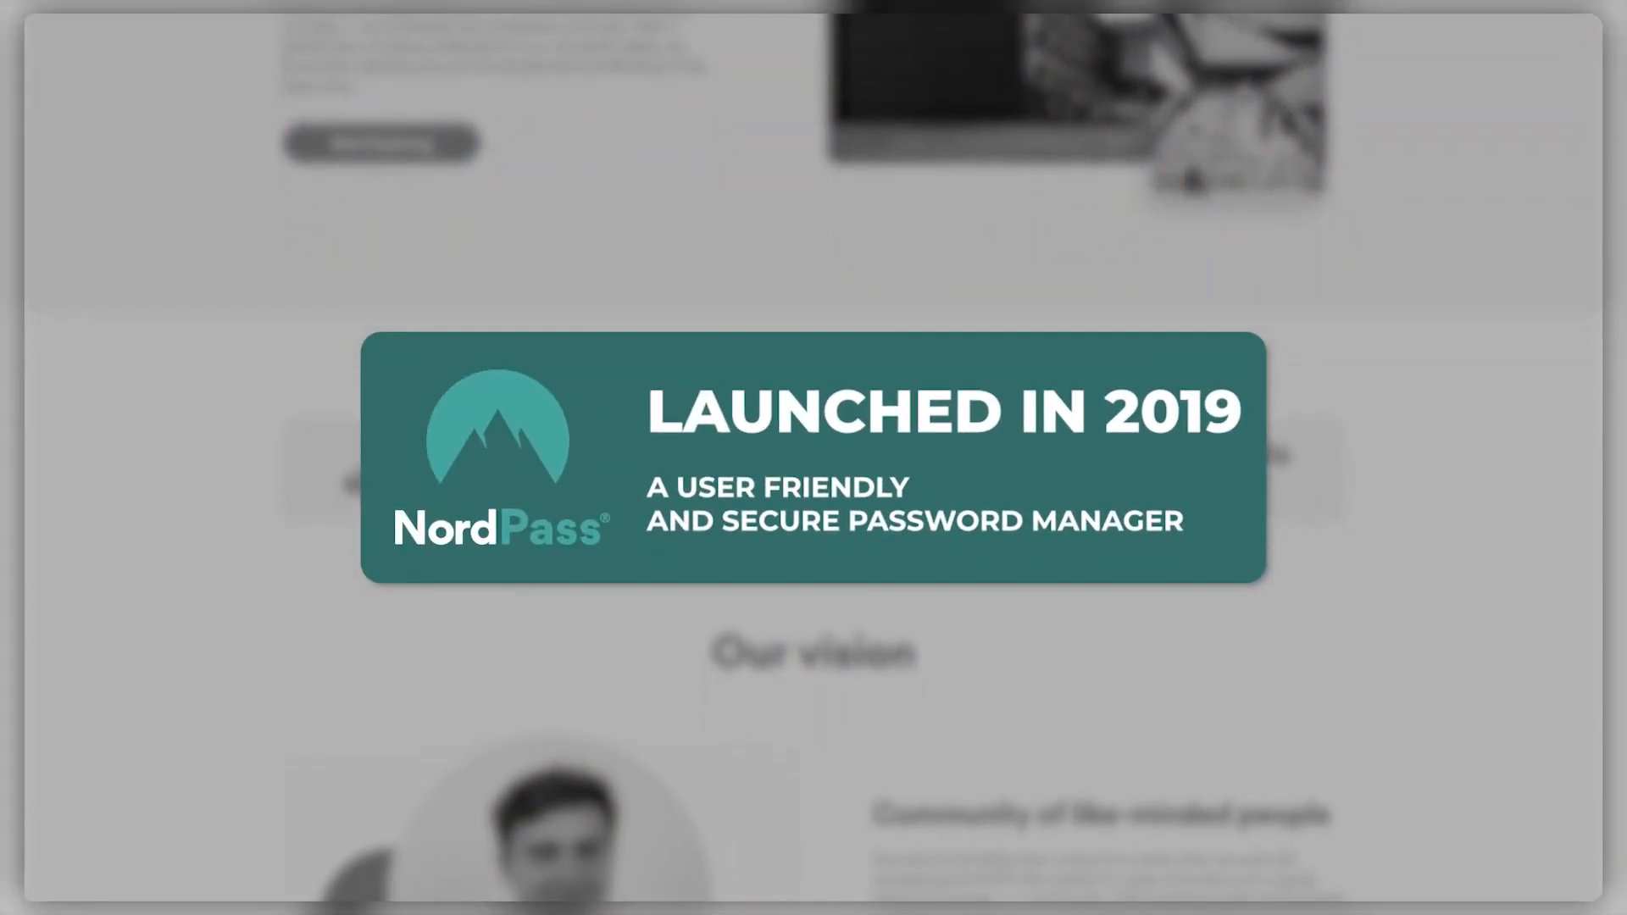
{"action": "scroll", "scroll_direction": "down", "scroll_amount": 3}
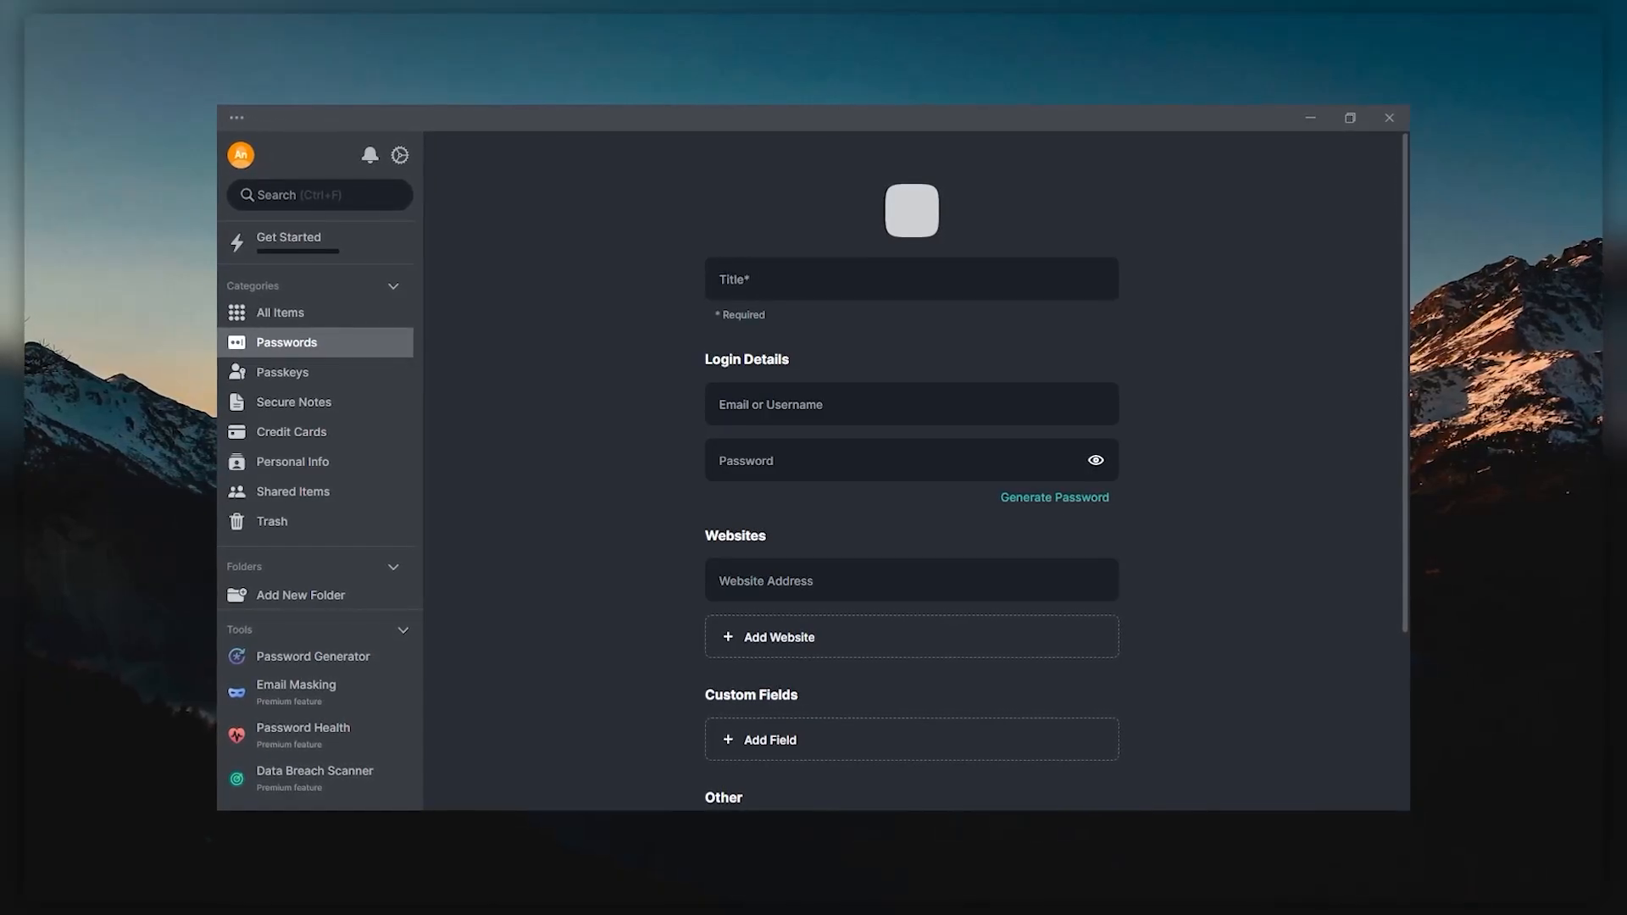
Scroll the new password form, then bring up blank Credit Card and Personal Info item forms
{"action": "scroll", "scroll_direction": "down", "scroll_amount": 3}
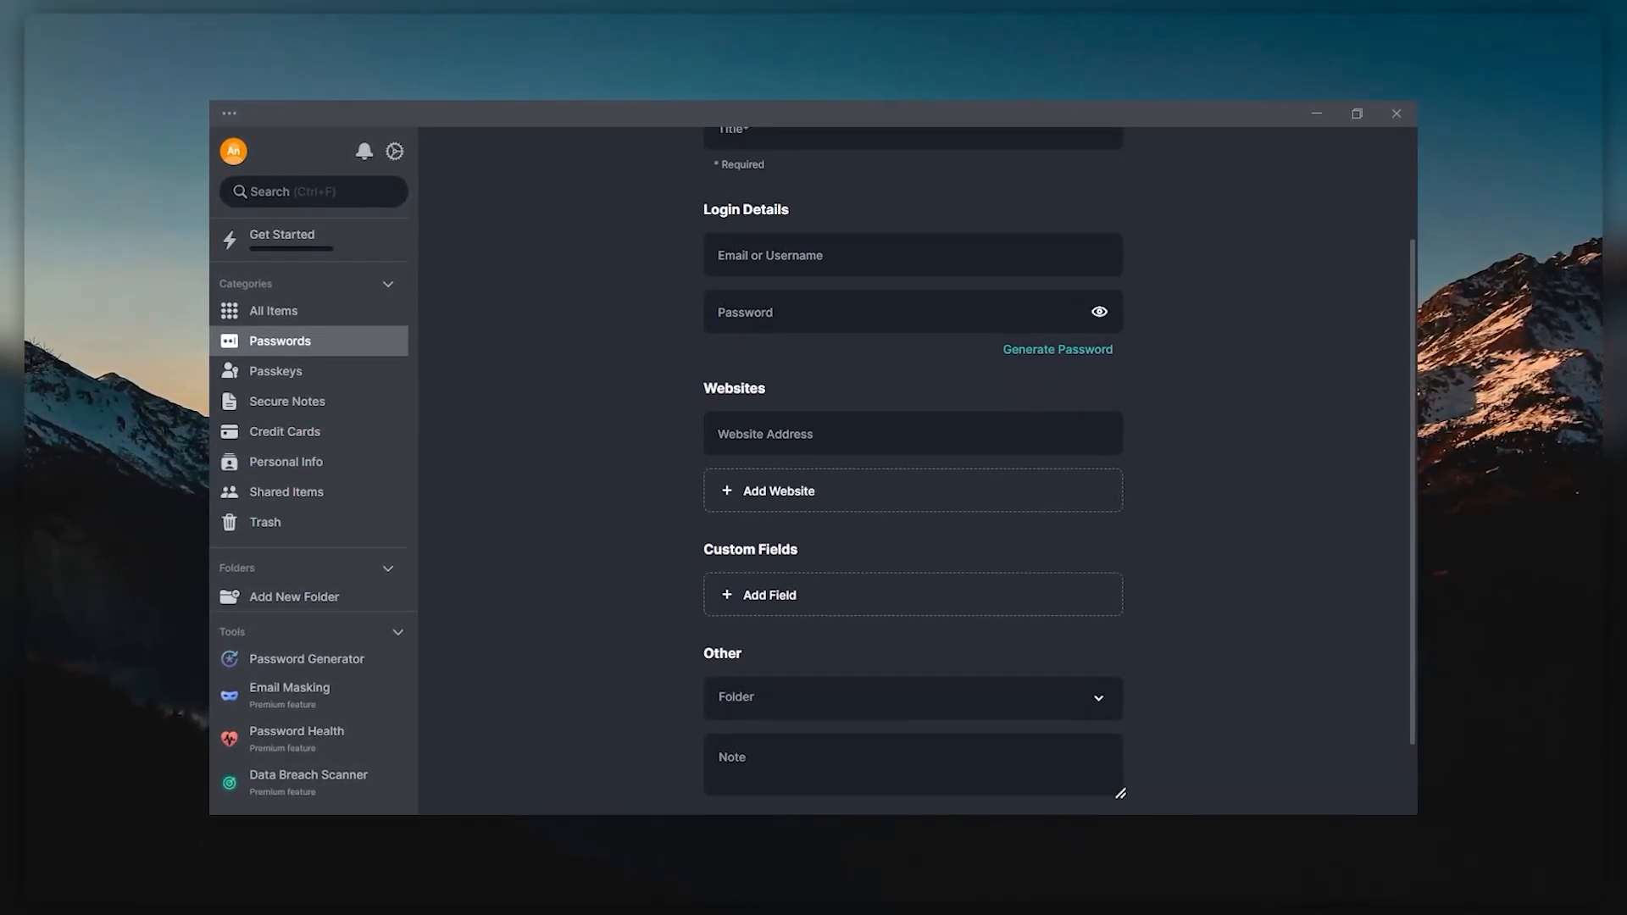
{"action": "scroll", "scroll_direction": "down", "scroll_amount": 3}
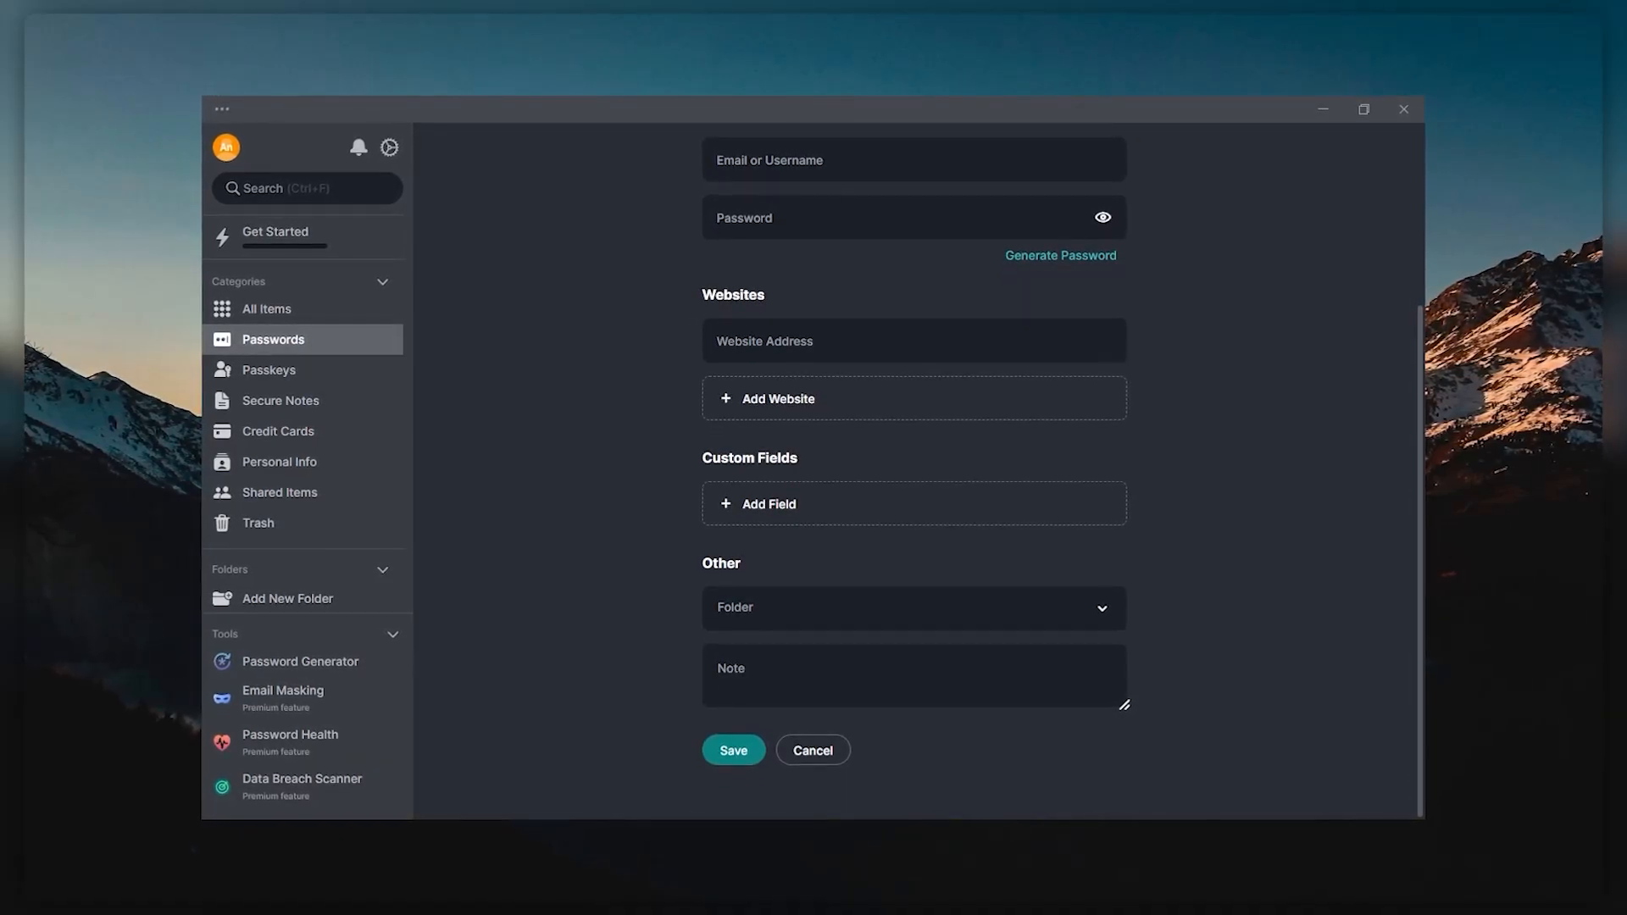
{"action": "left_click", "coordinate": [278, 430]}
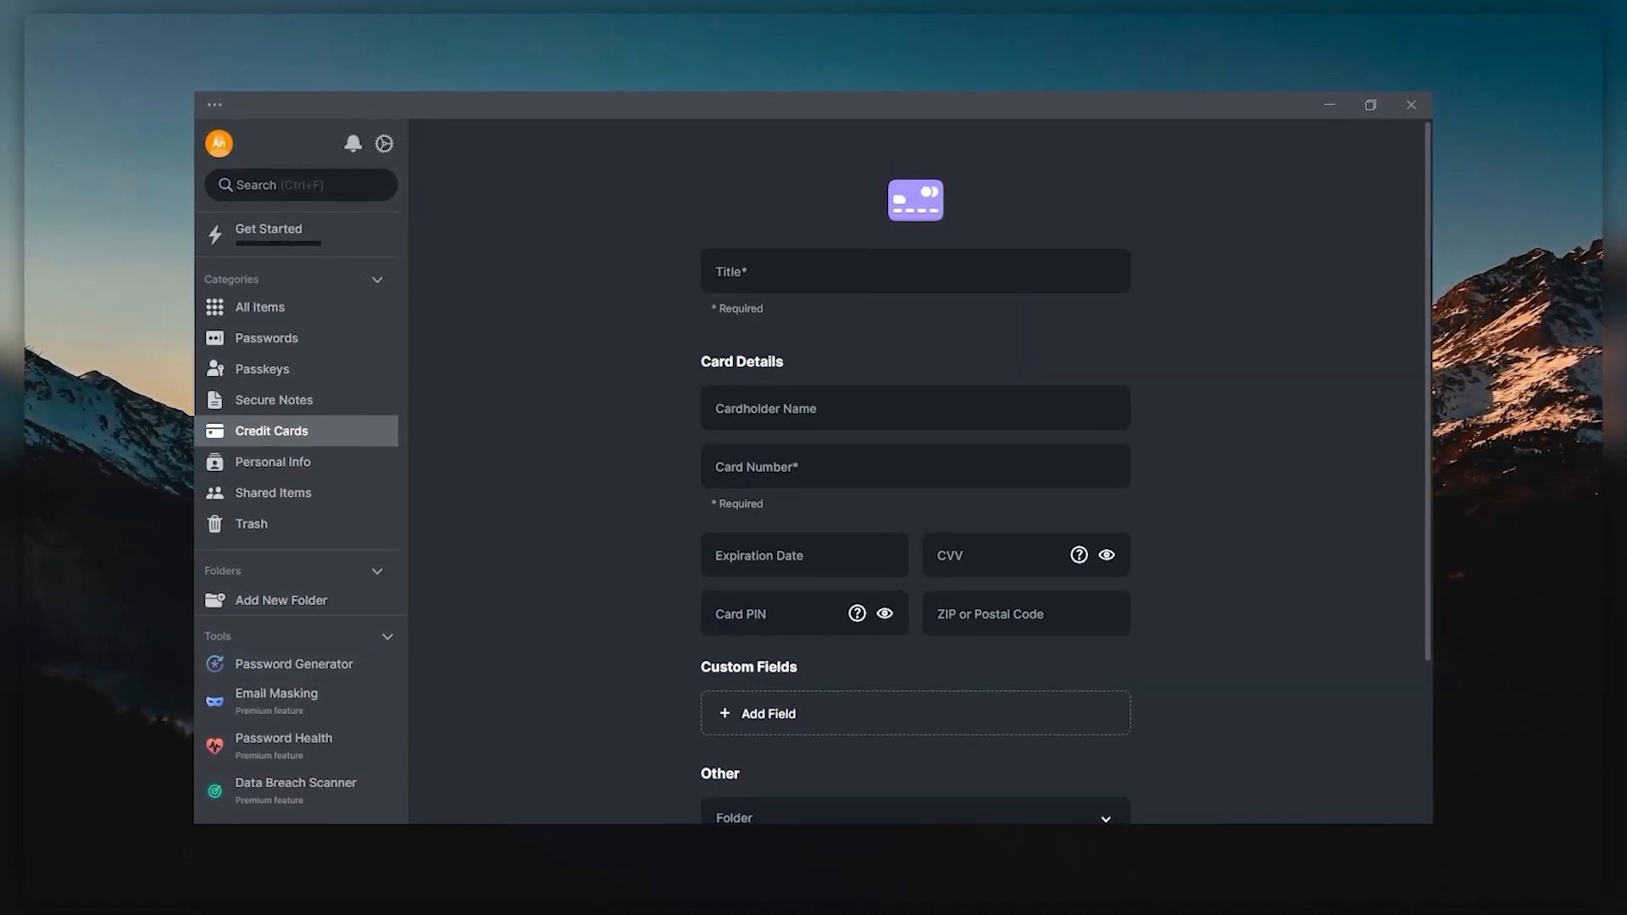
{"action": "left_click", "coordinate": [272, 461]}
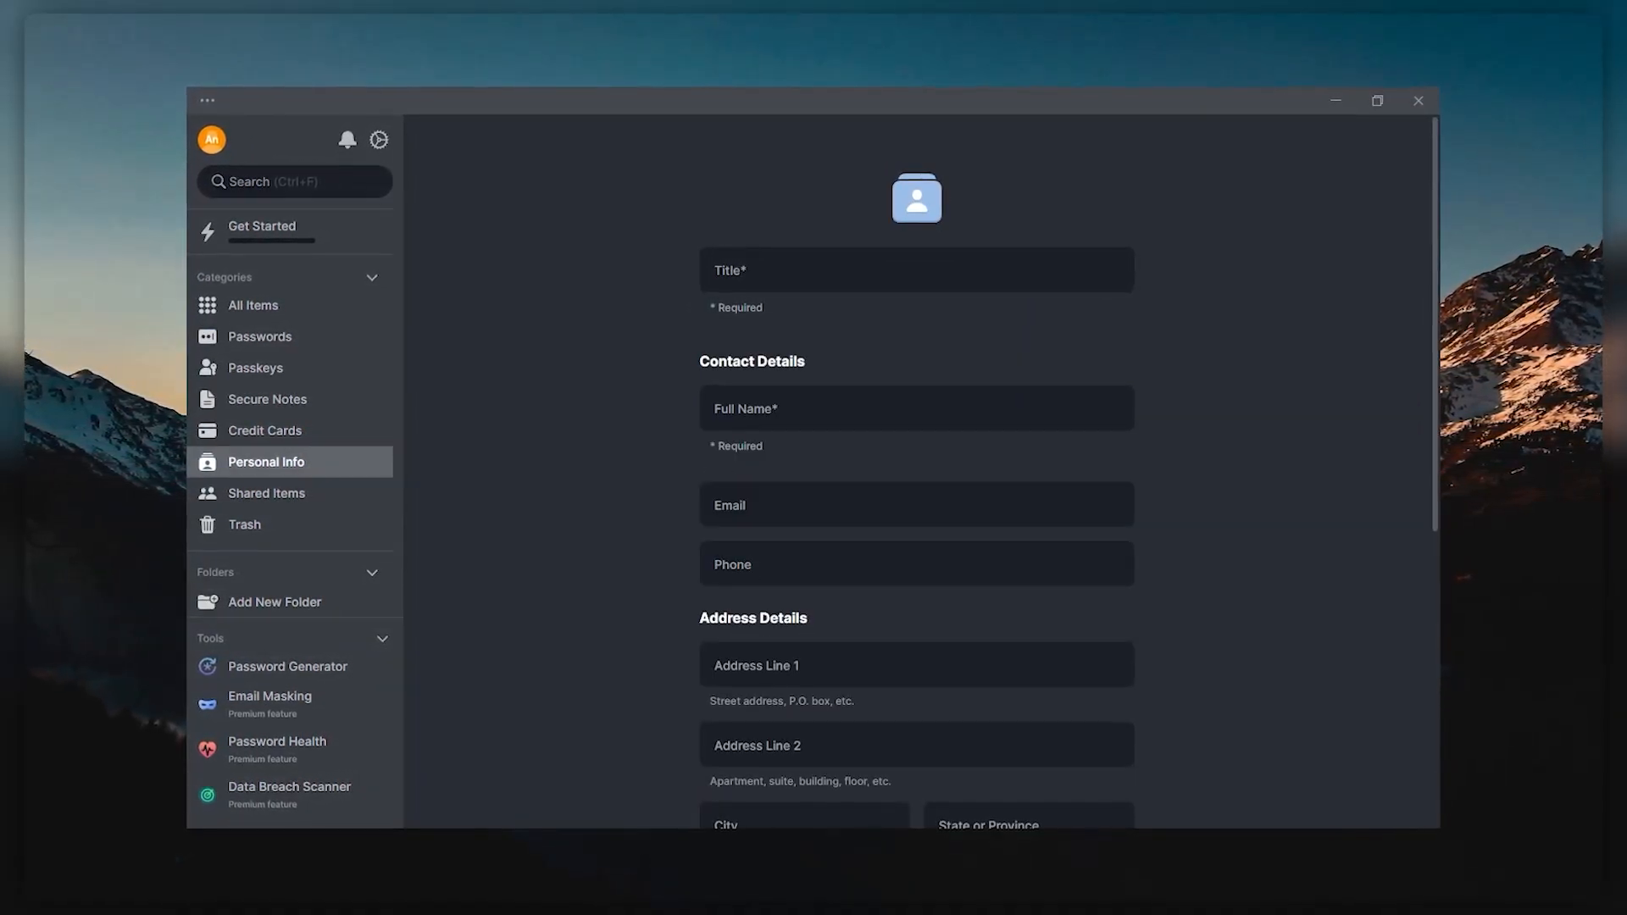
{"action": "left_click", "coordinate": [261, 227]}
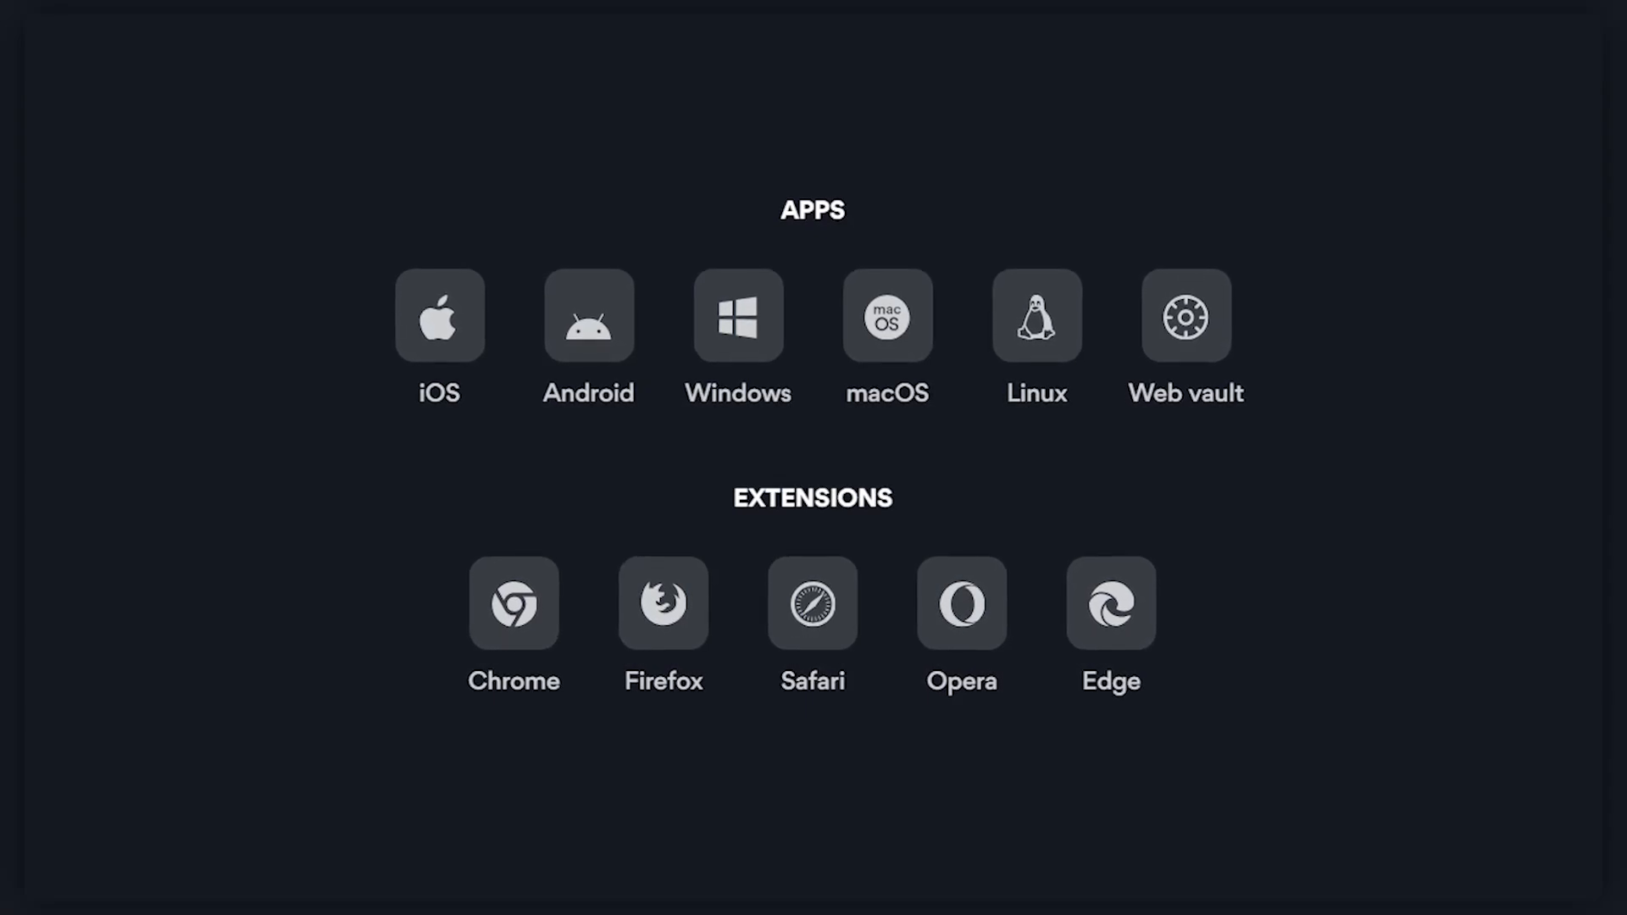
Scroll to the Apps and Extensions list of supported platforms
{"action": "scroll", "scroll_direction": "down", "scroll_amount": 3}
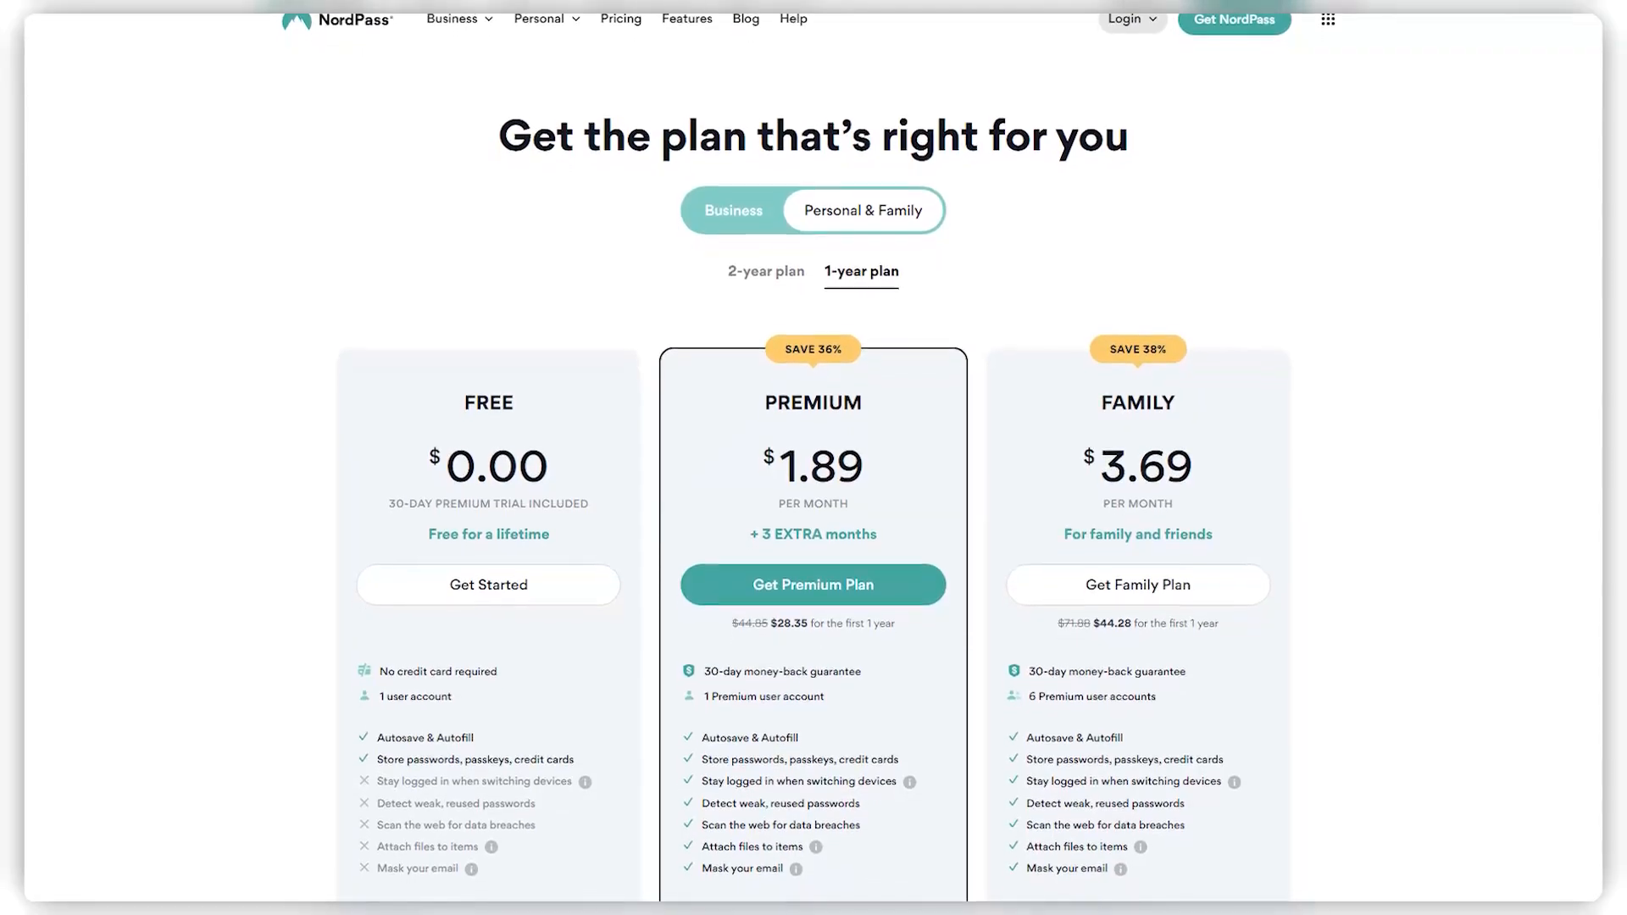
Scroll through the Free, Premium and Family plan cards to the comparison table
{"action": "scroll", "scroll_direction": "down", "scroll_amount": 3}
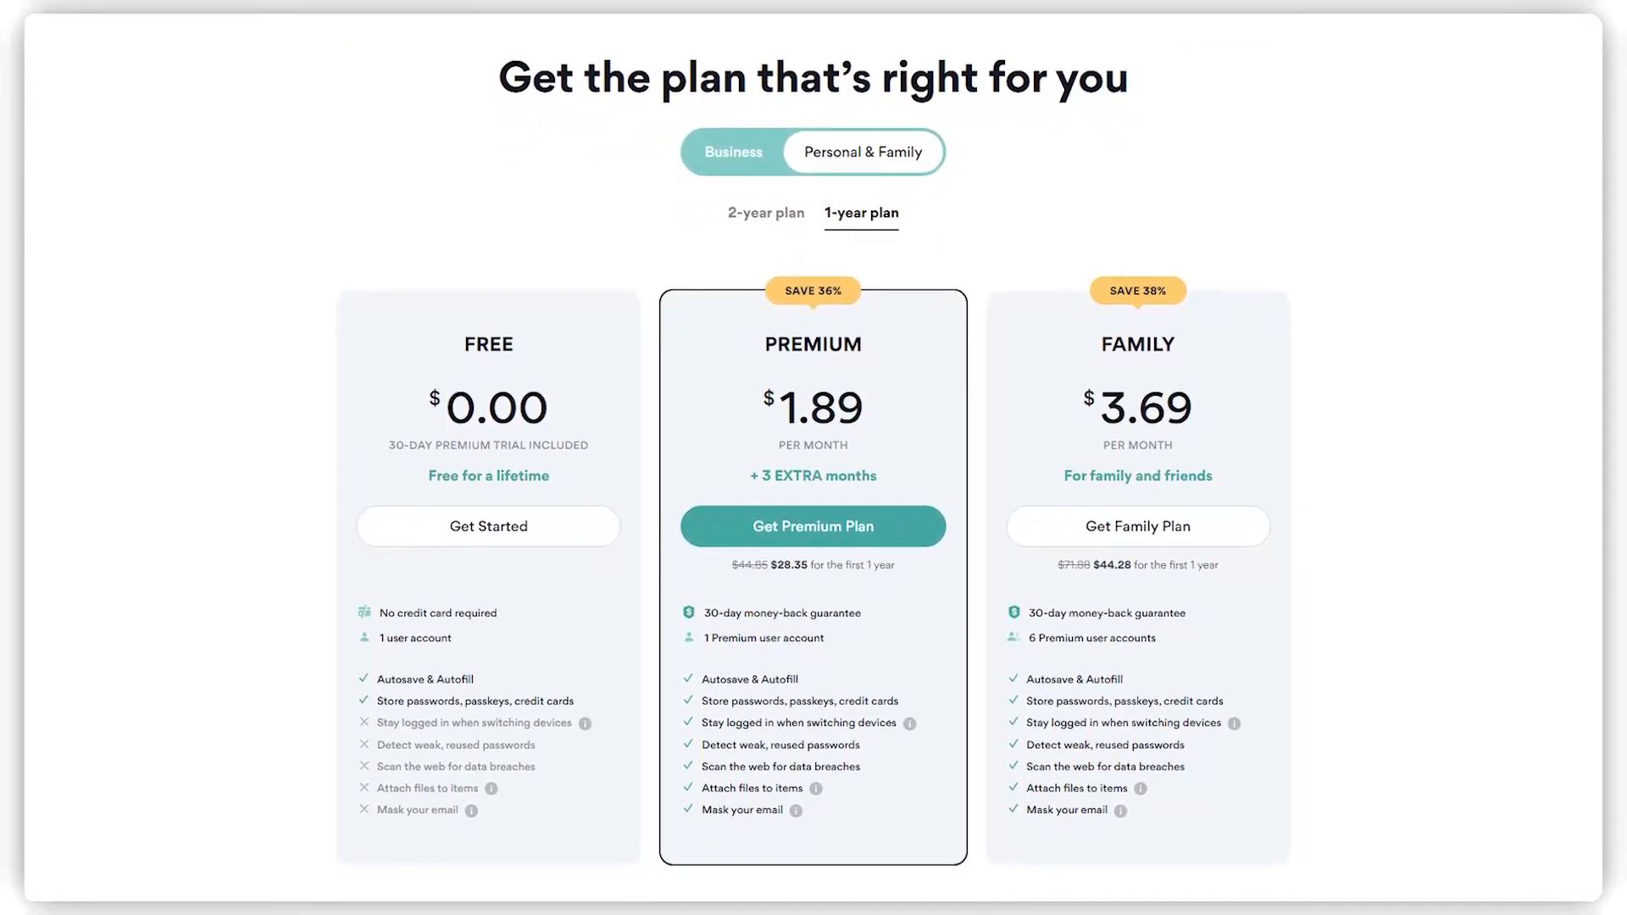
{"action": "scroll", "scroll_direction": "down", "scroll_amount": 3}
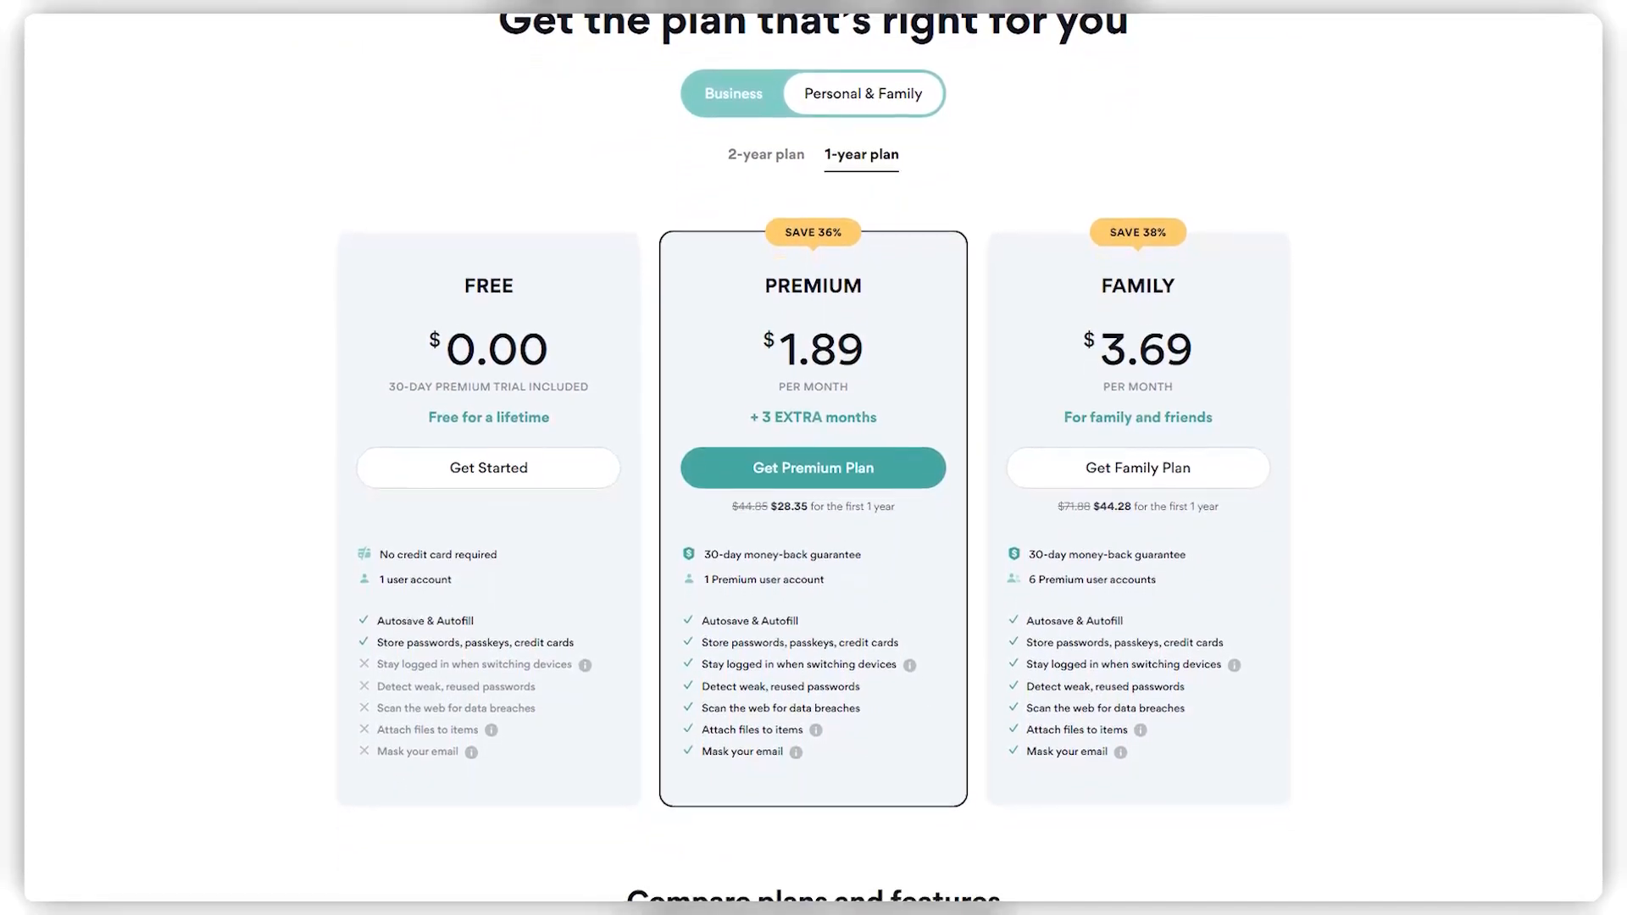
{"action": "scroll", "scroll_direction": "down", "scroll_amount": 3}
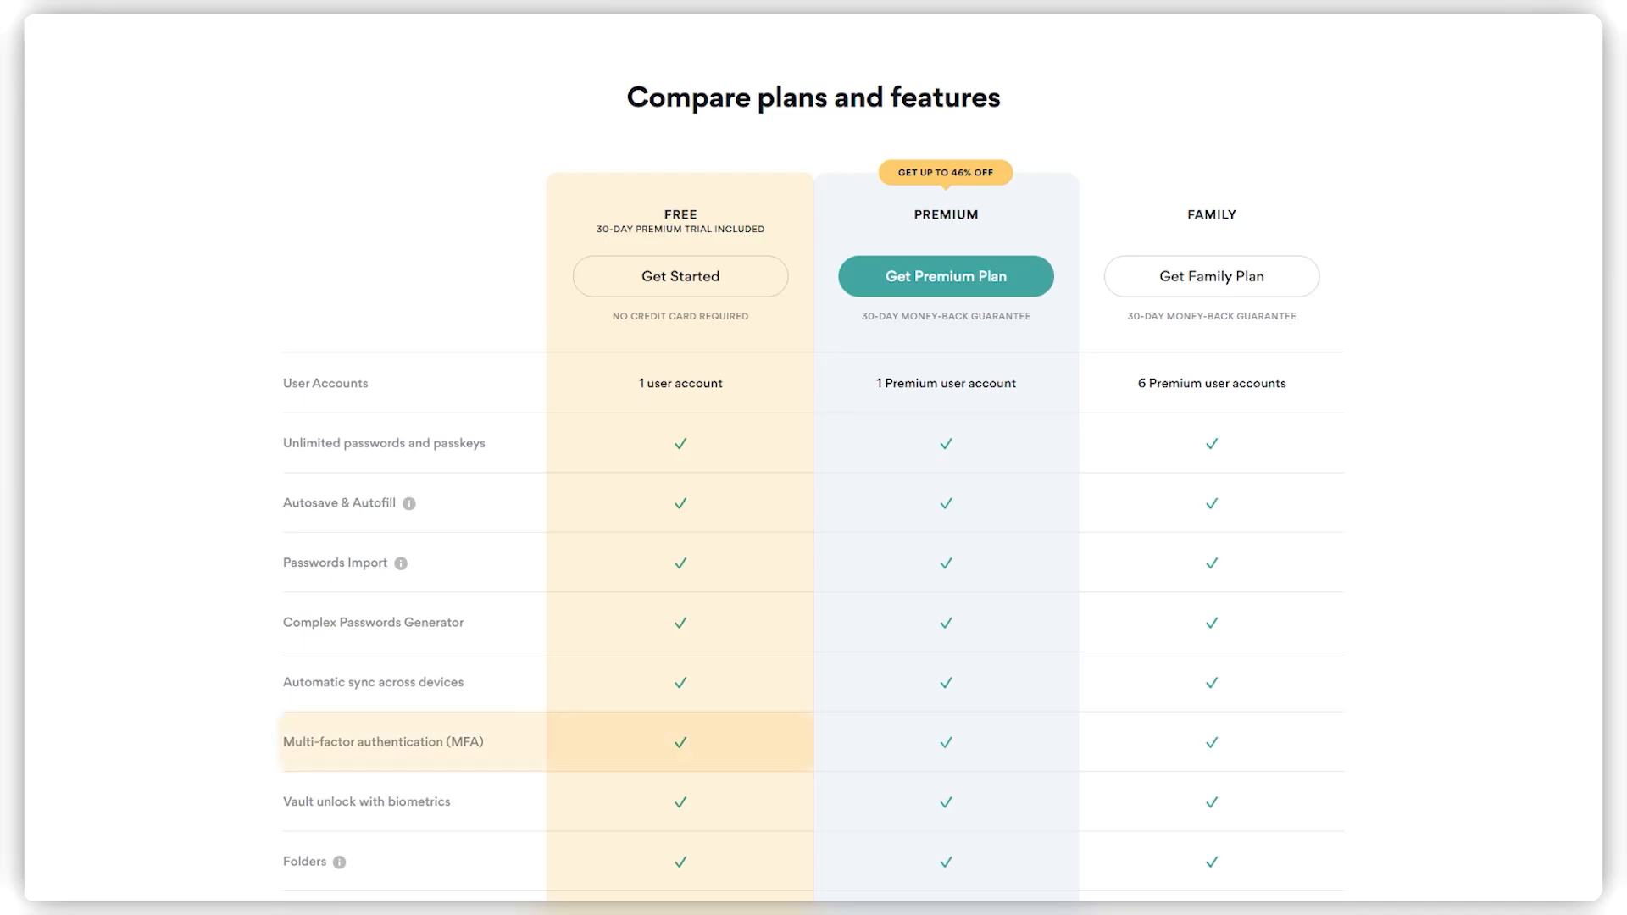
{"action": "mouse_move", "coordinate": [339, 502]}
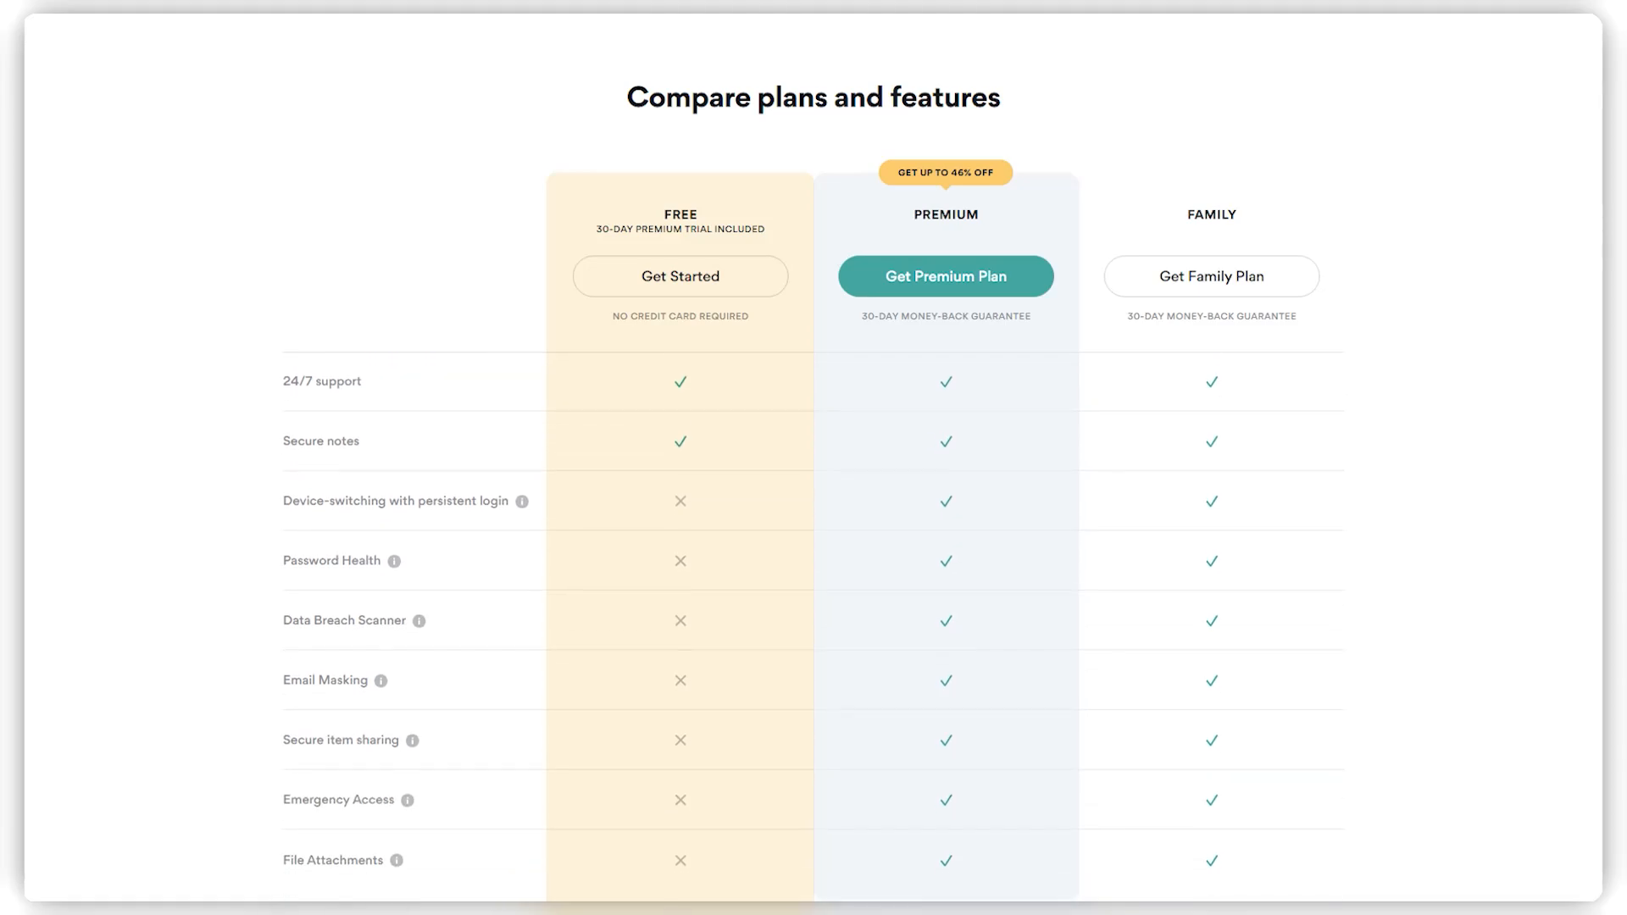
{"action": "mouse_move", "coordinate": [407, 500]}
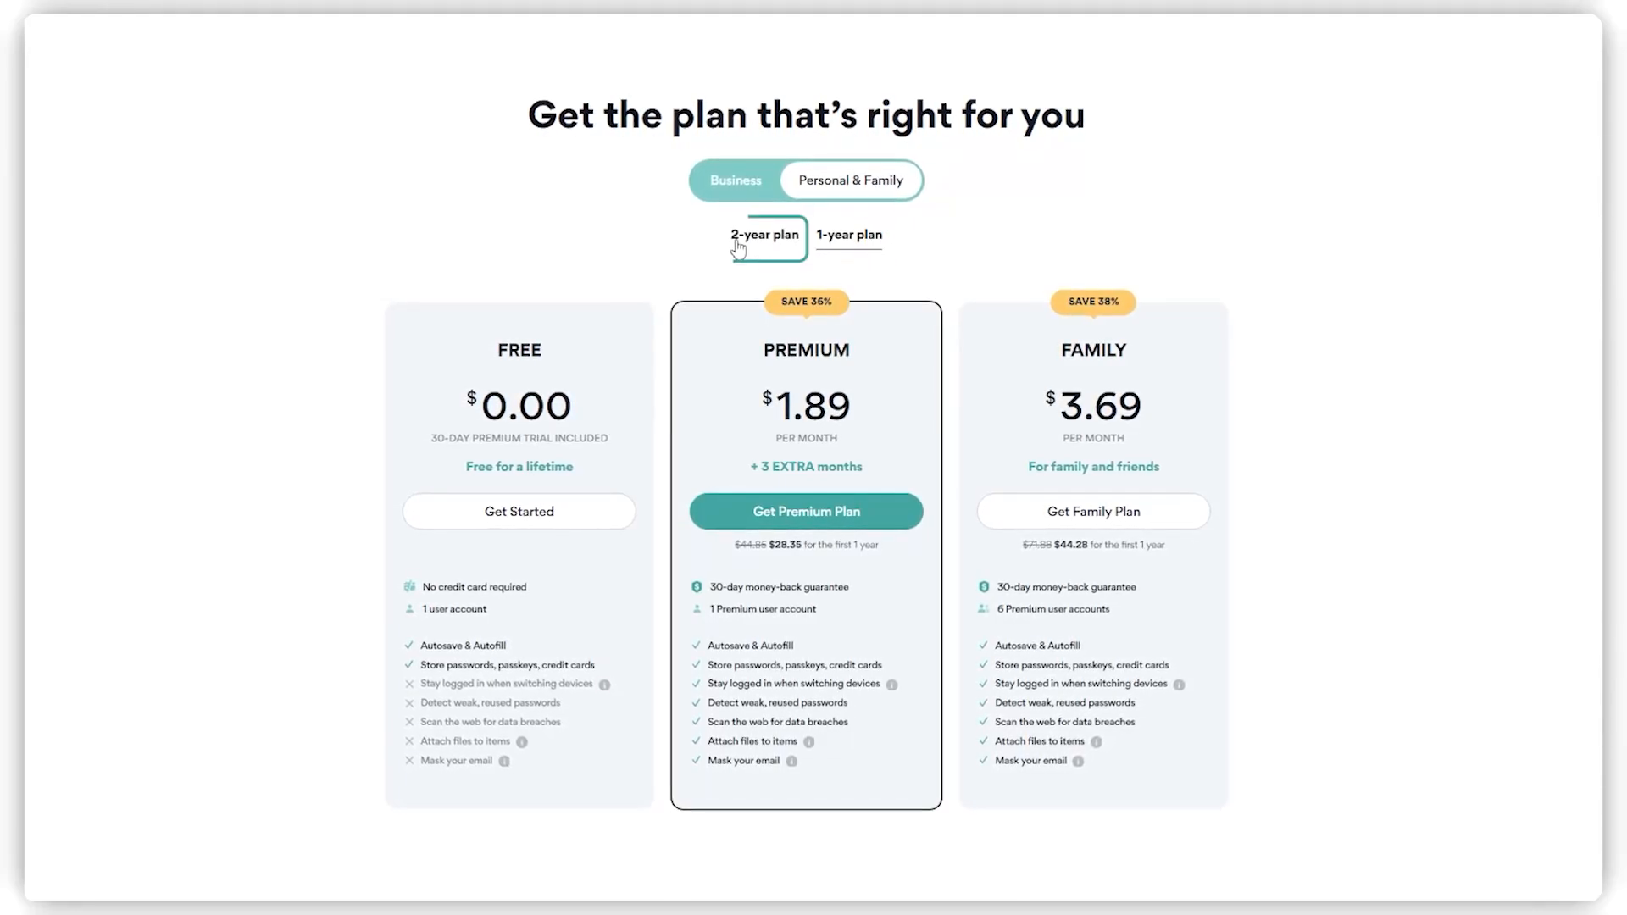
Switch plan prices to 2-year billing, then back to the 1-year period
{"action": "left_click", "coordinate": [764, 234]}
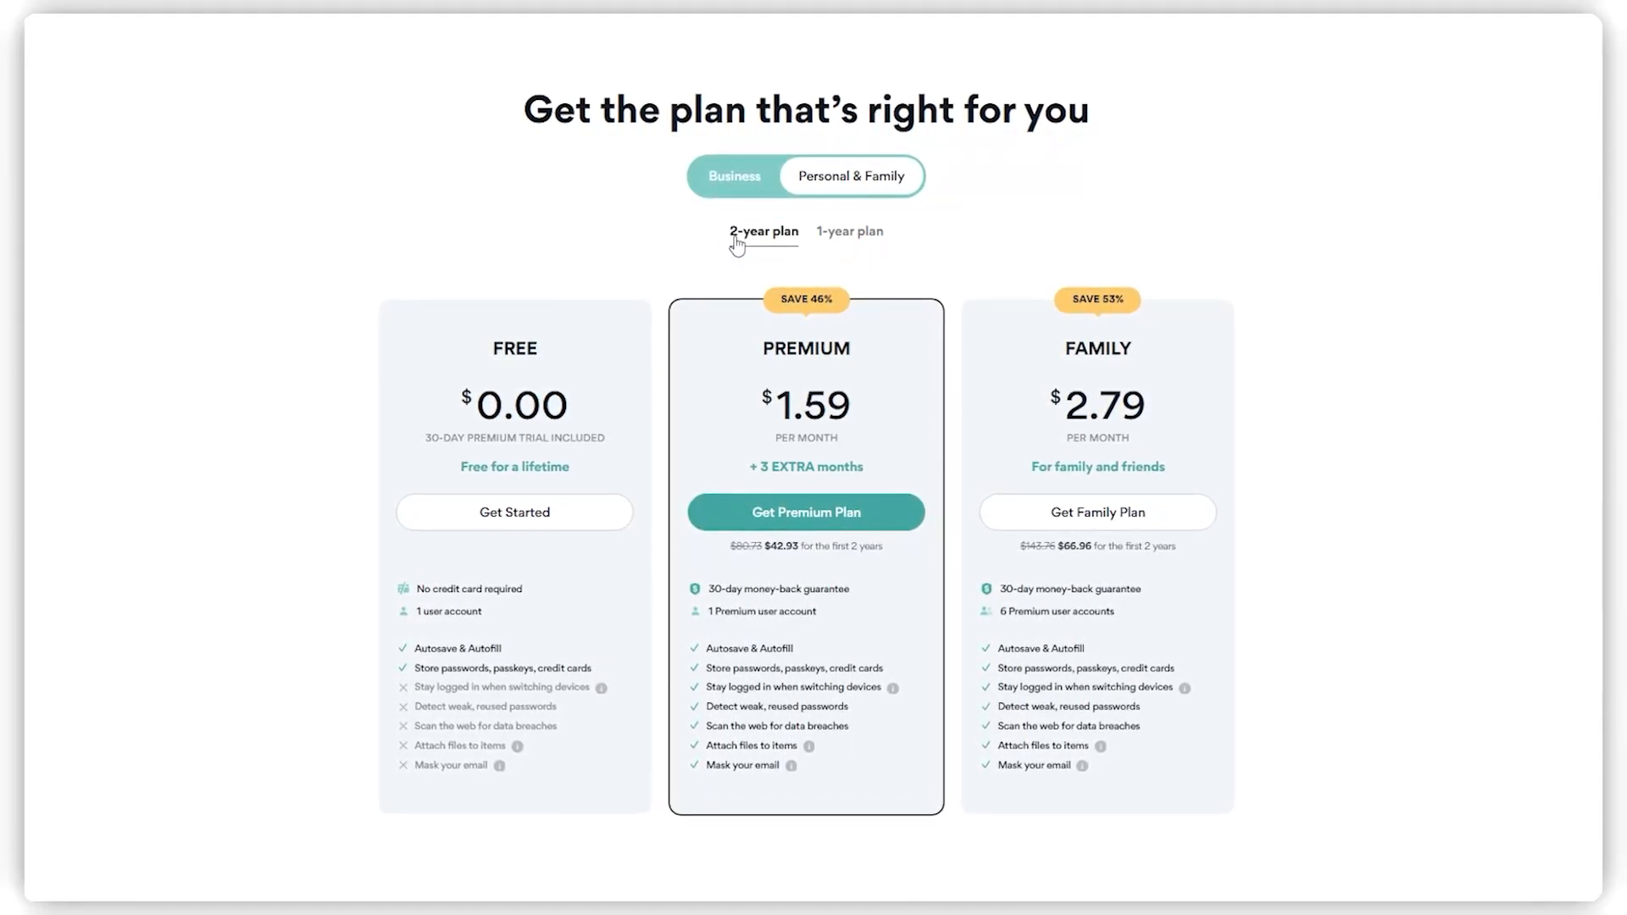
{"action": "left_click", "coordinate": [851, 231]}
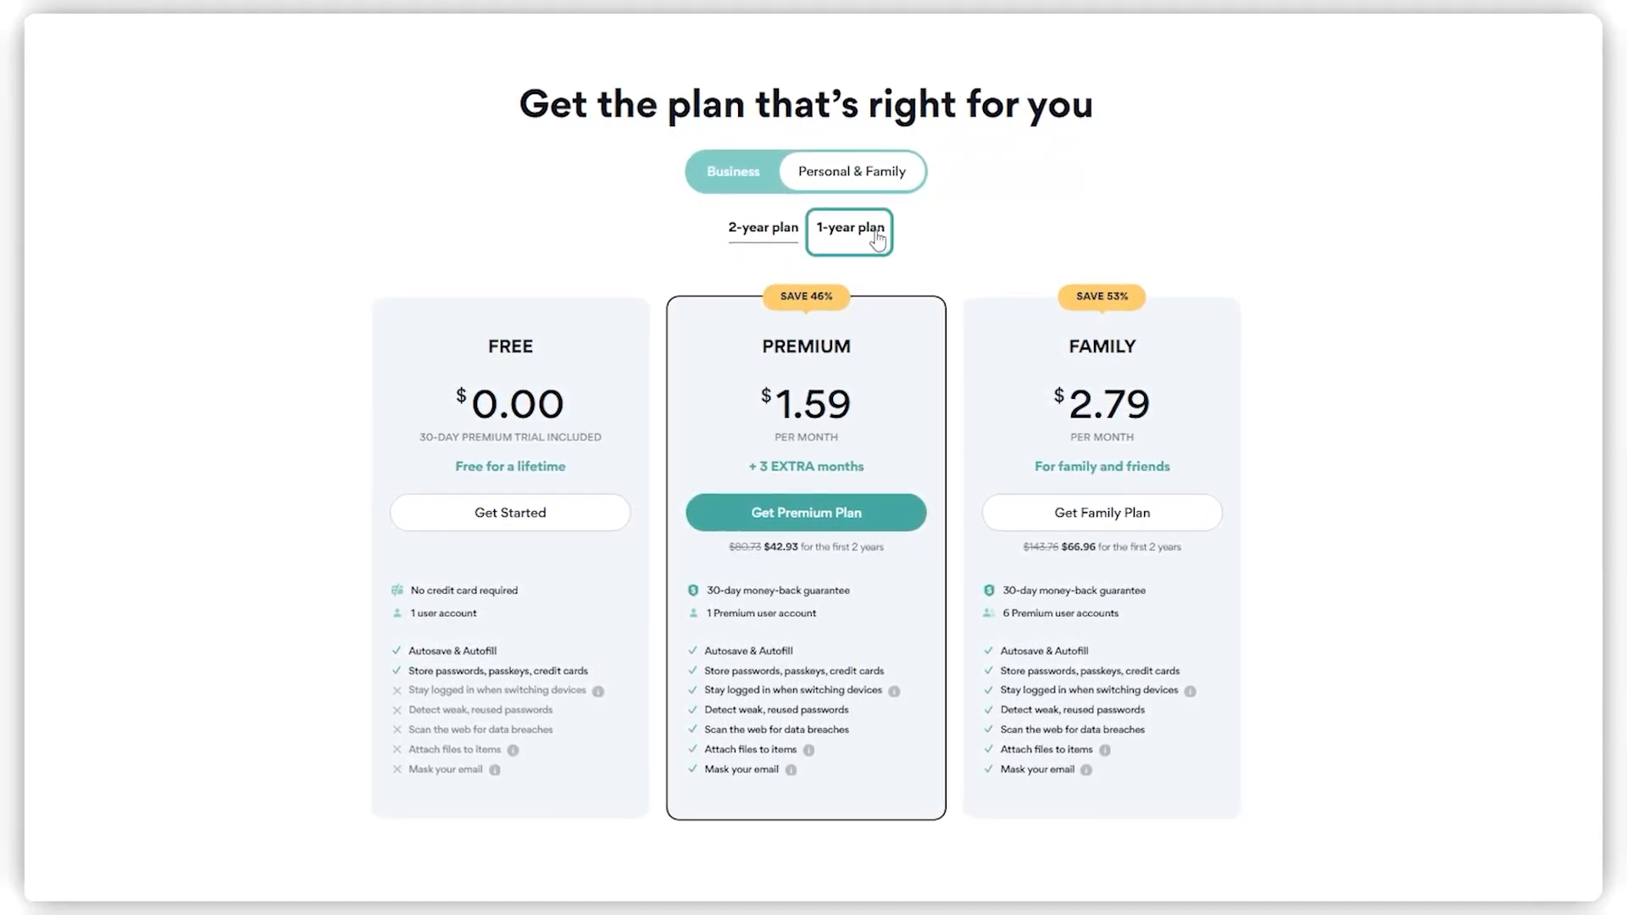
{"action": "left_click", "coordinate": [851, 230]}
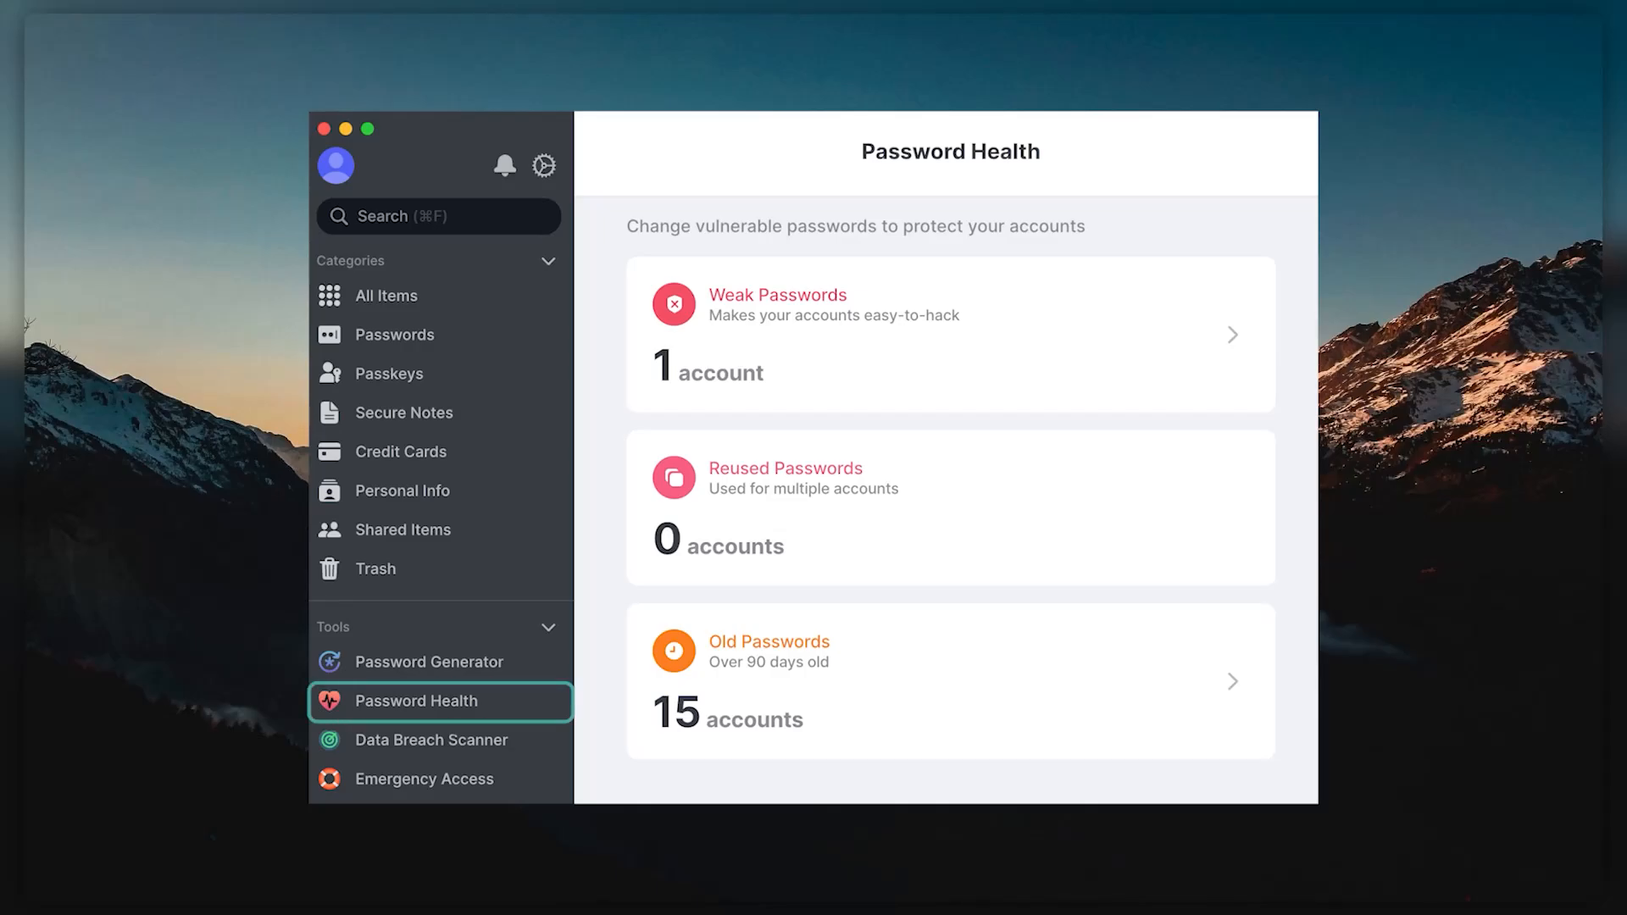
Bring up the Password Generator from Tools with a fresh 12-character password
{"action": "left_click", "coordinate": [431, 661]}
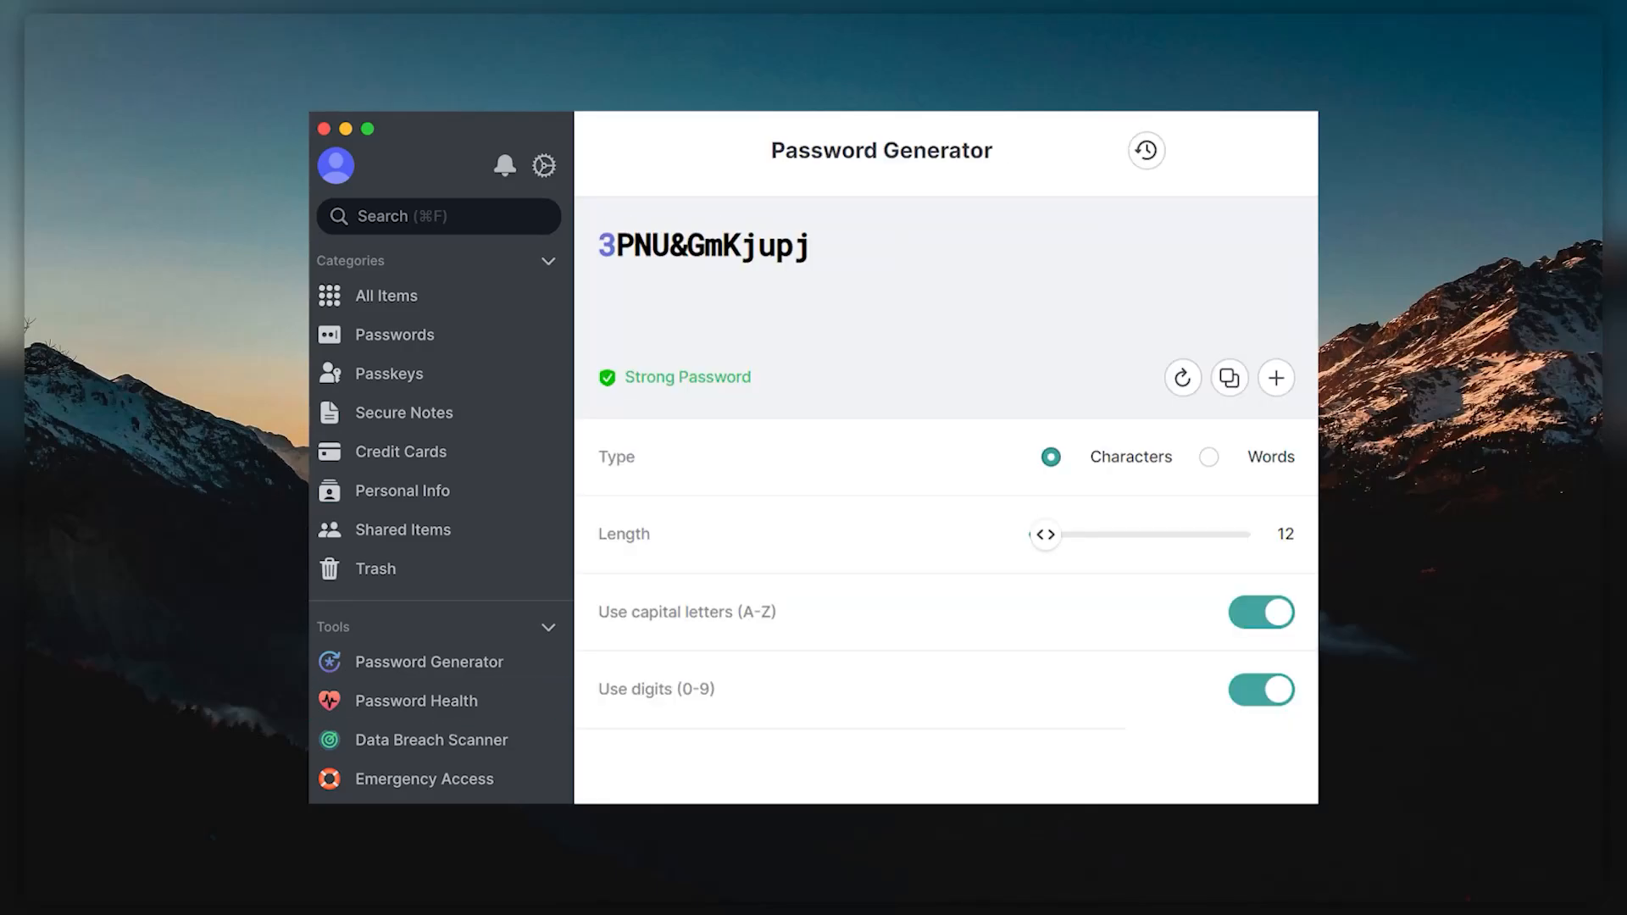
{"action": "left_click", "coordinate": [427, 661]}
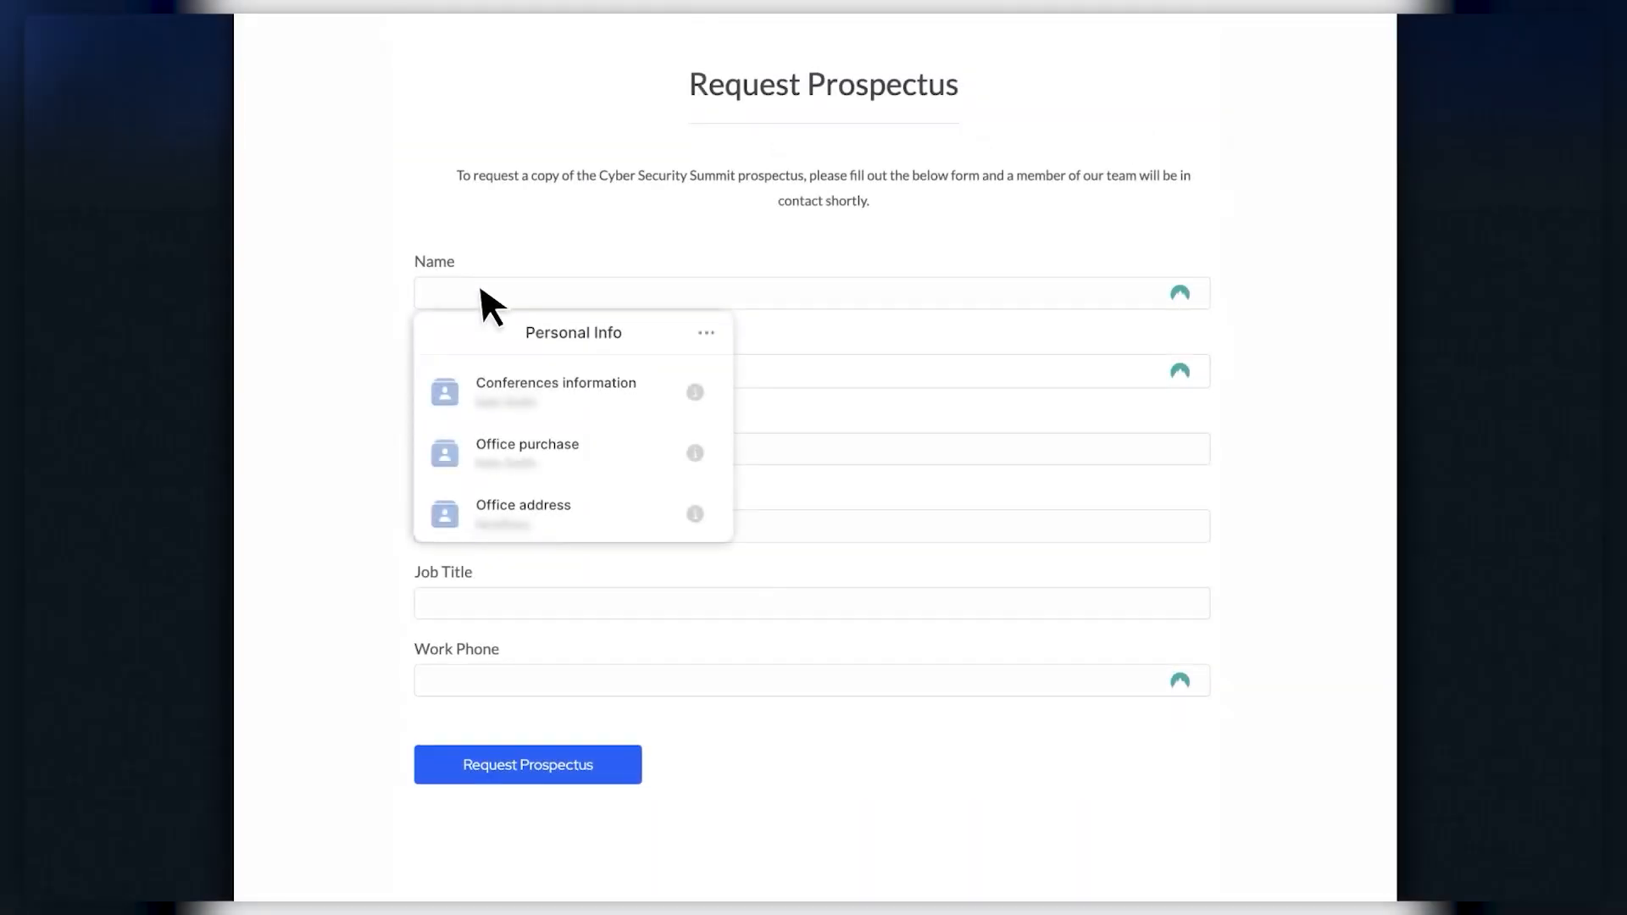
Select the Name field so NordPass offers saved Personal Info entries for autofill
{"action": "left_click", "coordinate": [556, 390]}
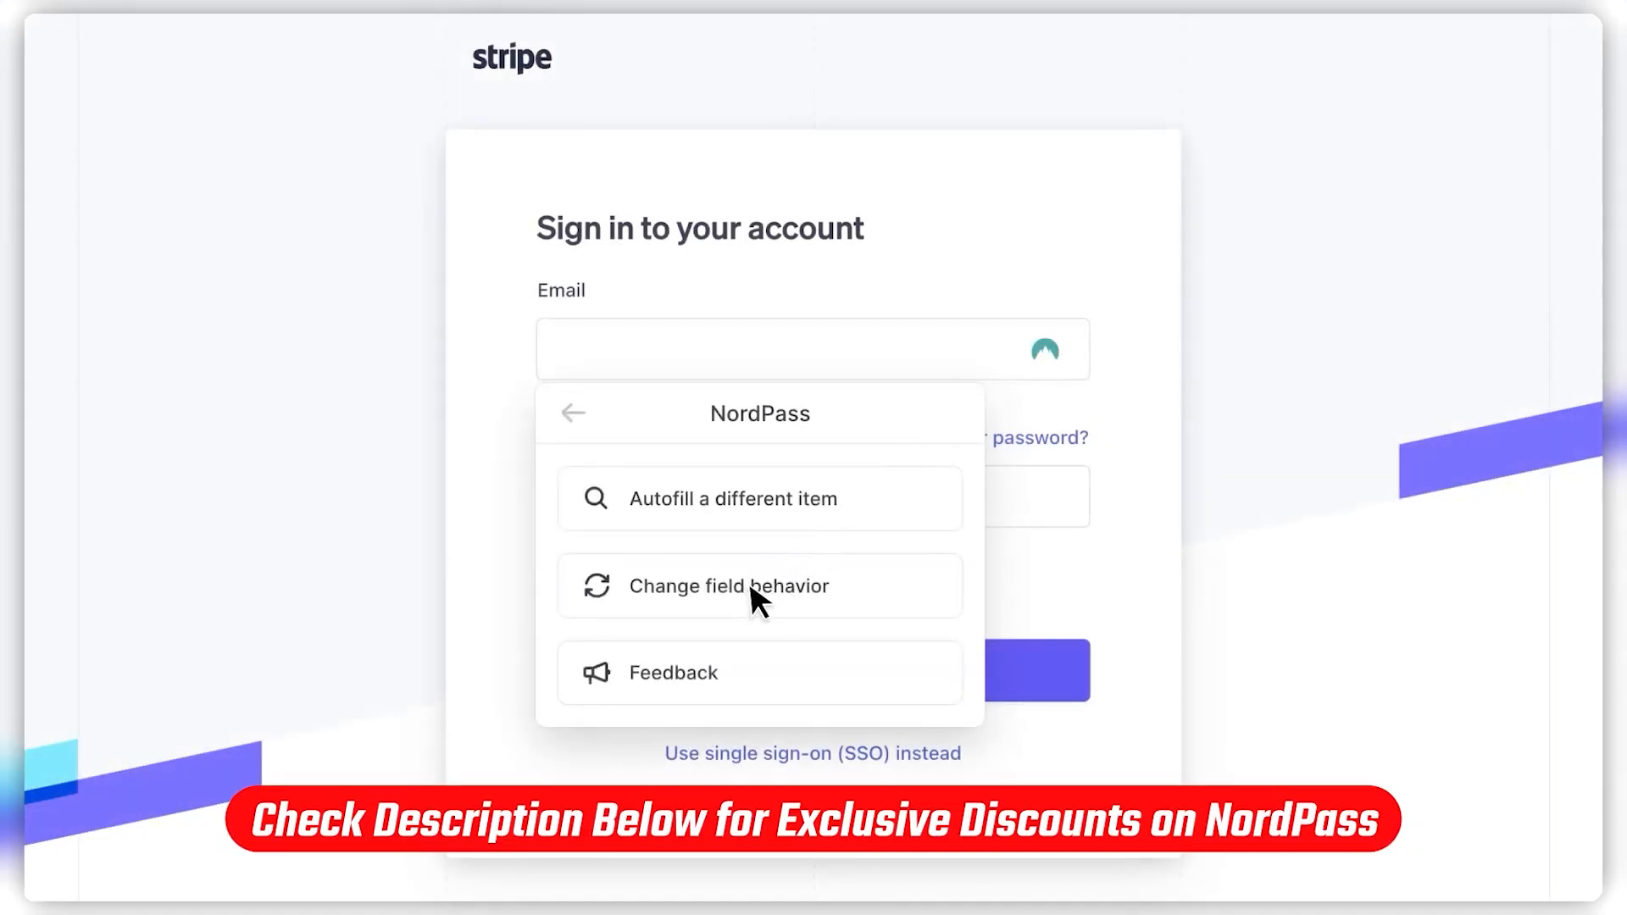
Choose Change field behavior, then Change autofill suggestion type for the Stripe email field
{"action": "left_click", "coordinate": [759, 585]}
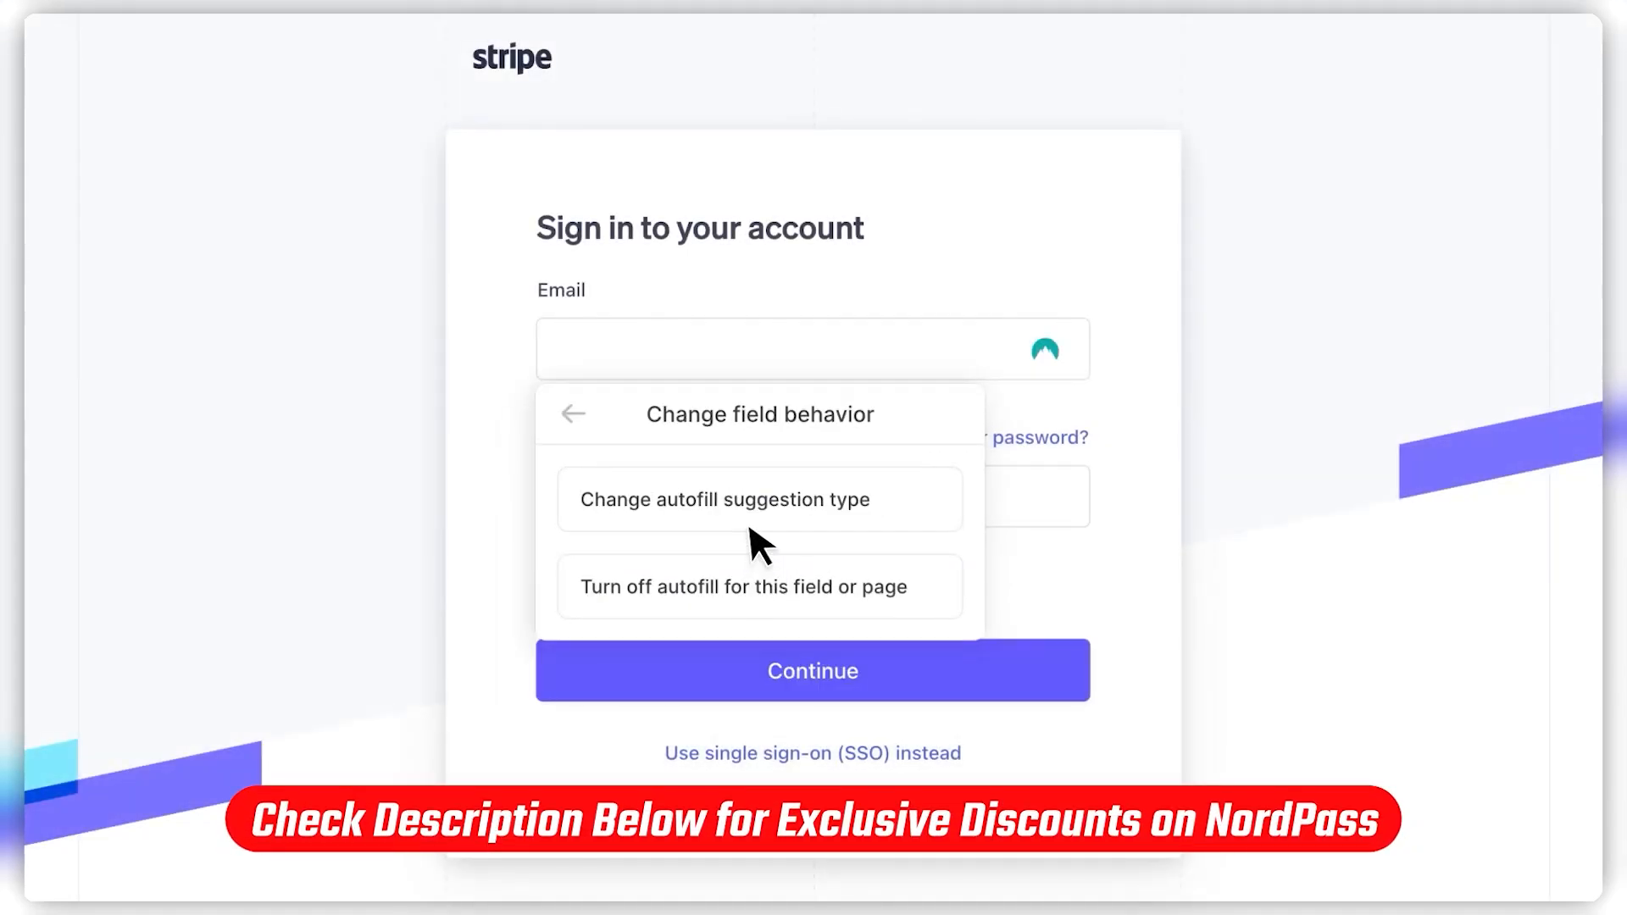
{"action": "left_click", "coordinate": [723, 499]}
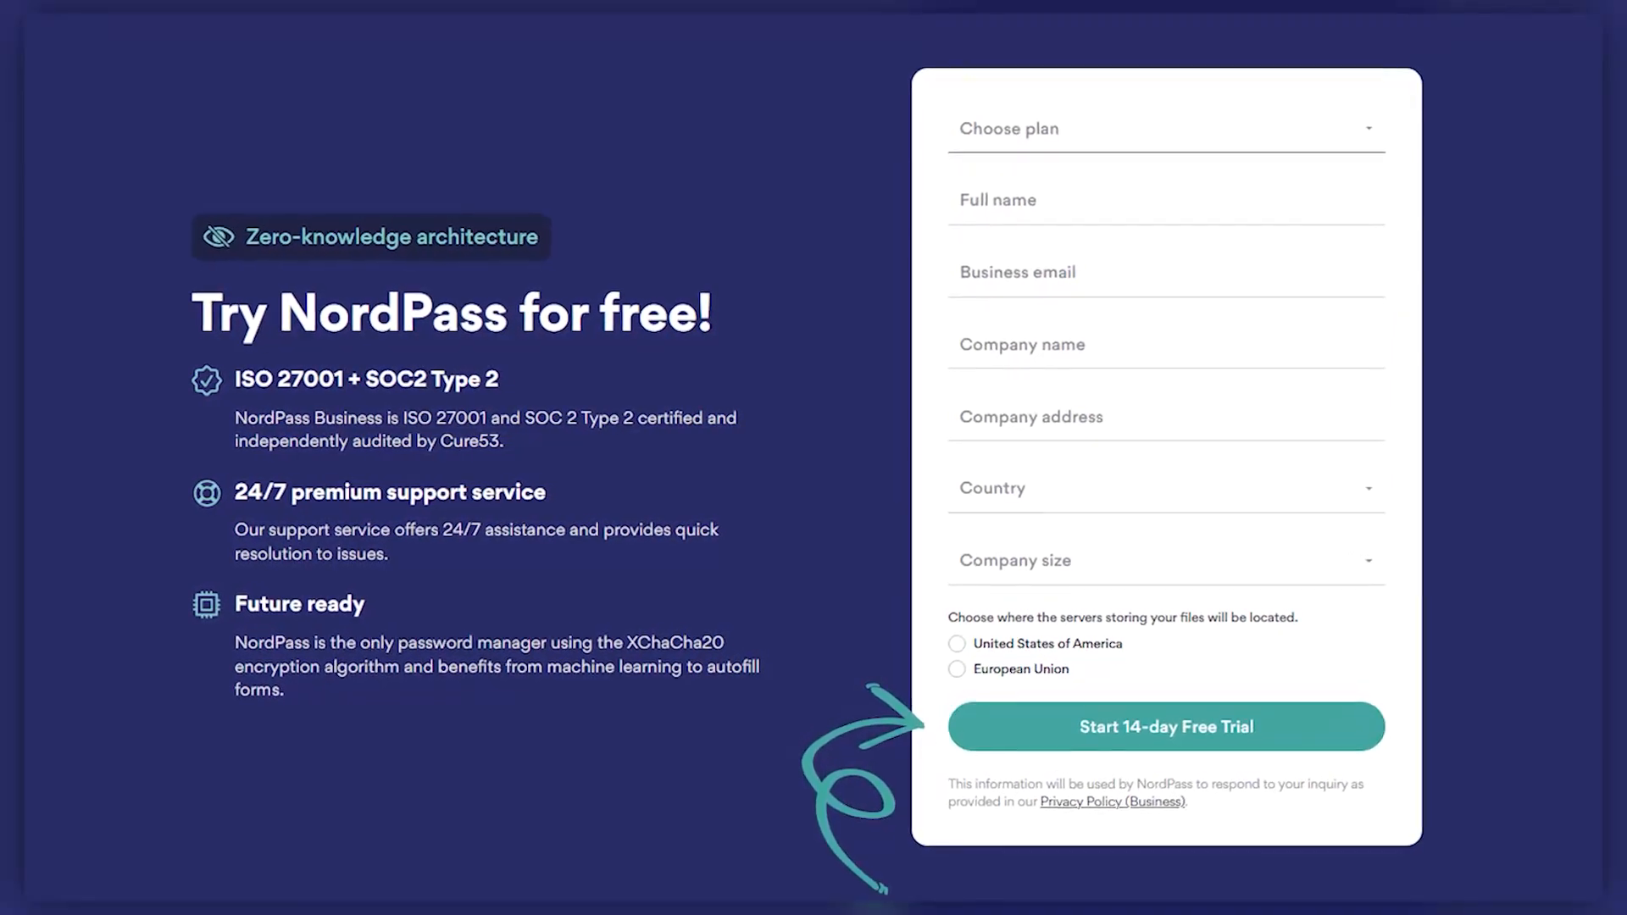
Bring up the NordPass Business 14-day free trial sign-up form
{"action": "left_click", "coordinate": [1166, 727]}
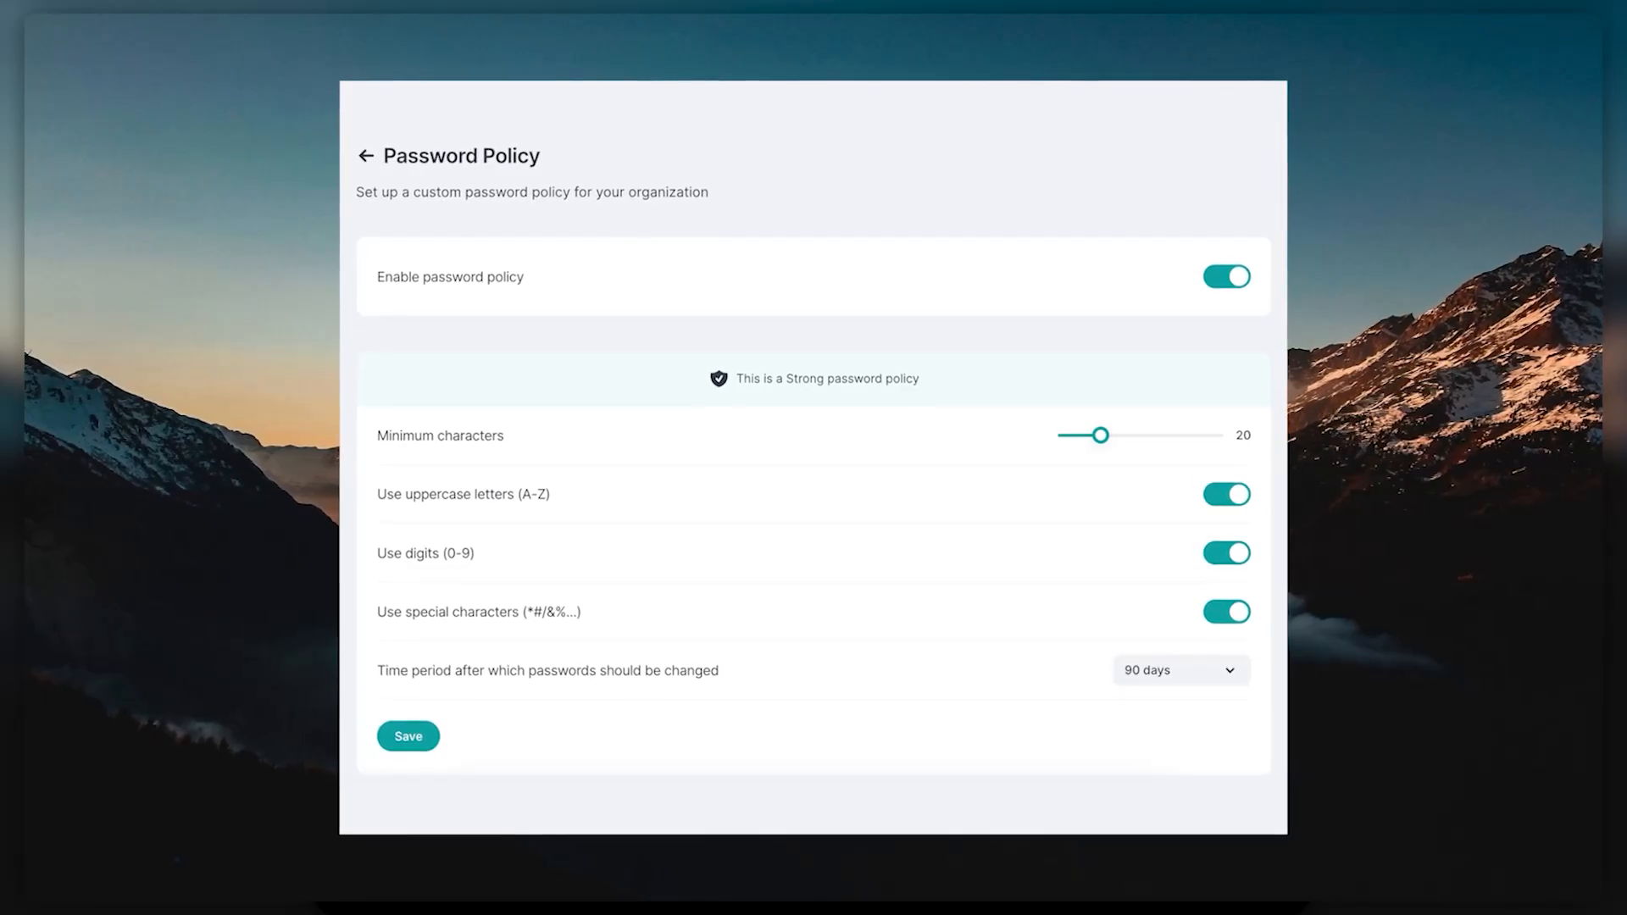
Show the Password Policy screen with 20-character minimum, character rules and 90-day changes
{"action": "left_click", "coordinate": [366, 154]}
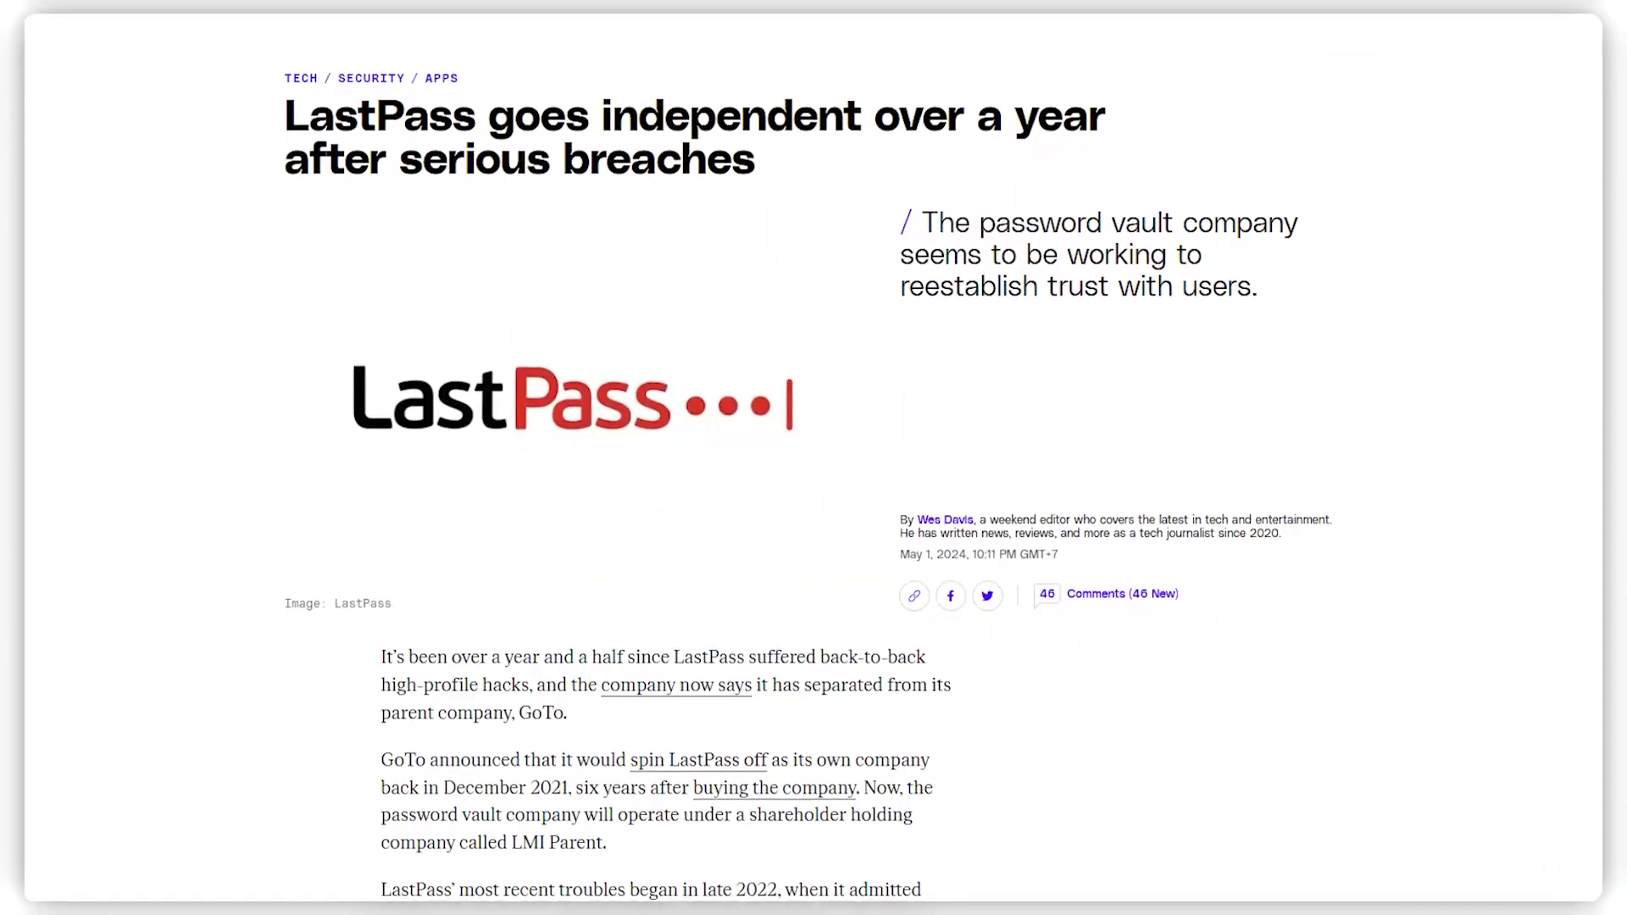
Scroll The Verge article to LastPass's two 2022 attacks and the Norton LifeLock section
{"action": "scroll", "scroll_direction": "down", "scroll_amount": 3}
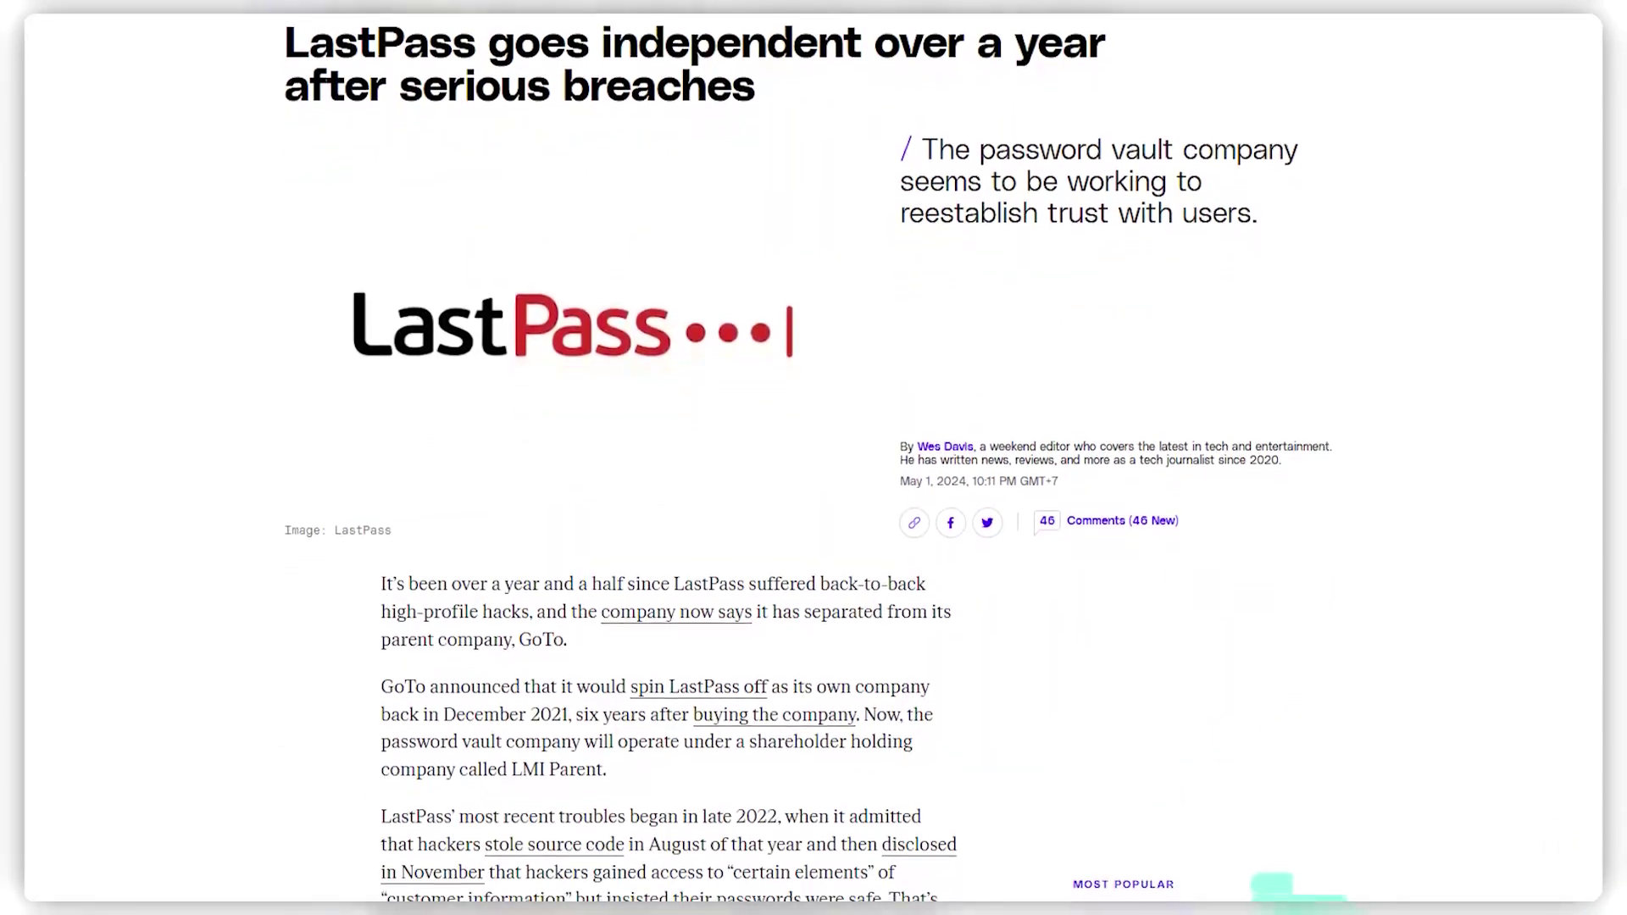
{"action": "scroll", "scroll_direction": "down", "scroll_amount": 3}
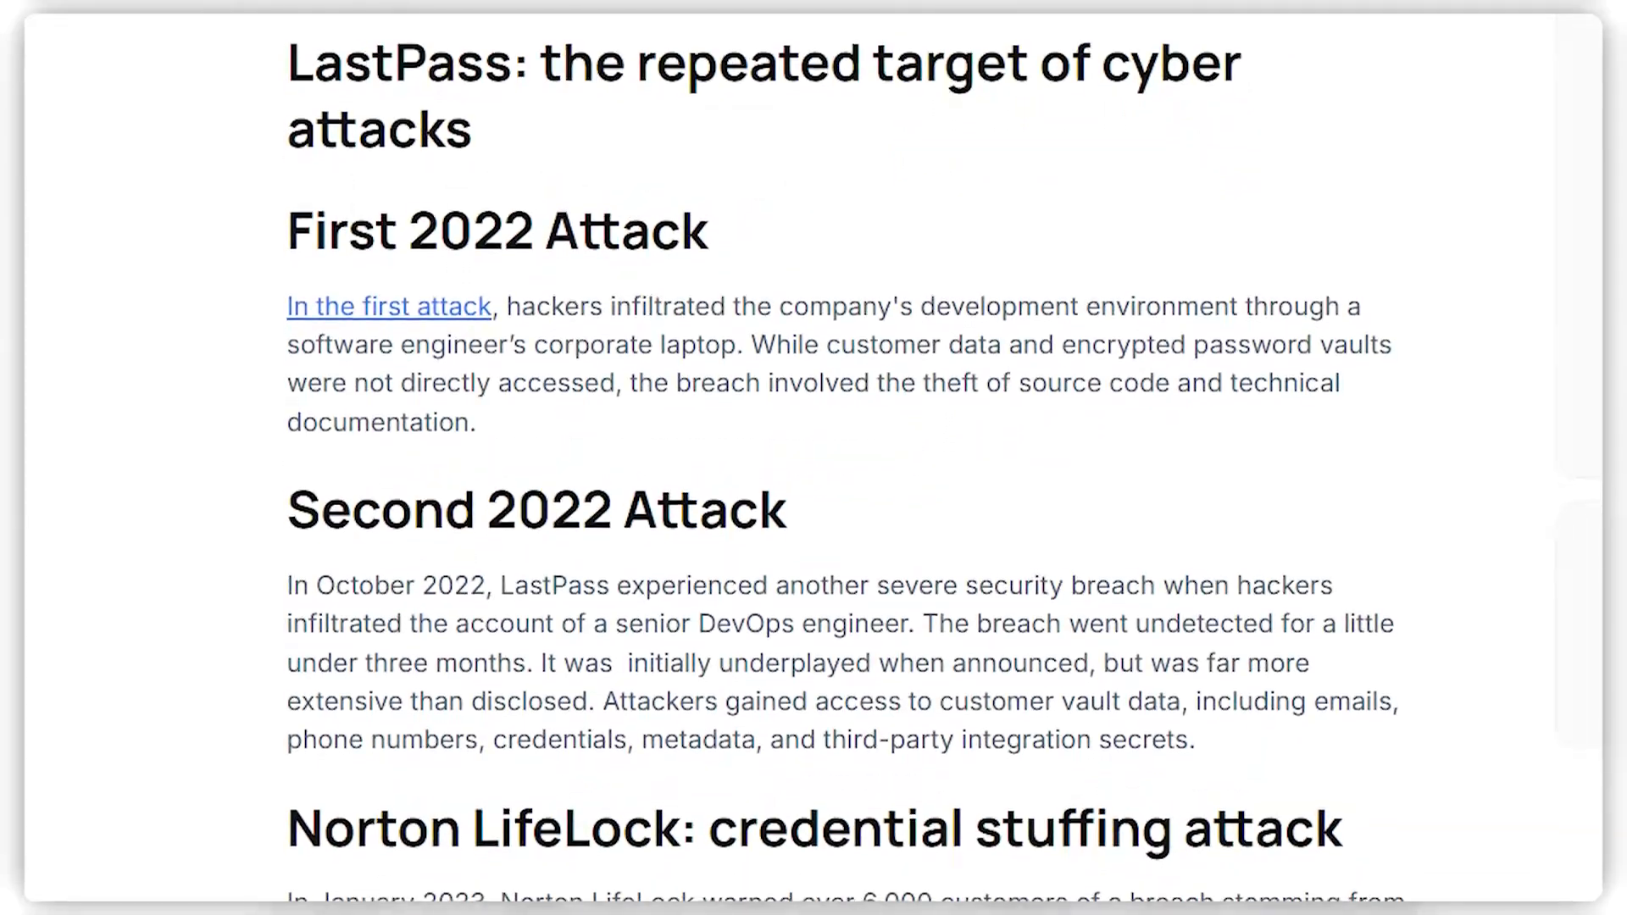
{"action": "scroll", "scroll_direction": "down", "scroll_amount": 3}
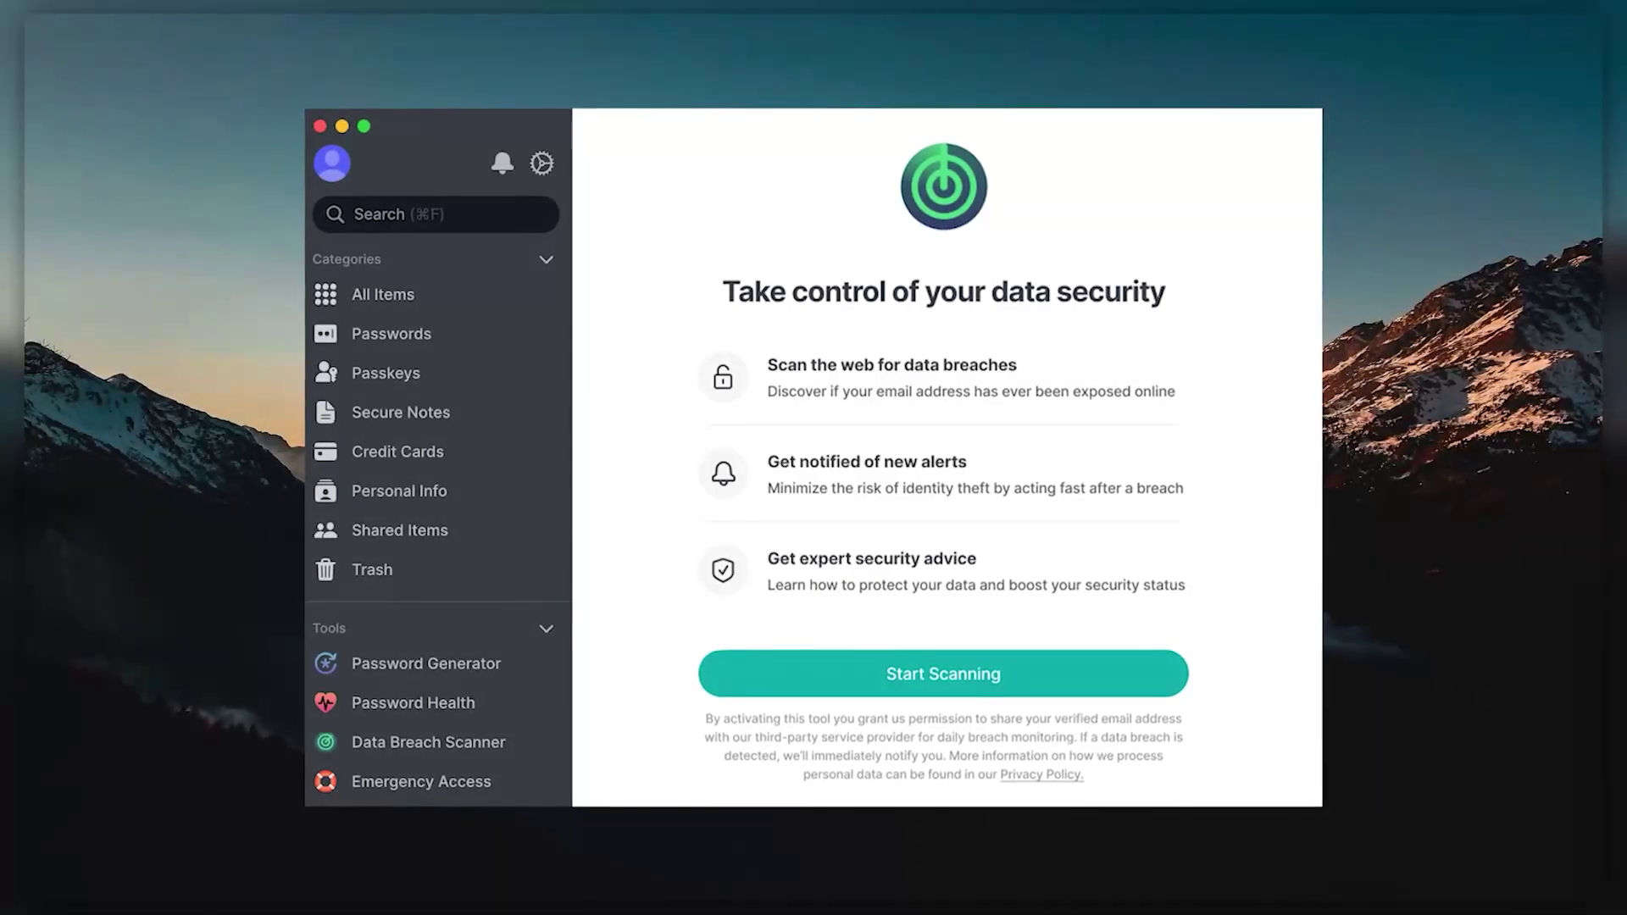
View the Data Breach Scanner, Password Health report and empty Passwords category
{"action": "left_click", "coordinate": [412, 704]}
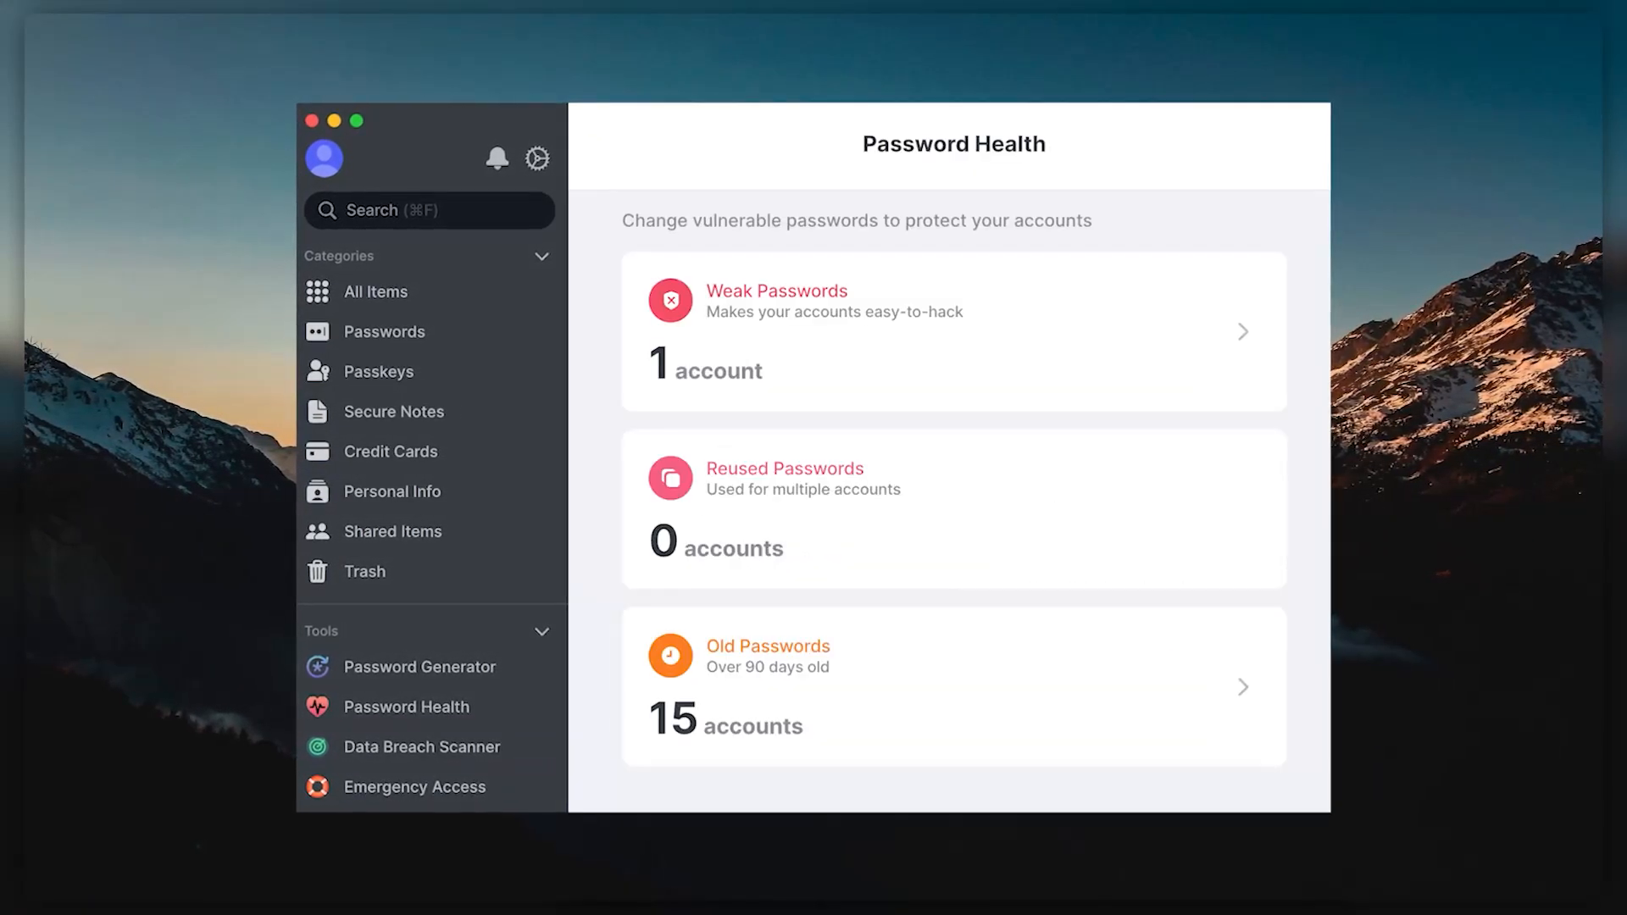
{"action": "left_click", "coordinate": [407, 708]}
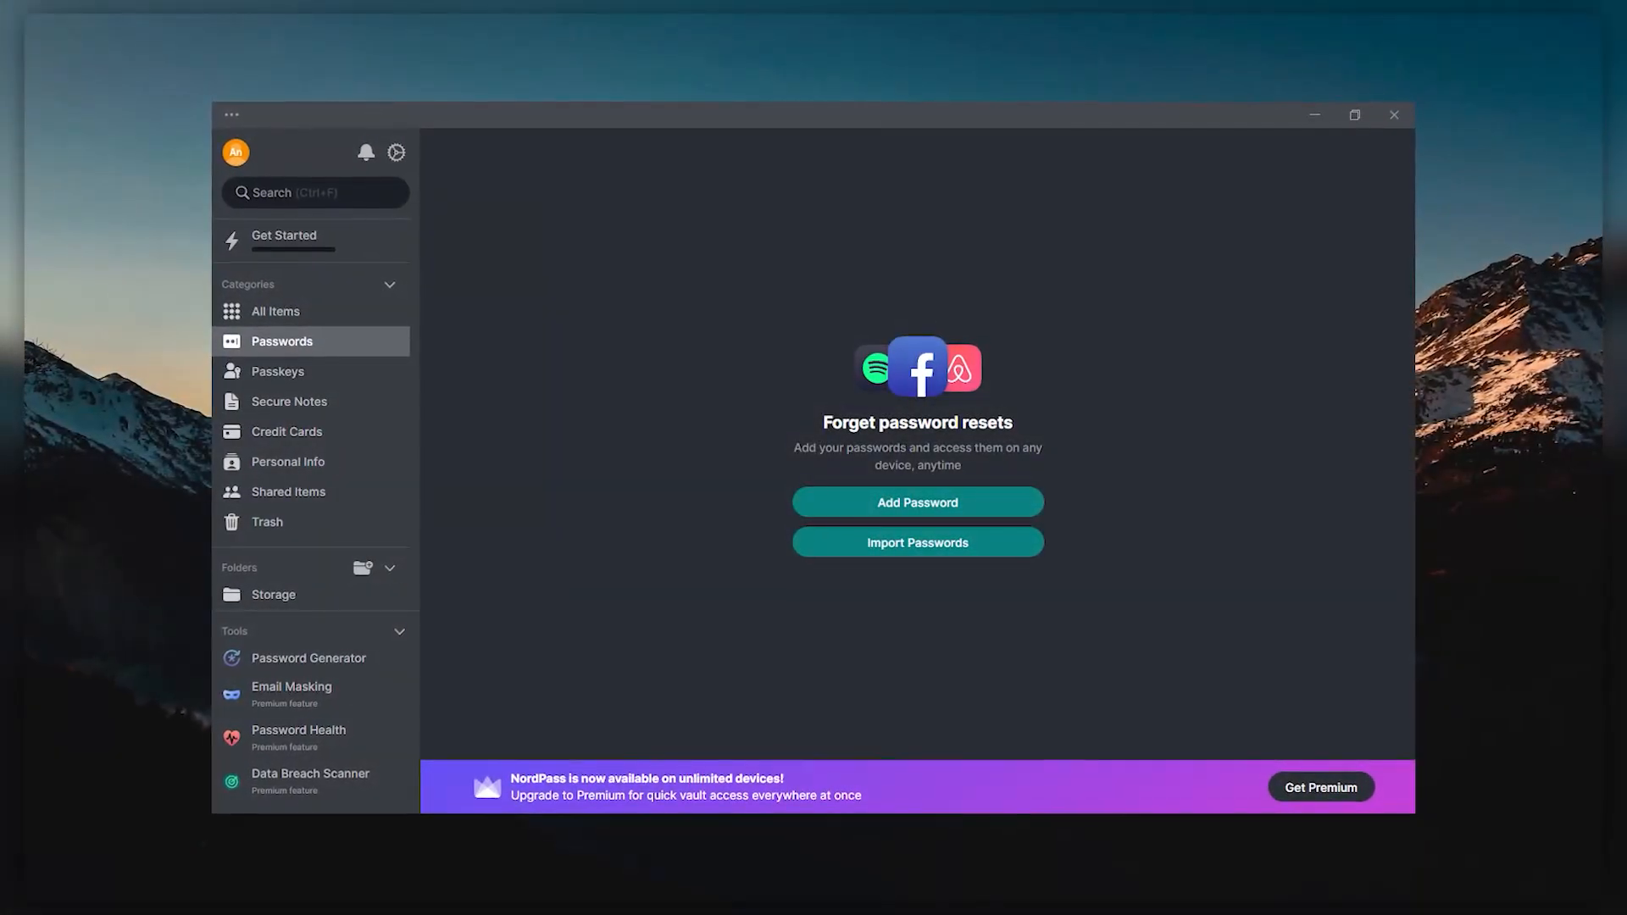
{"action": "left_click", "coordinate": [288, 400]}
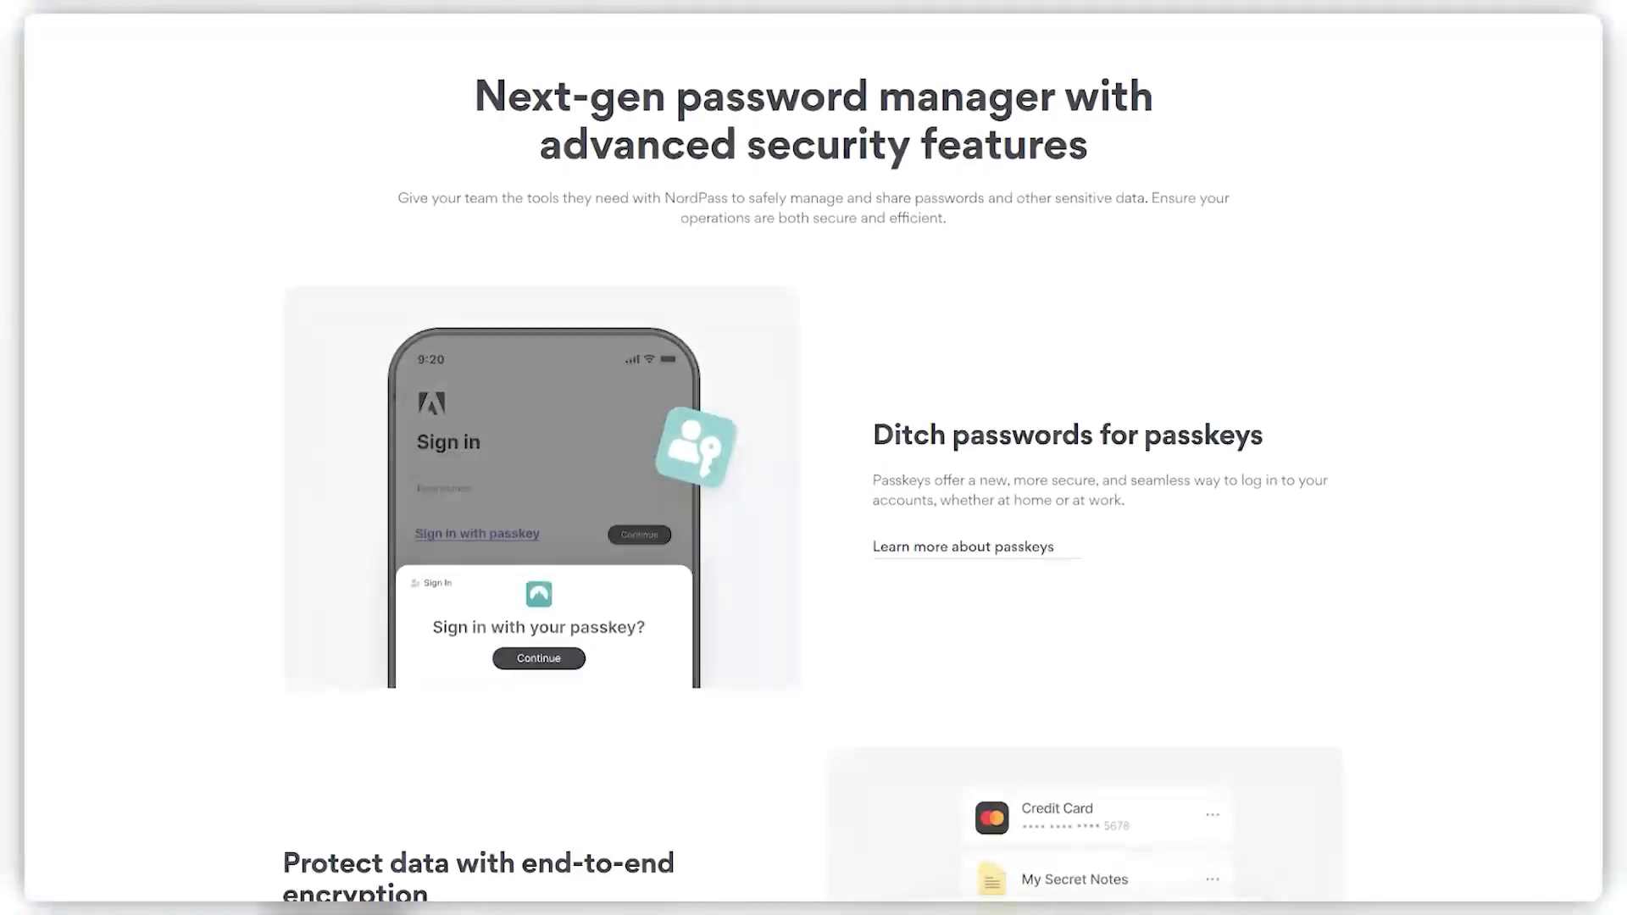
Scroll through NordPass business features, app store ratings and the hacked password managers article
{"action": "scroll", "scroll_direction": "down", "scroll_amount": 3}
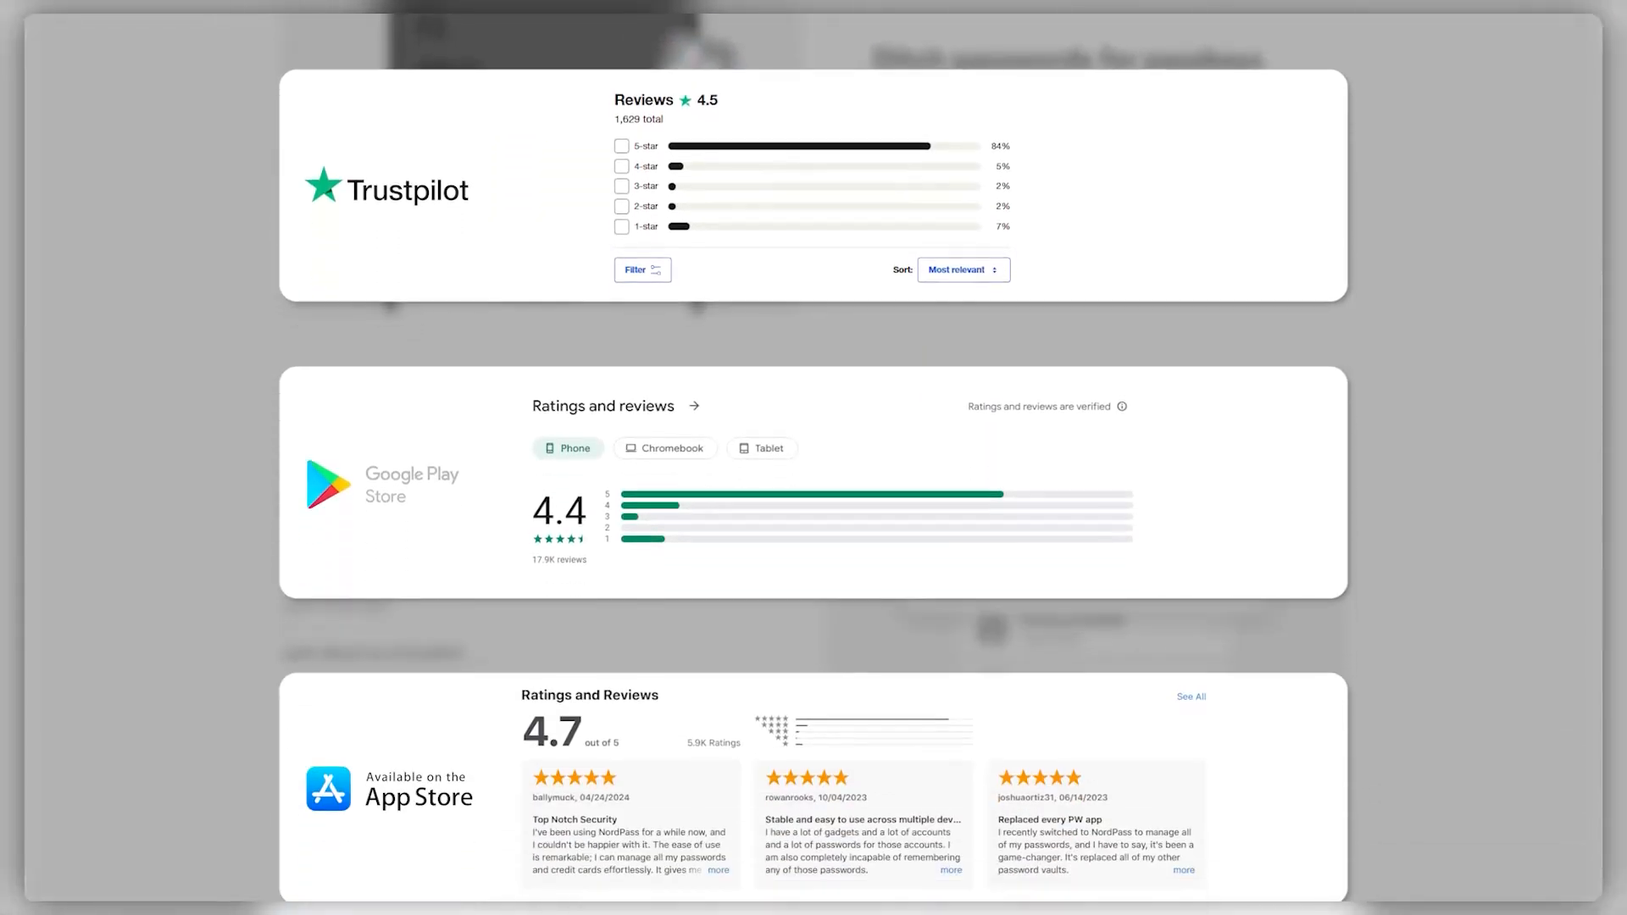
{"action": "scroll", "scroll_direction": "down", "scroll_amount": 3}
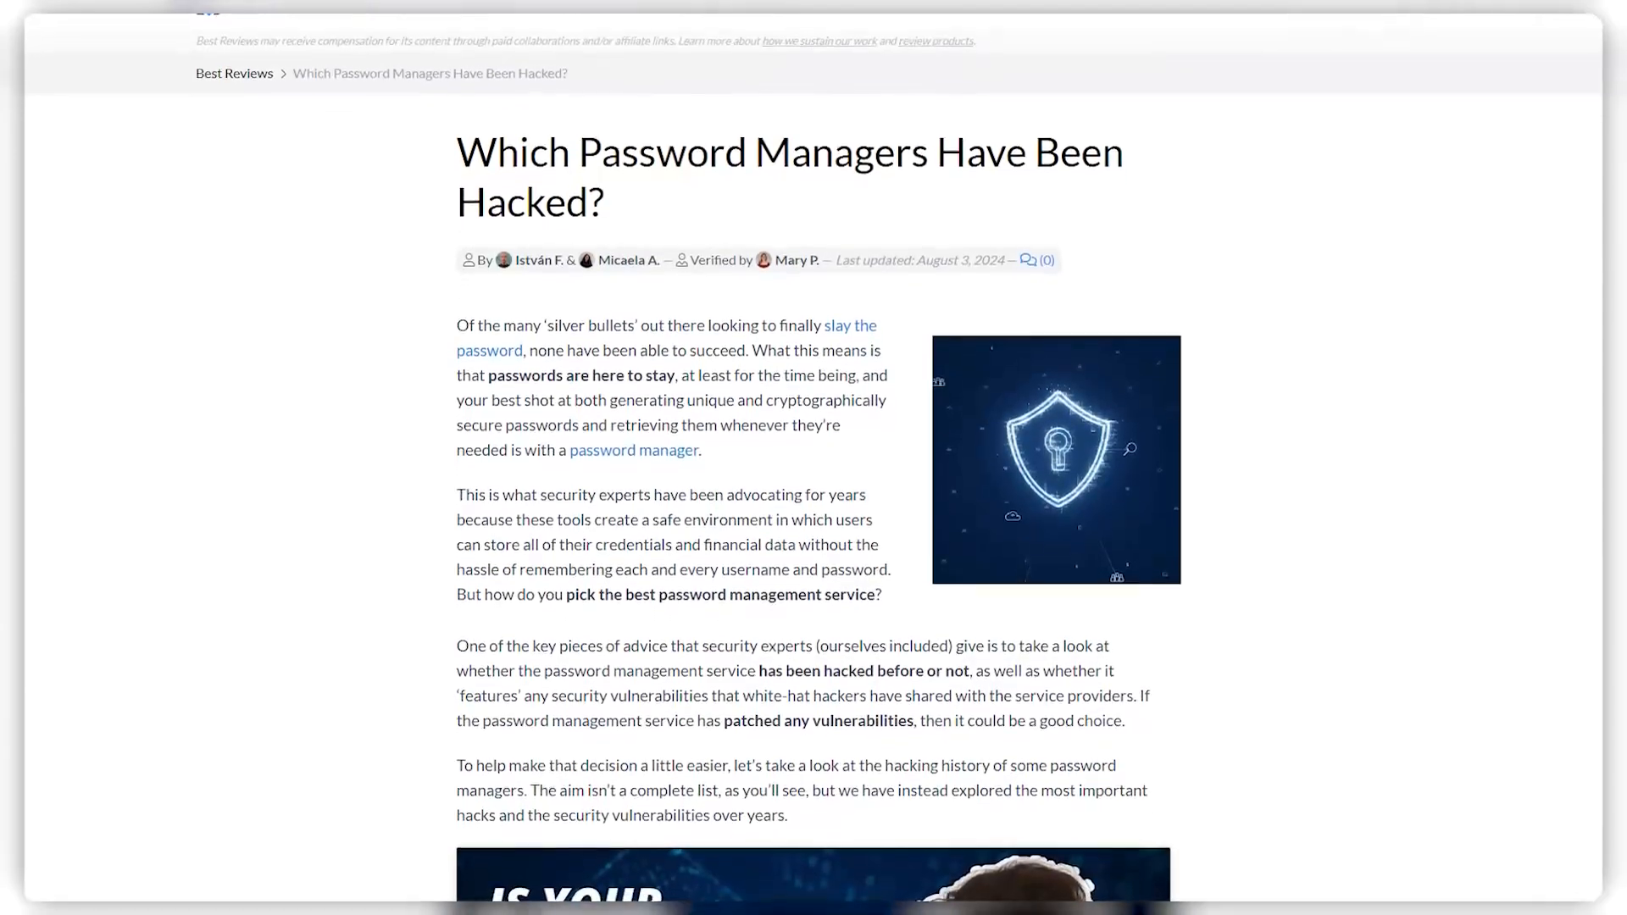
{"action": "scroll", "scroll_direction": "down", "scroll_amount": 3}
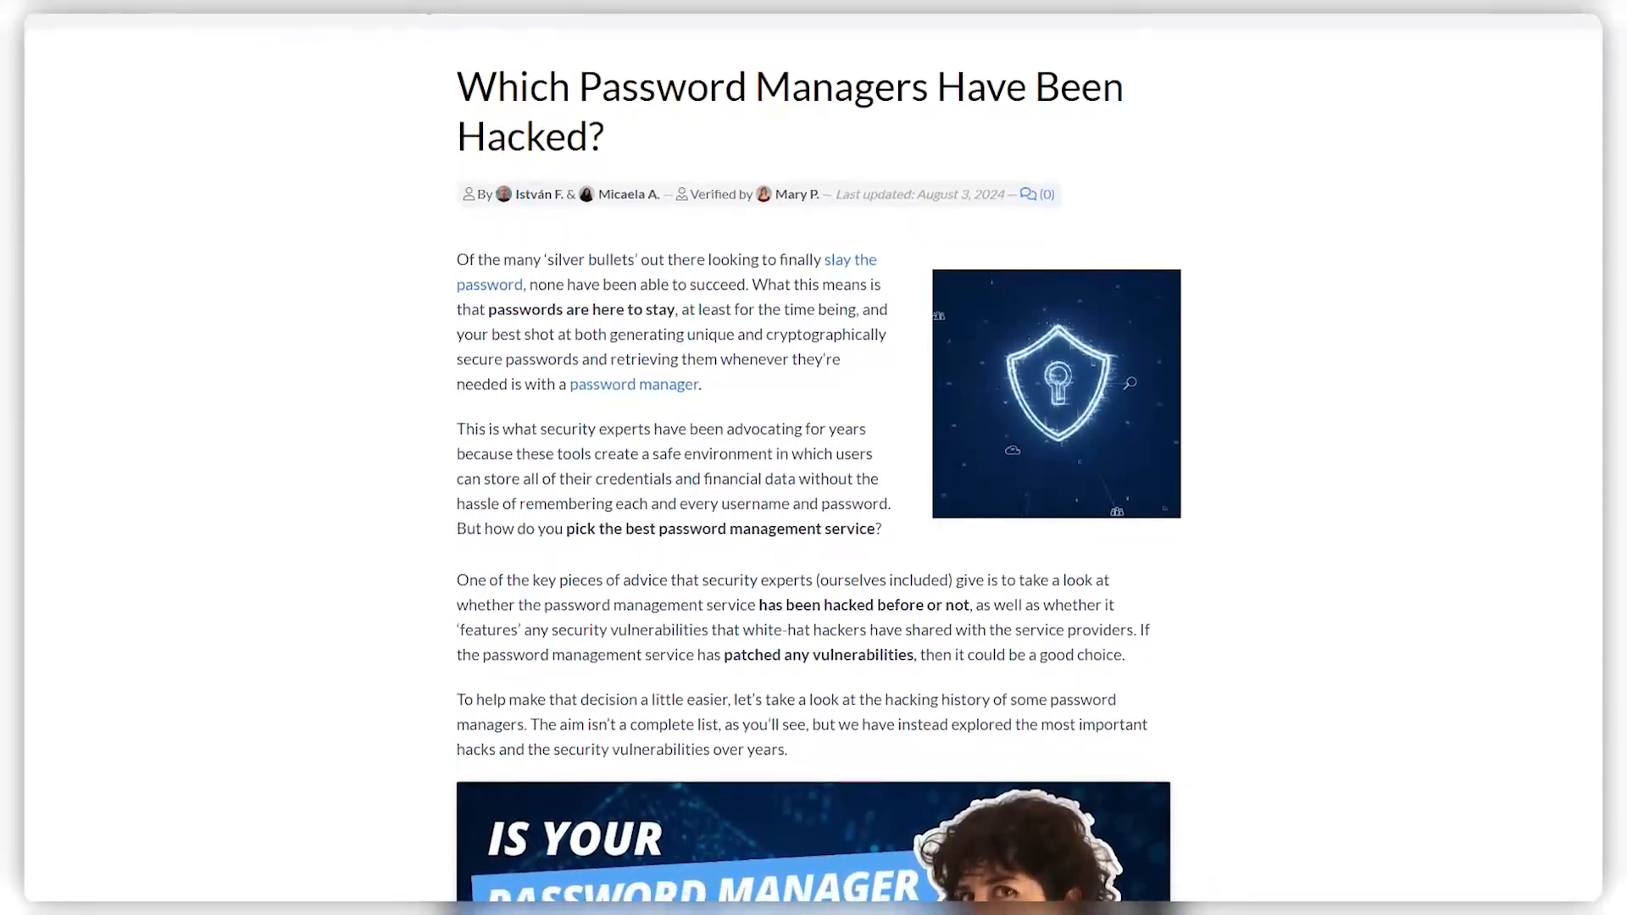
{"action": "scroll", "scroll_direction": "down", "scroll_amount": 3}
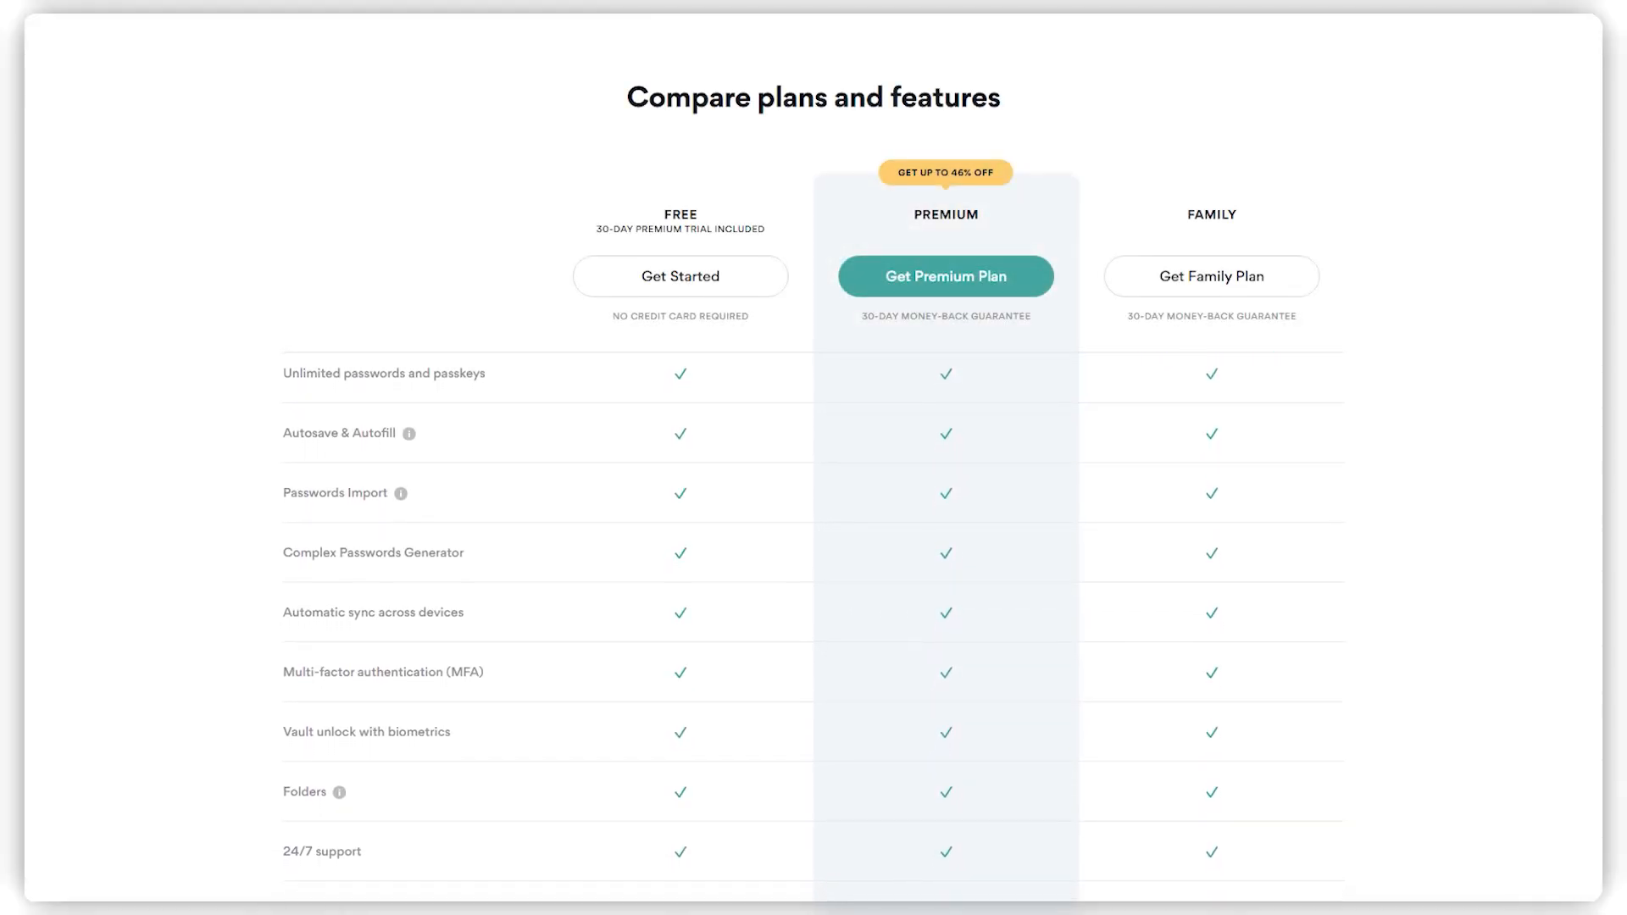
Scroll down the RoboForm homepage to its premium plan details
{"action": "scroll", "scroll_direction": "down", "scroll_amount": 3}
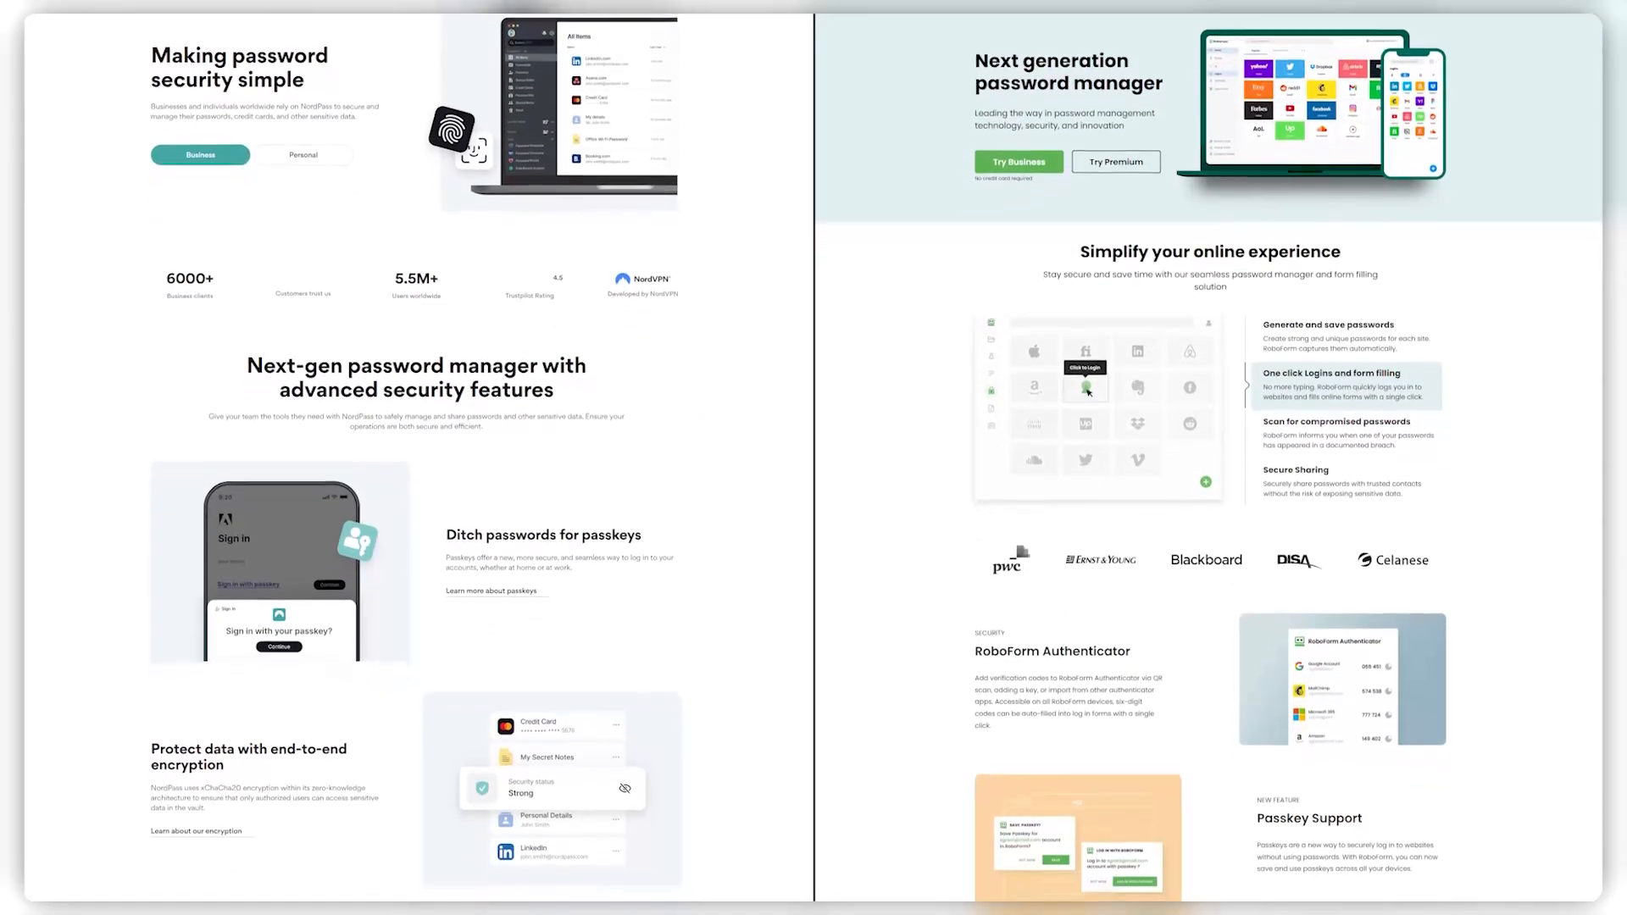
{"action": "scroll", "scroll_direction": "down", "scroll_amount": 3}
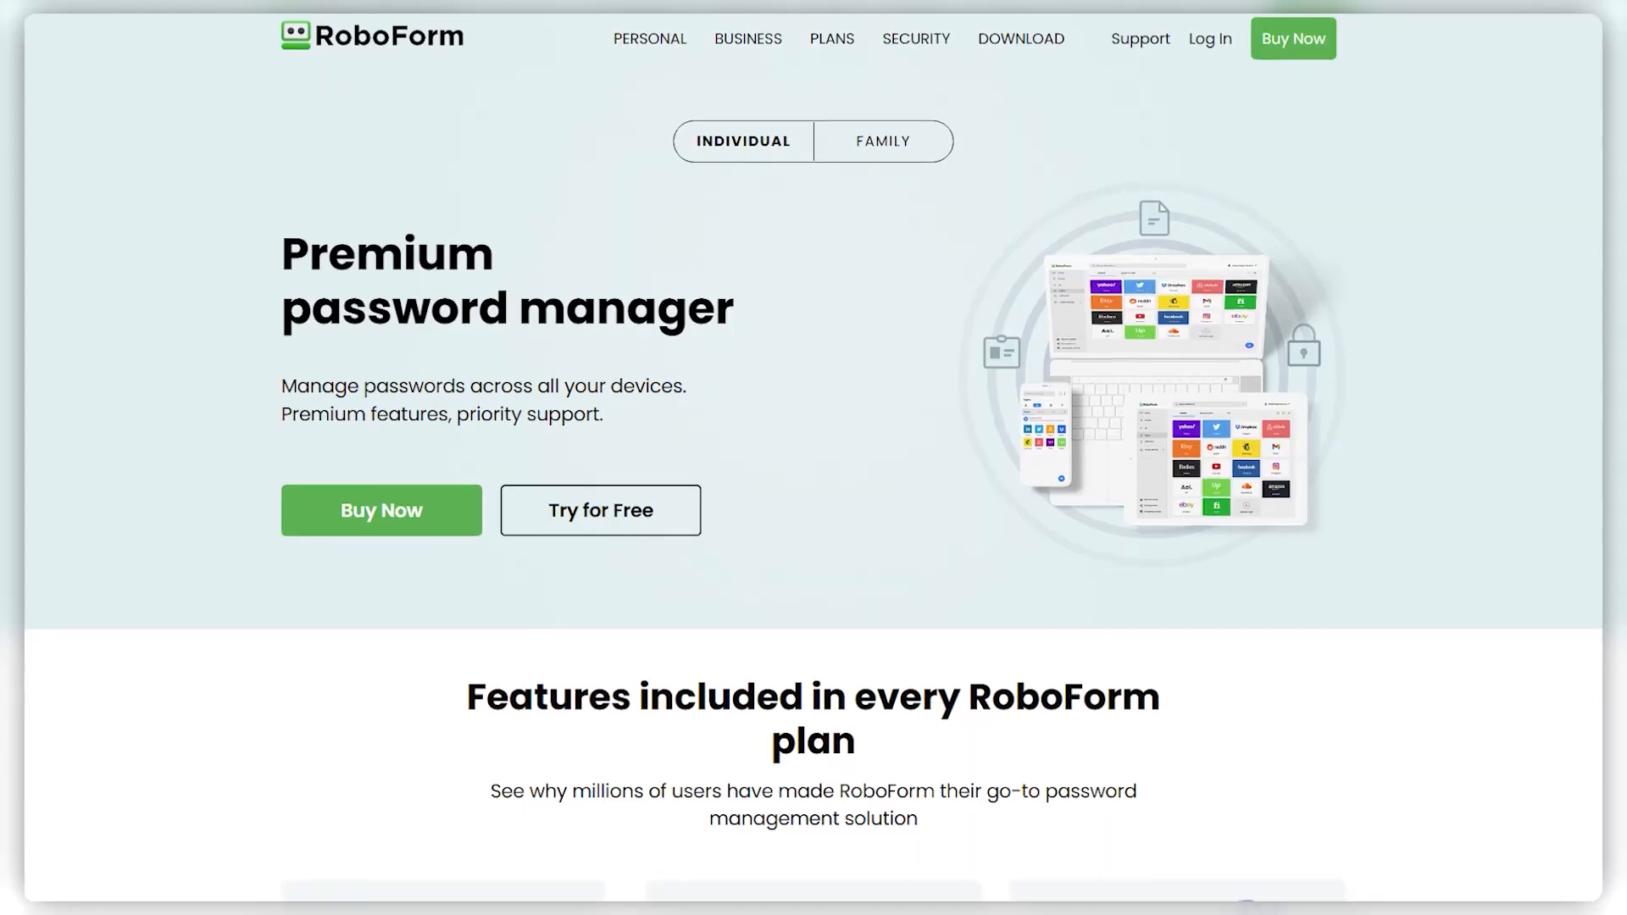
{"action": "scroll", "scroll_direction": "down", "scroll_amount": 3}
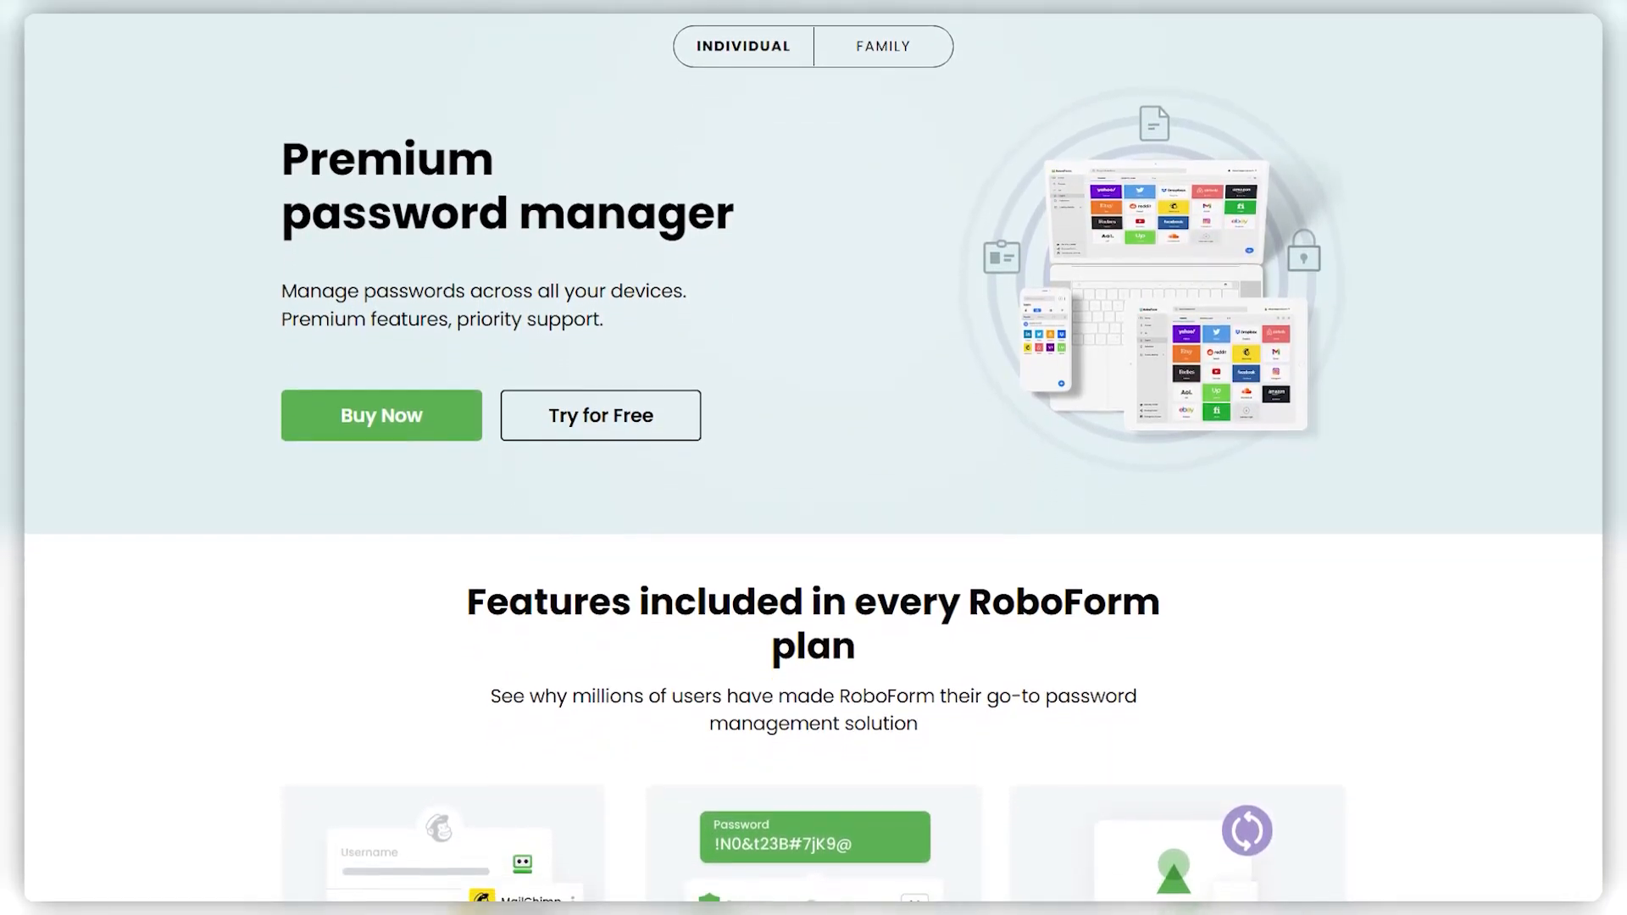
{"action": "scroll", "scroll_direction": "down", "scroll_amount": 3}
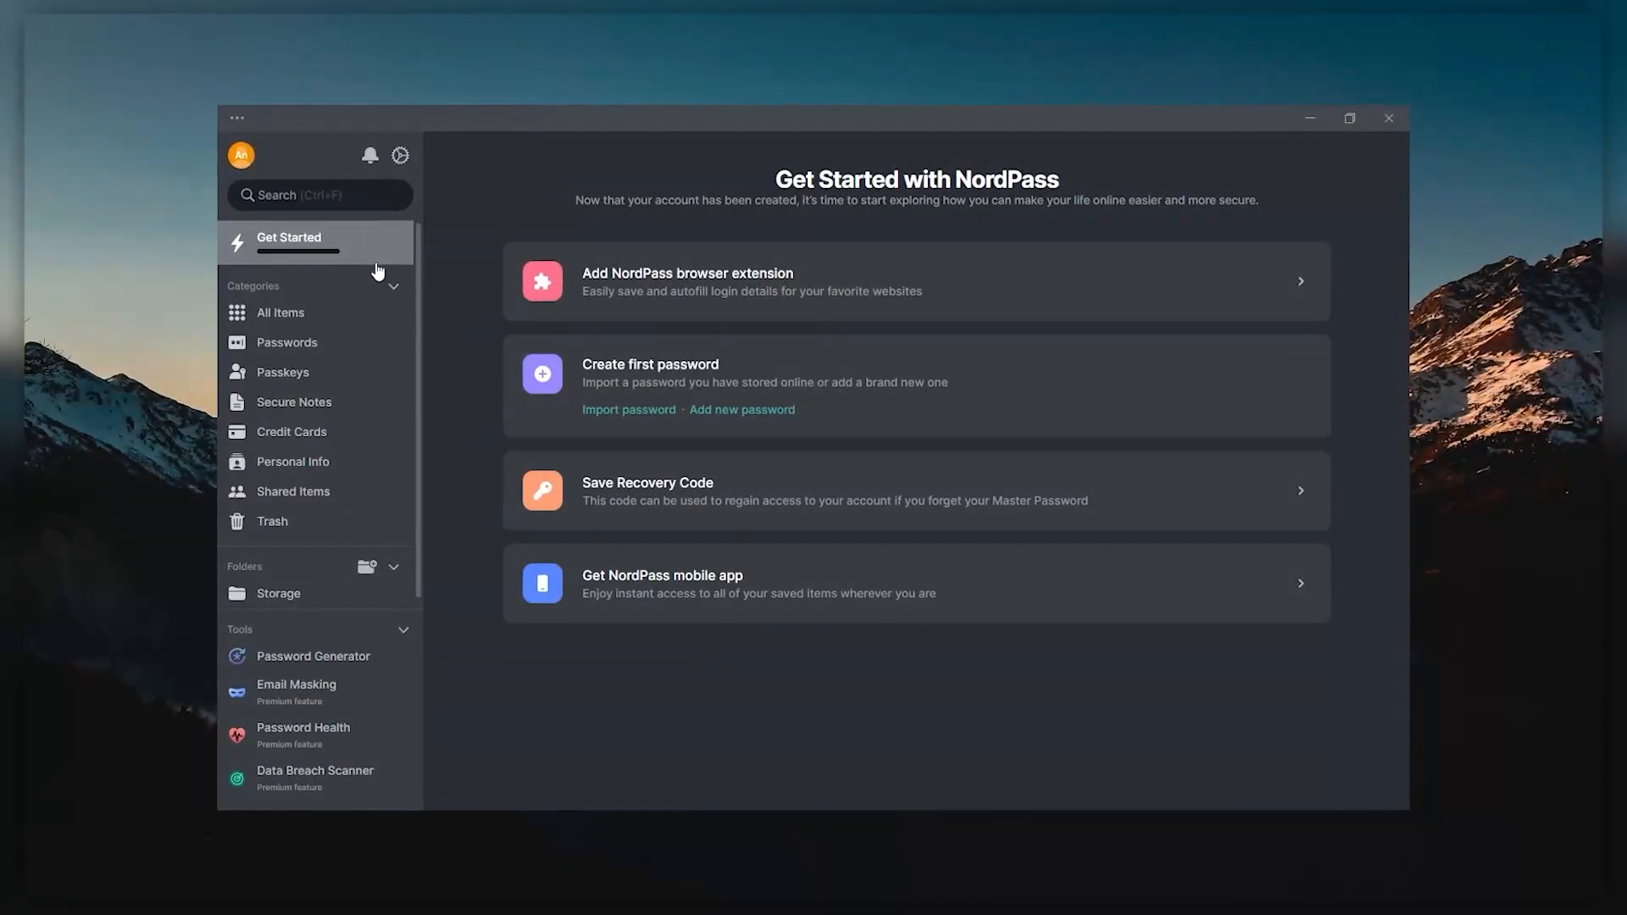
Show RoboForm's Logins start page, Upwork autofill and the Options > Security settings
{"action": "left_click", "coordinate": [312, 656]}
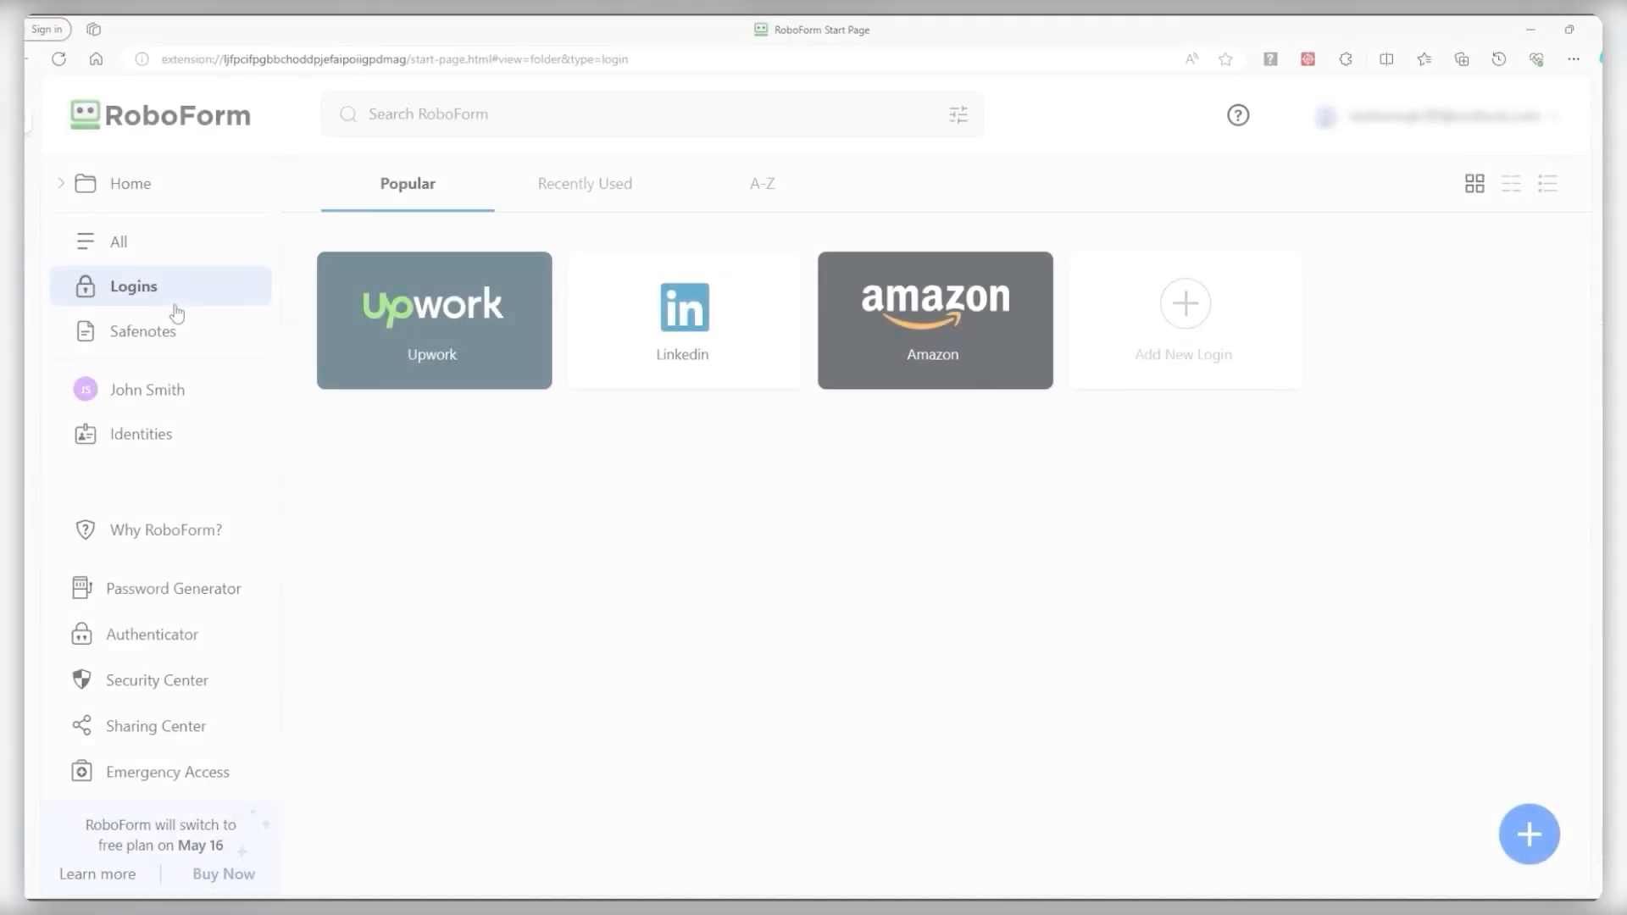
{"action": "left_click", "coordinate": [146, 333]}
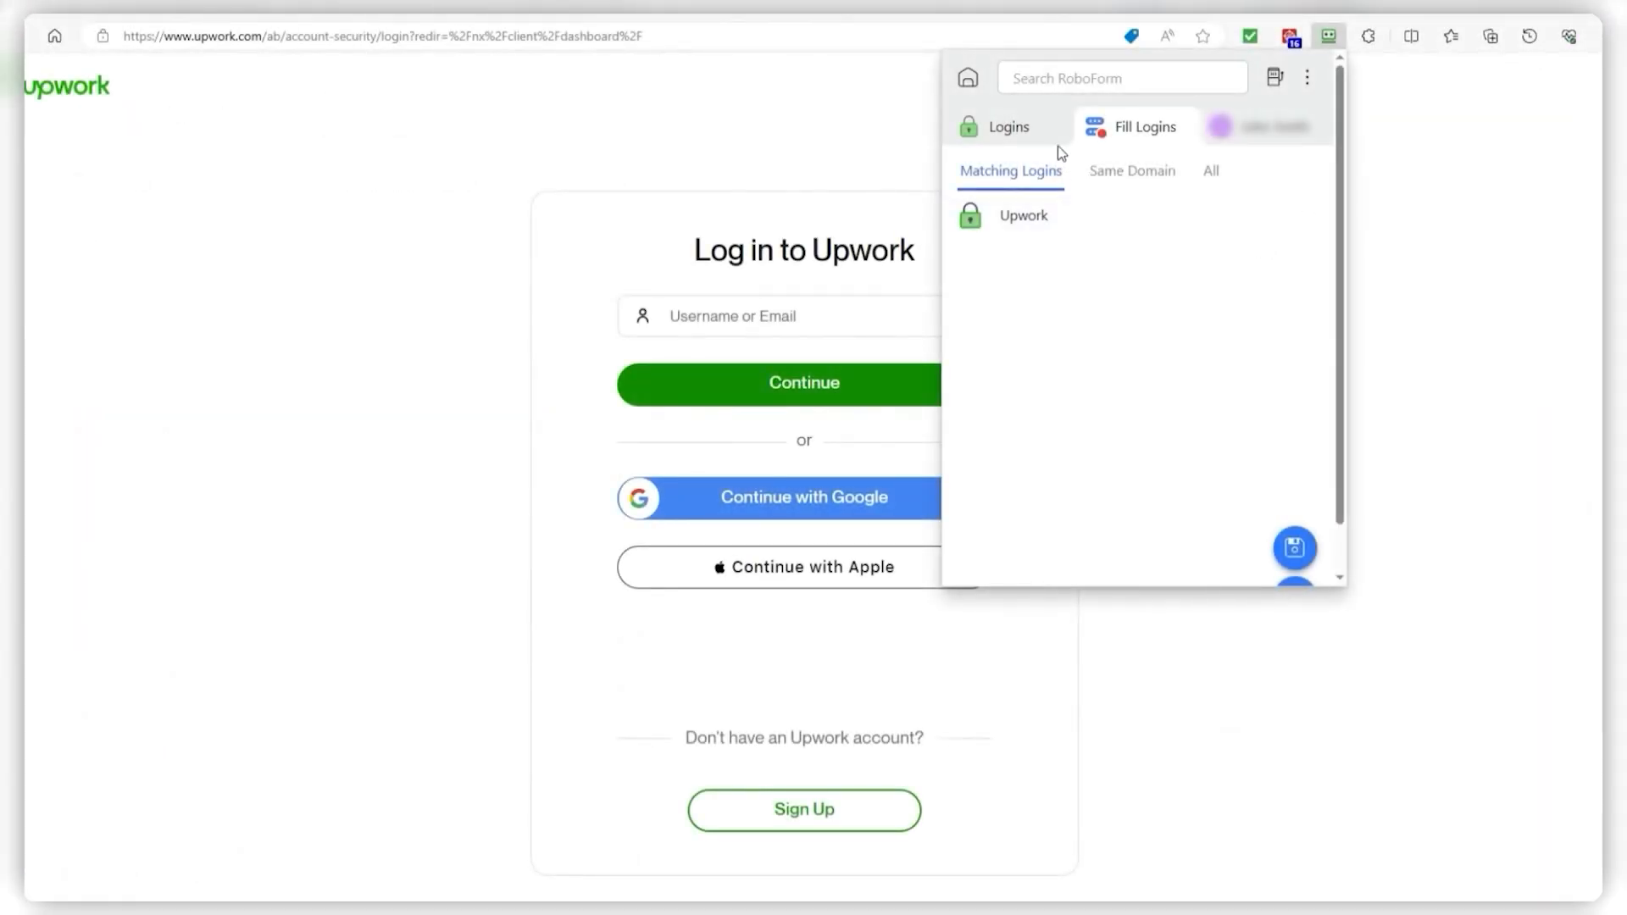
{"action": "left_click", "coordinate": [1007, 125]}
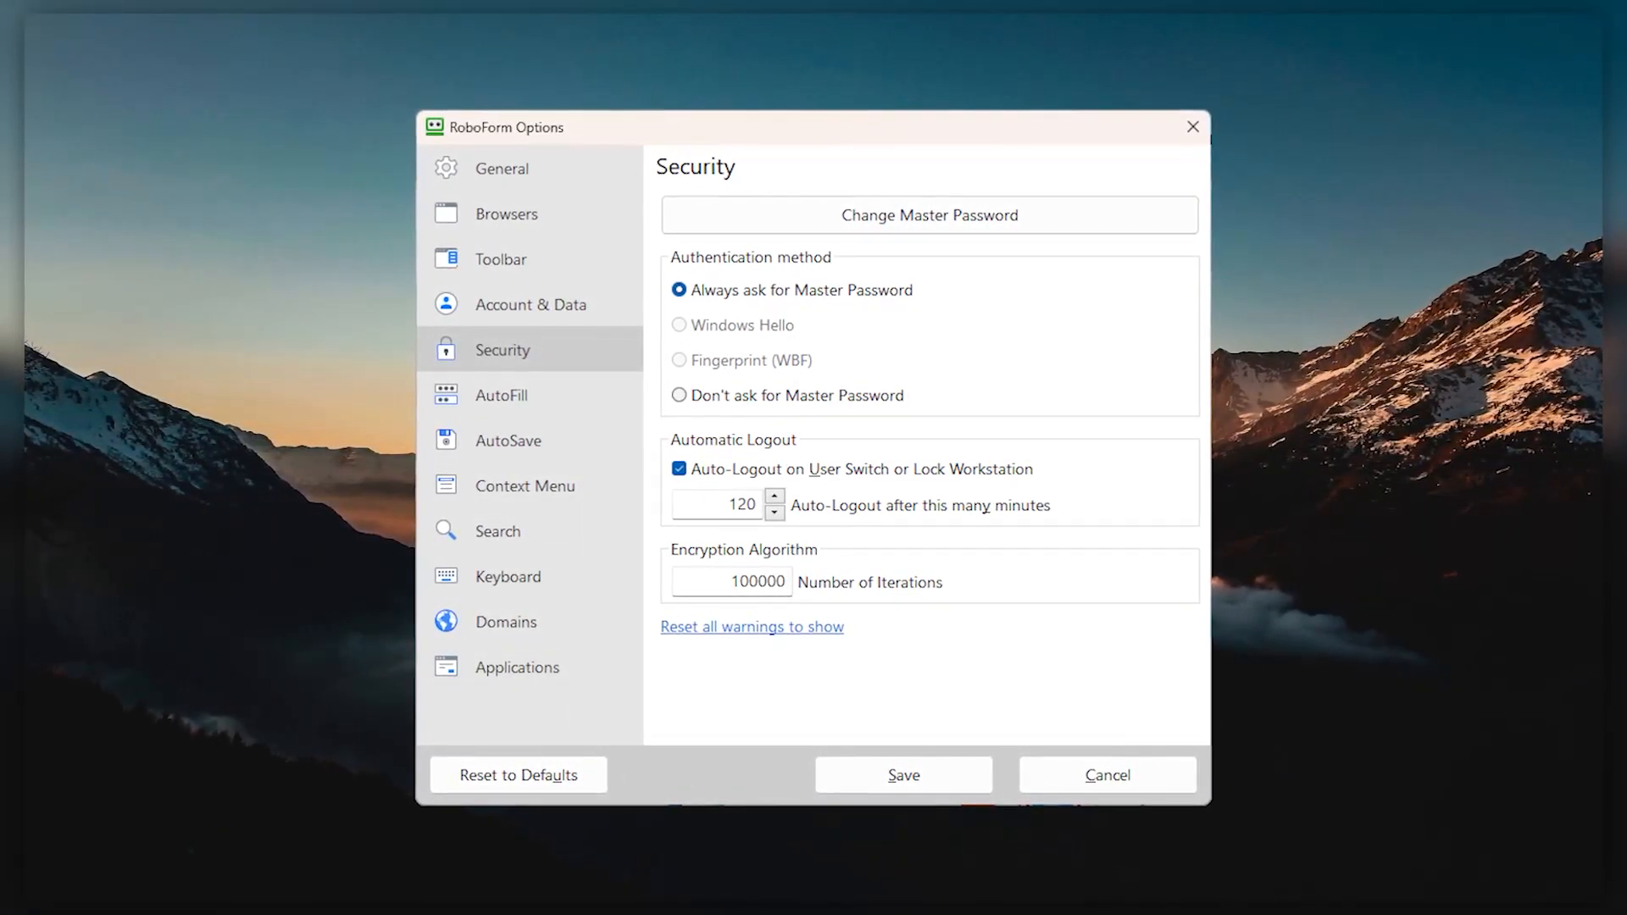
{"action": "left_click", "coordinate": [929, 215]}
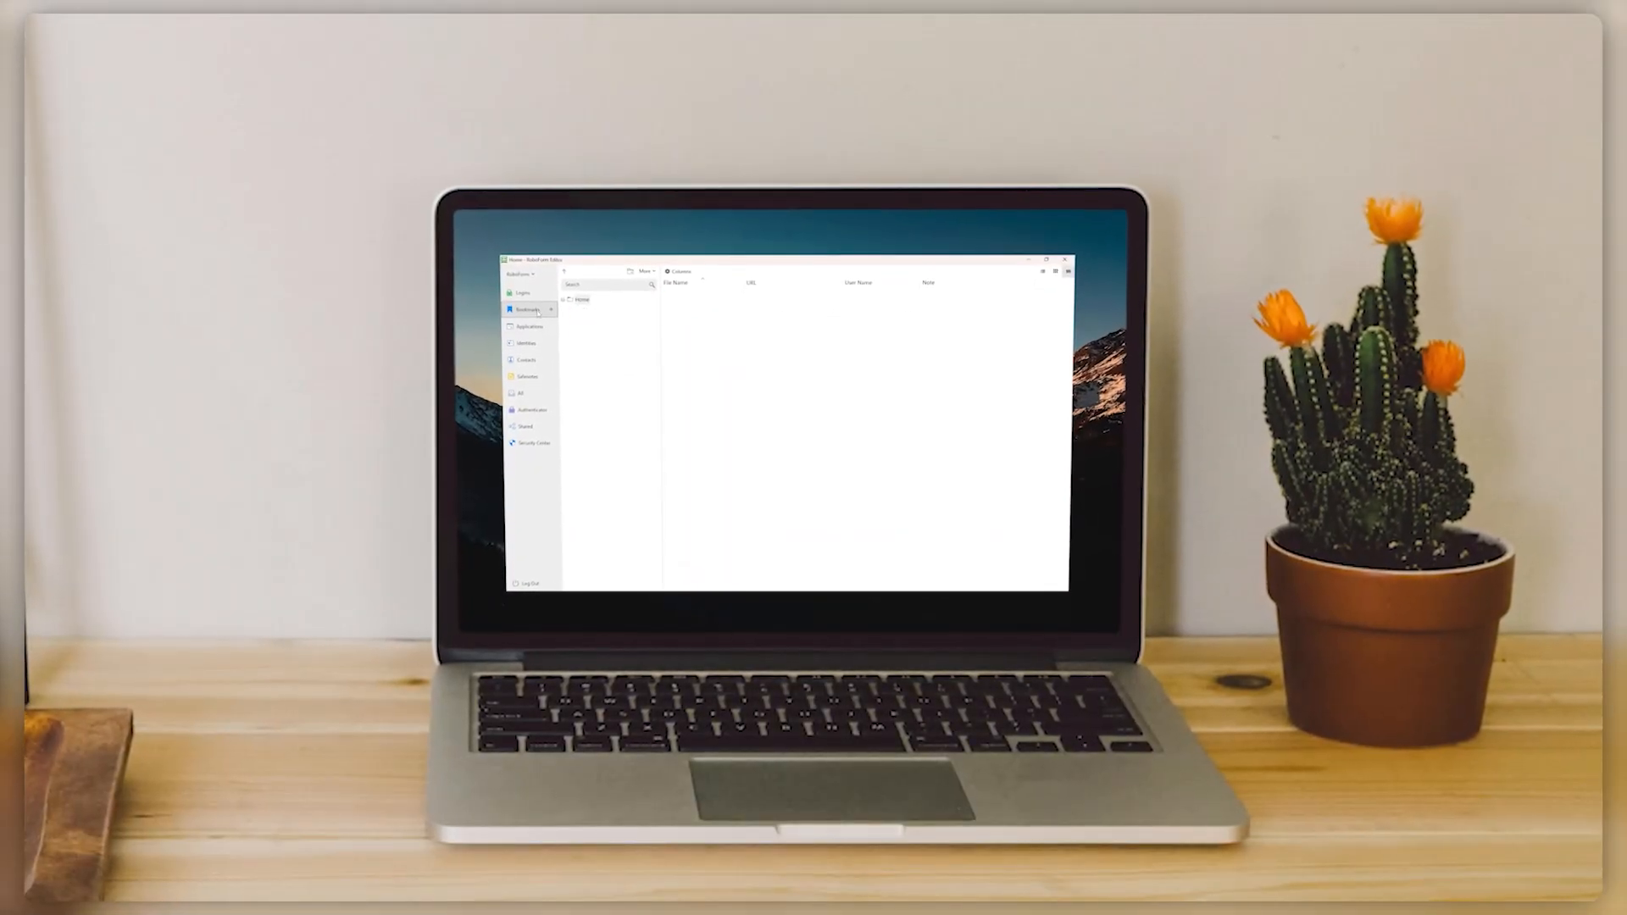
{"action": "left_click", "coordinate": [522, 343]}
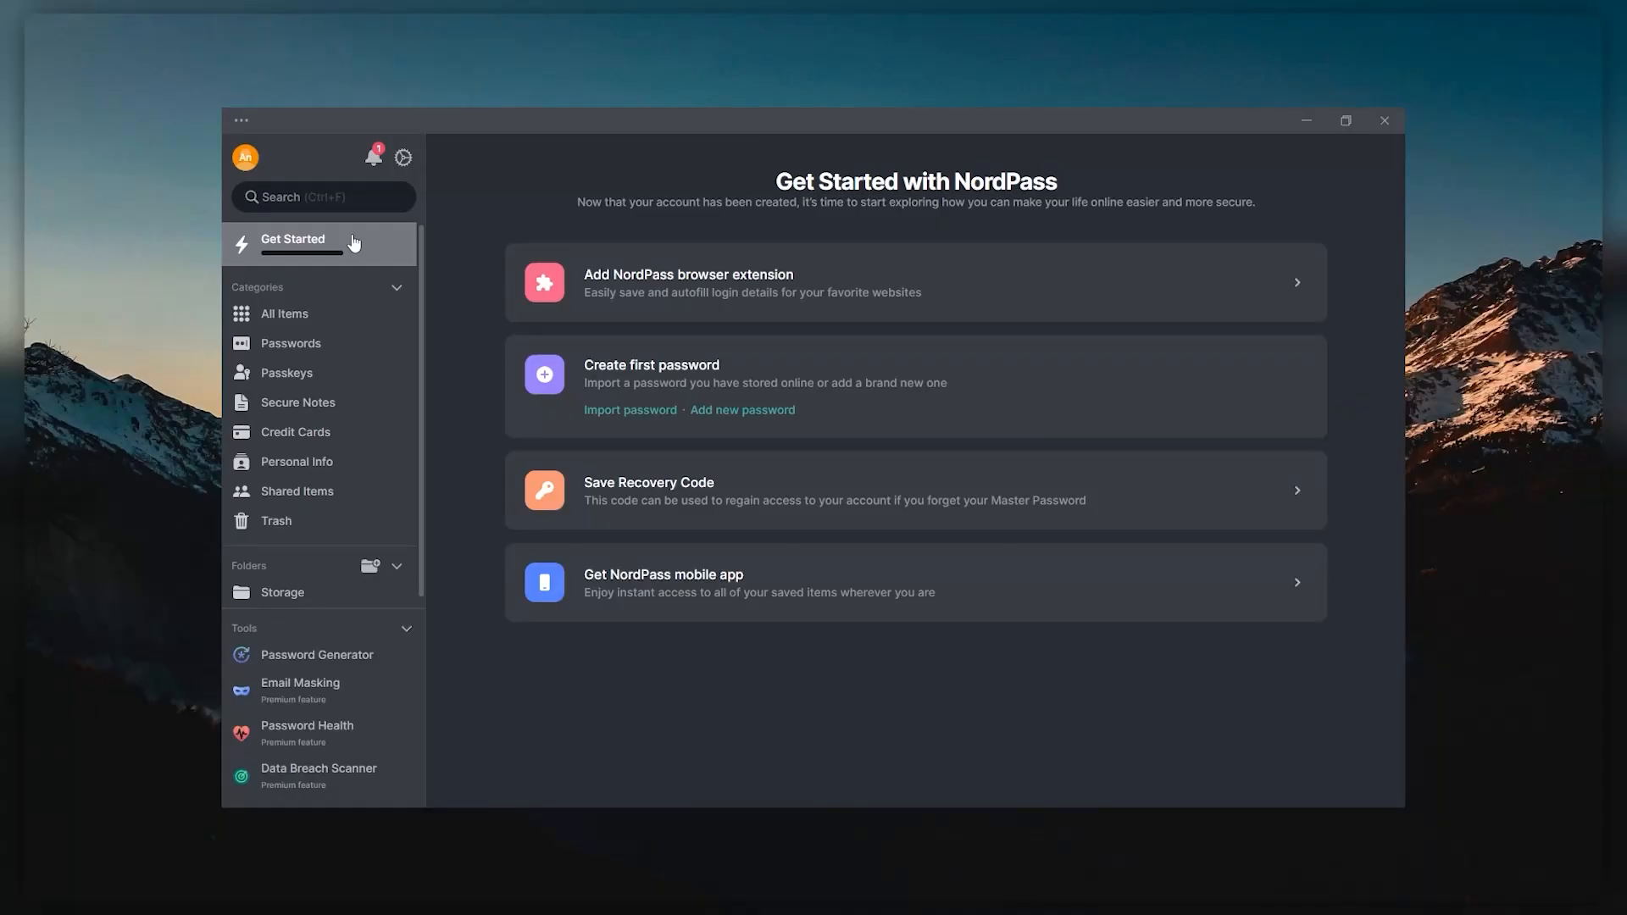
Browse All Items and Passwords in the vault, then scroll the Nord Account page
{"action": "left_click", "coordinate": [285, 314]}
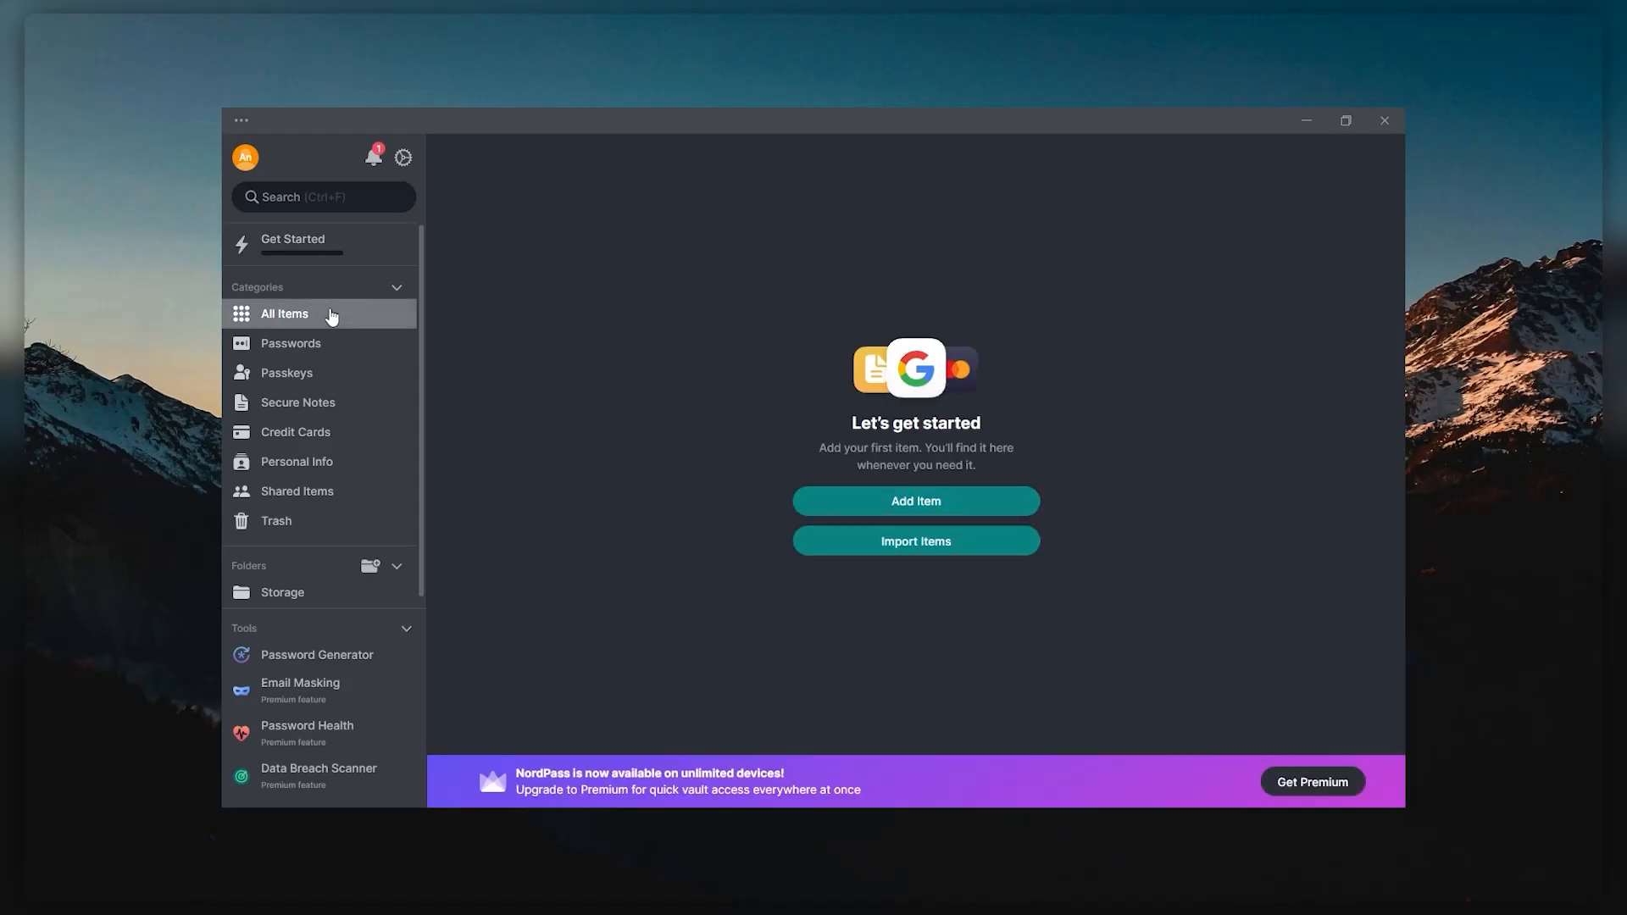
{"action": "left_click", "coordinate": [292, 343]}
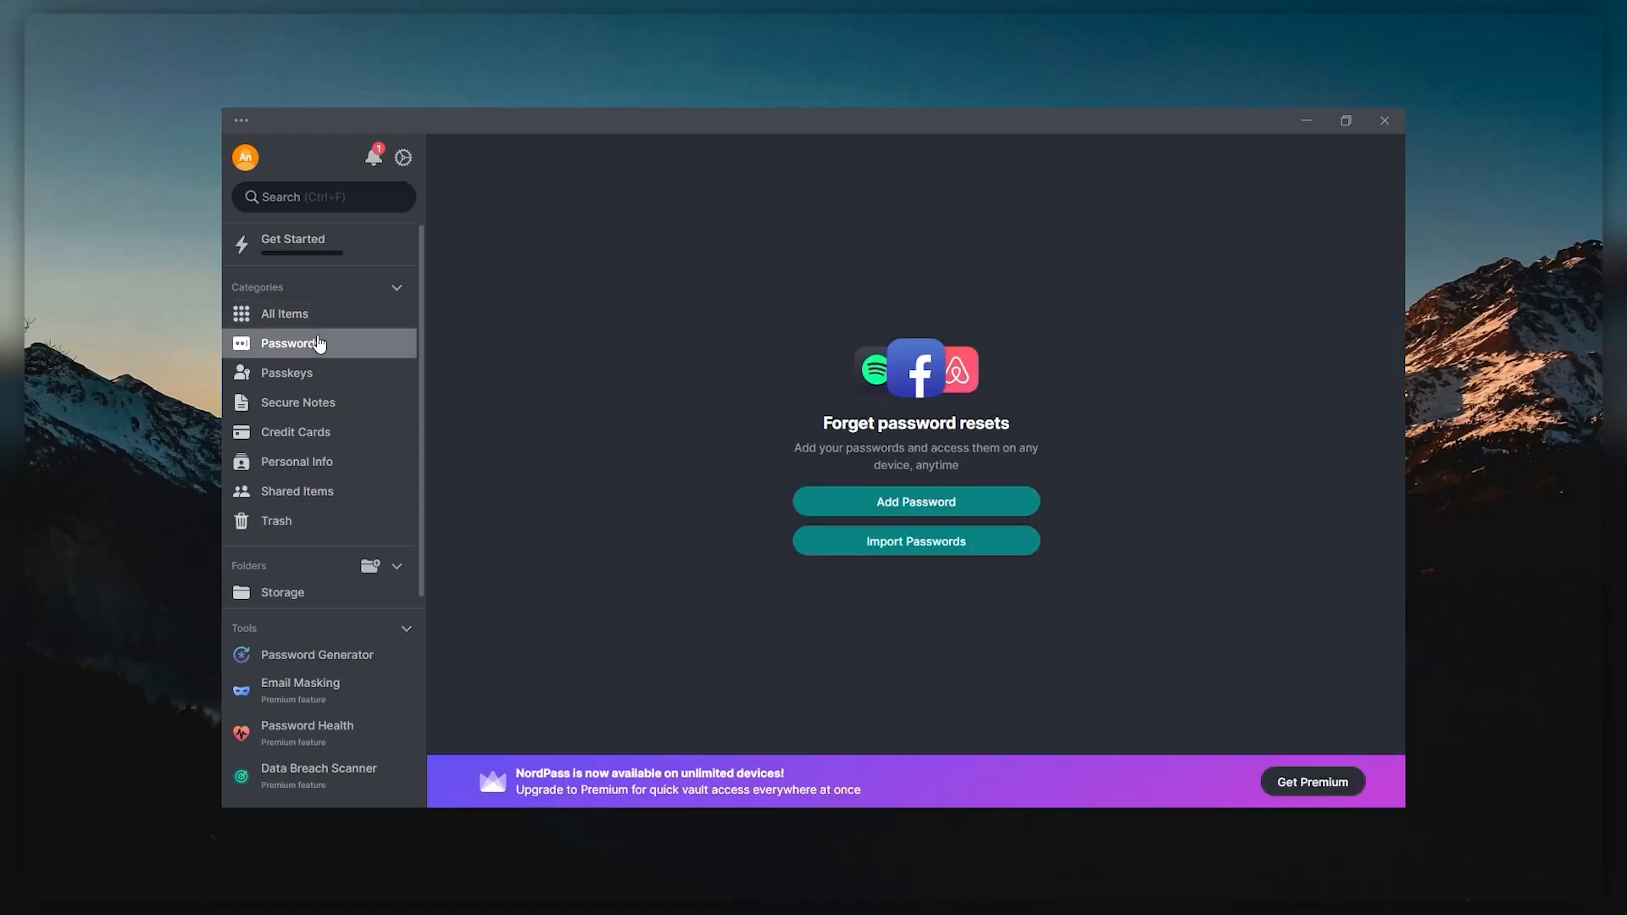
{"action": "left_click", "coordinate": [287, 373]}
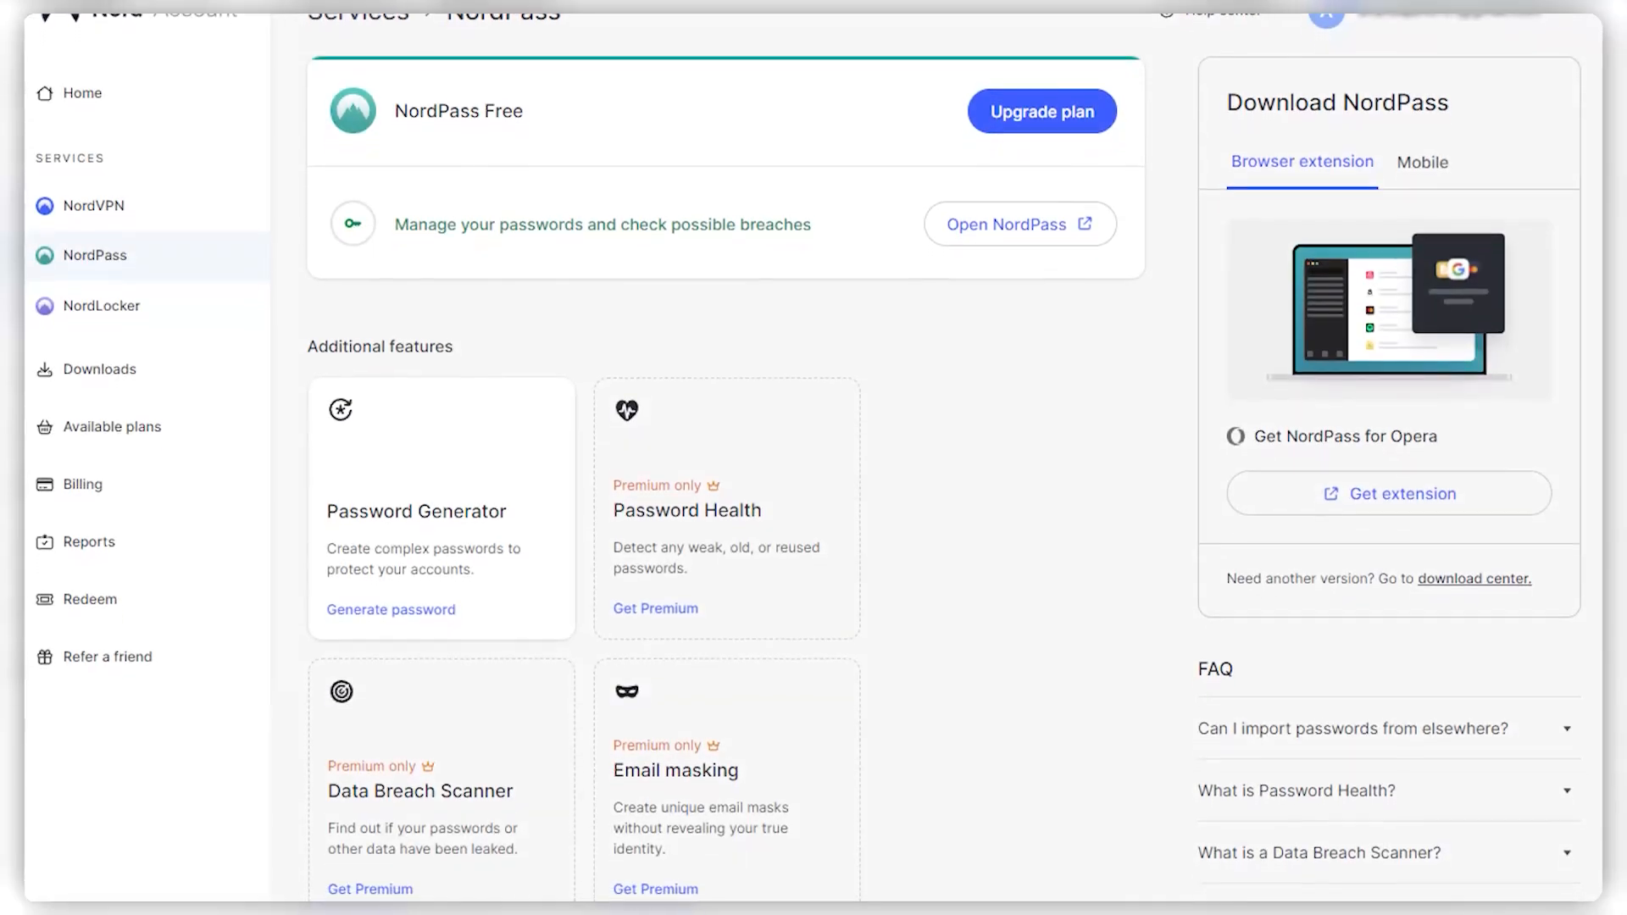
{"action": "scroll", "scroll_direction": "down", "scroll_amount": 3}
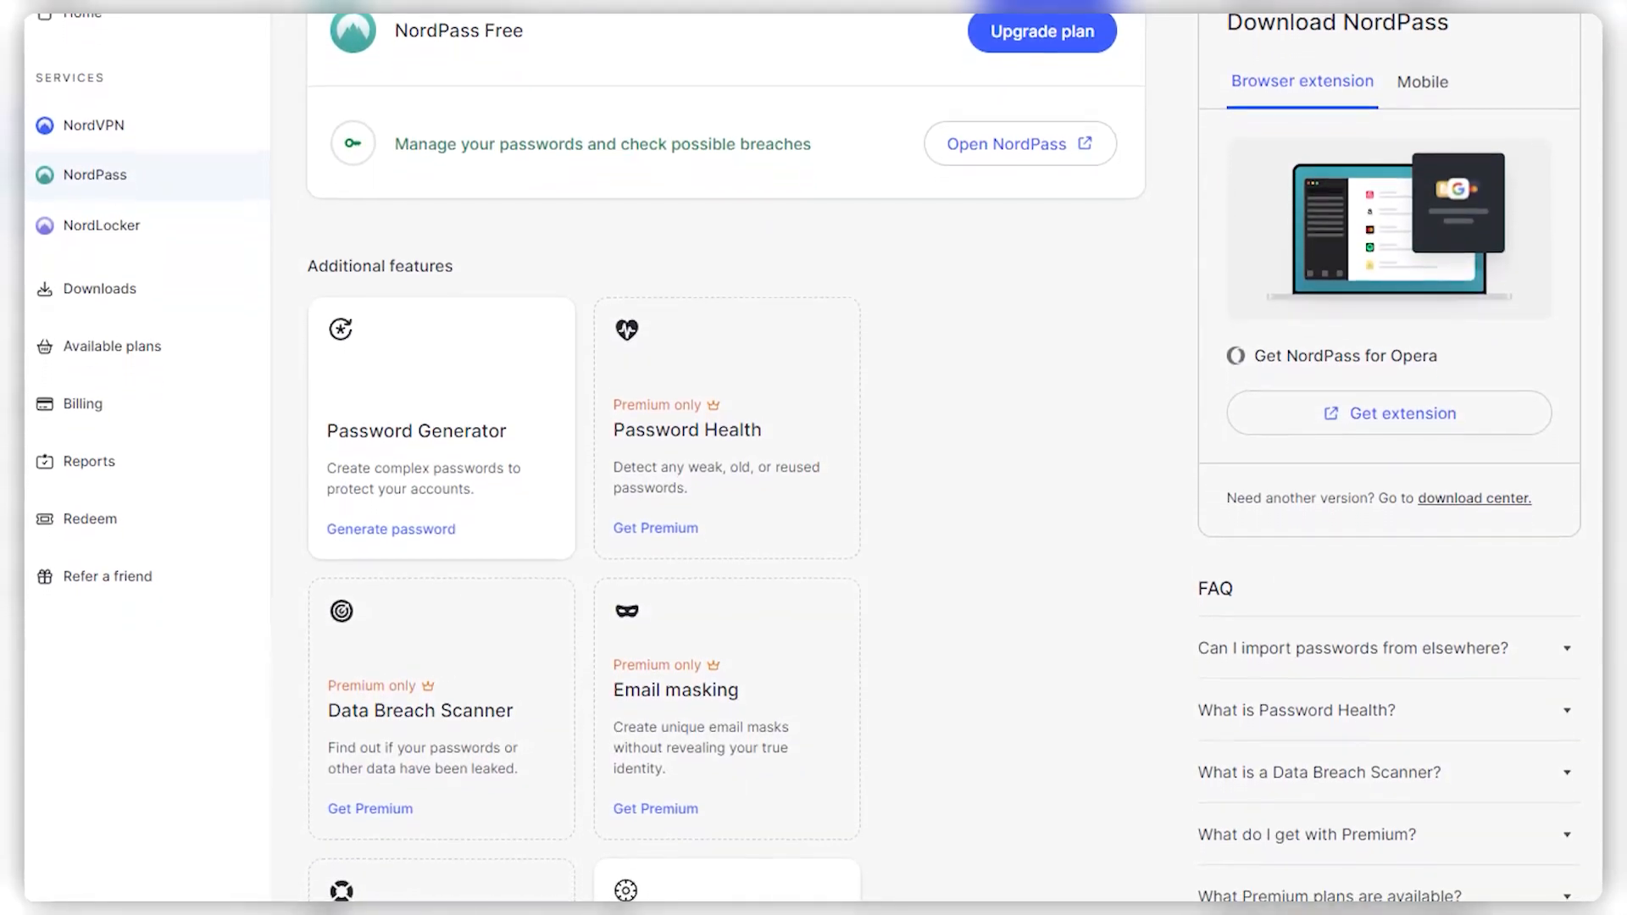
{"action": "scroll", "scroll_direction": "down", "scroll_amount": 3}
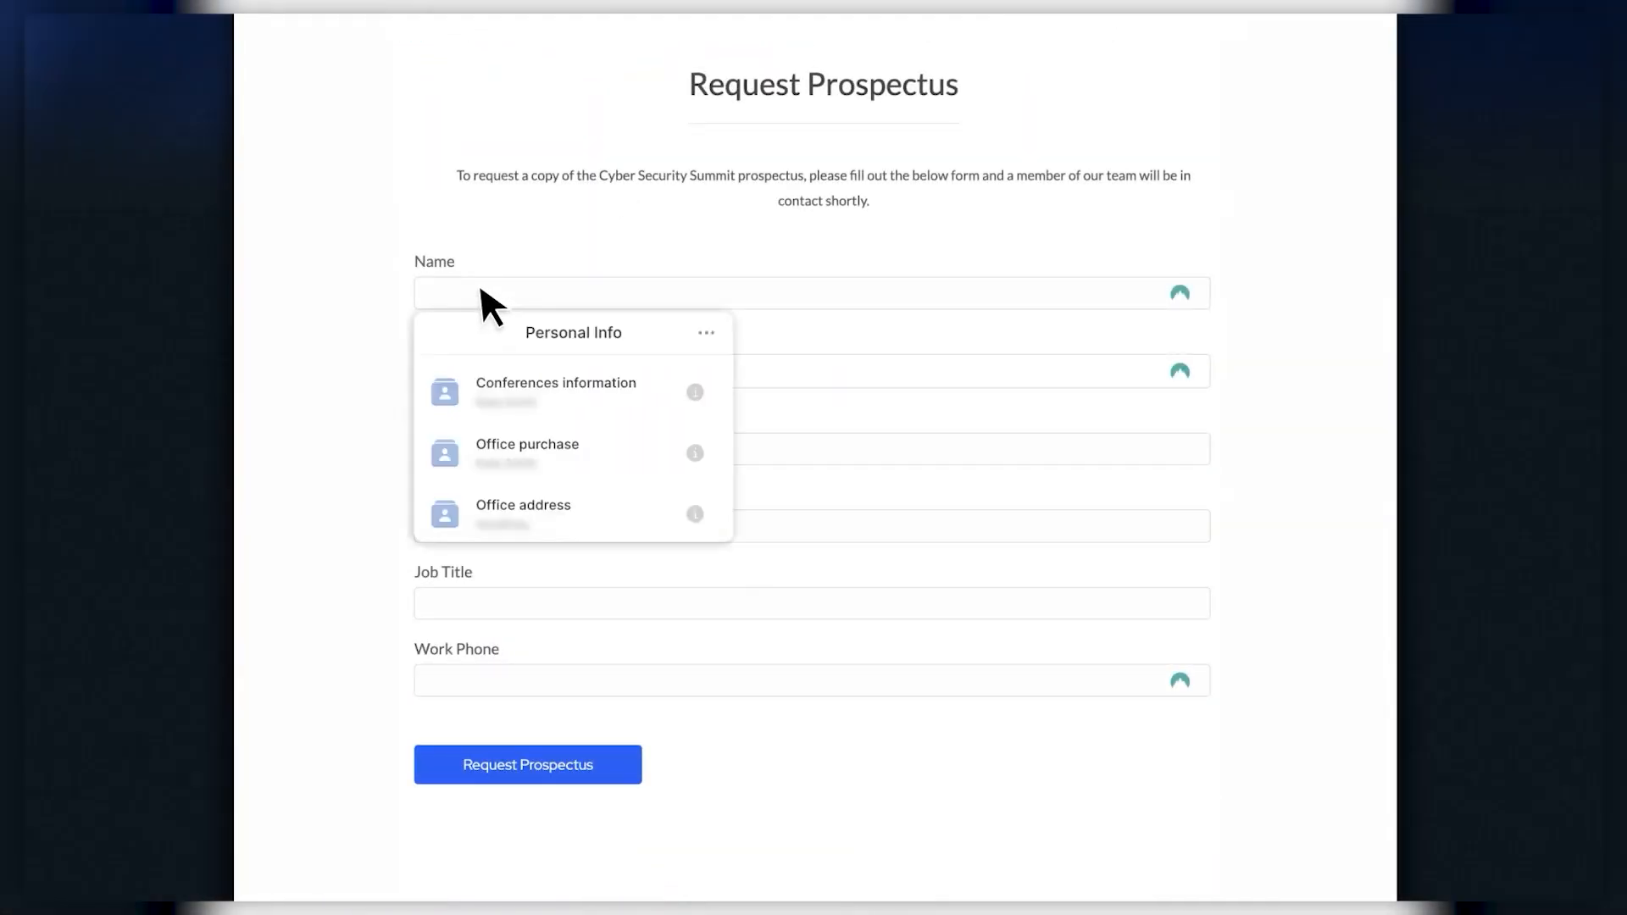
Start a new Secure Note via Add Item and title it 'My secret'
{"action": "left_click", "coordinate": [556, 393]}
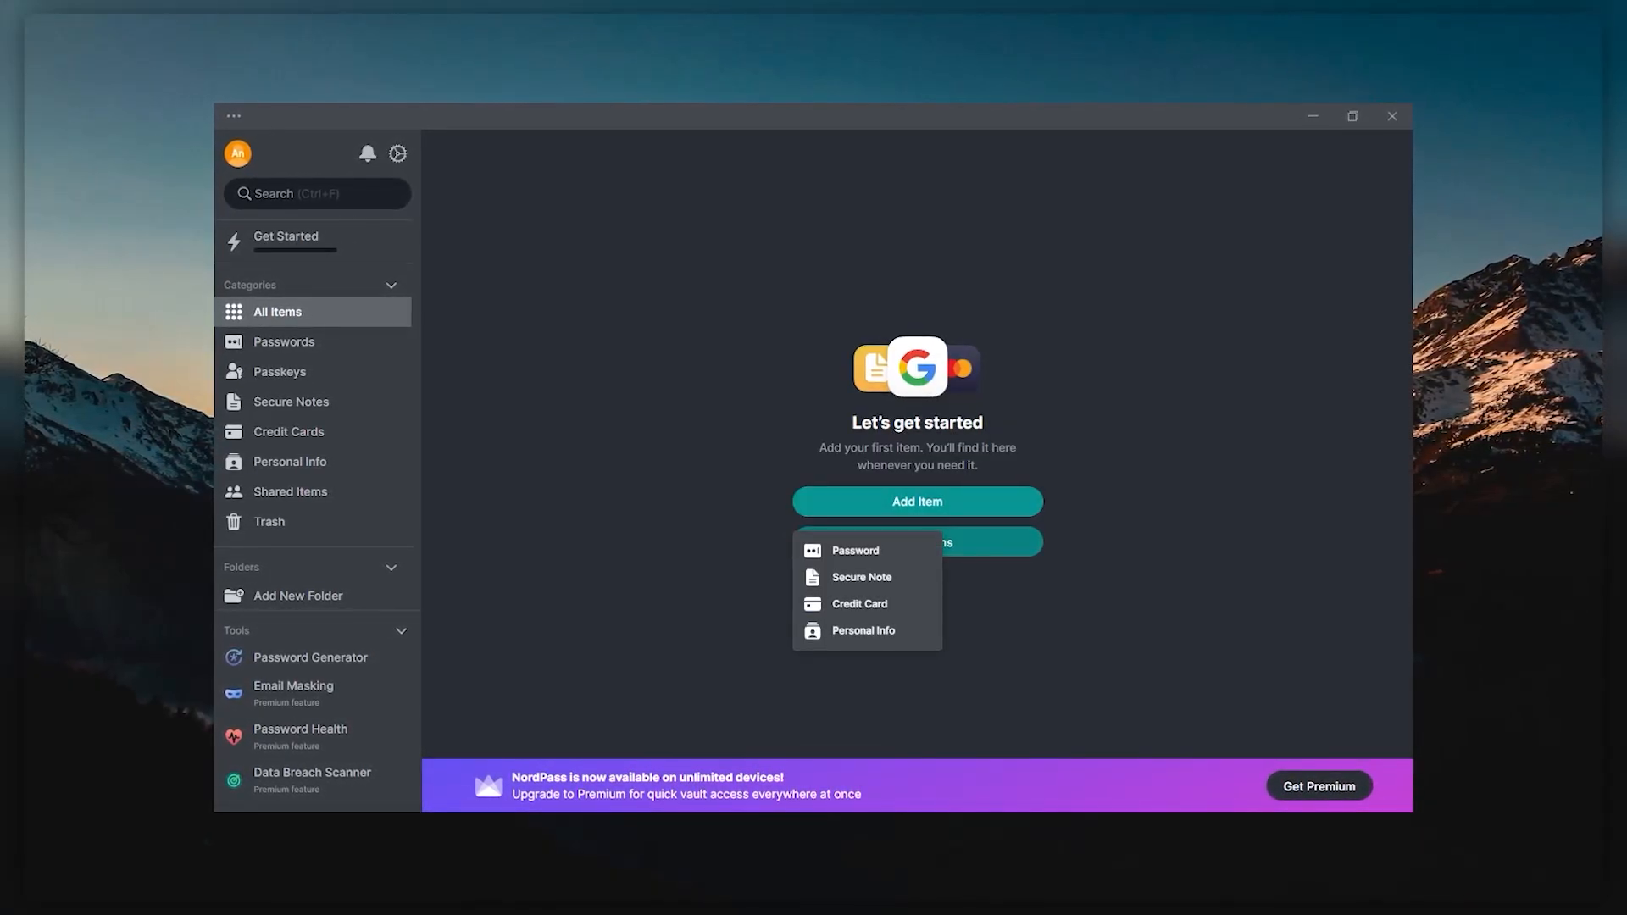
{"action": "left_click", "coordinate": [861, 577]}
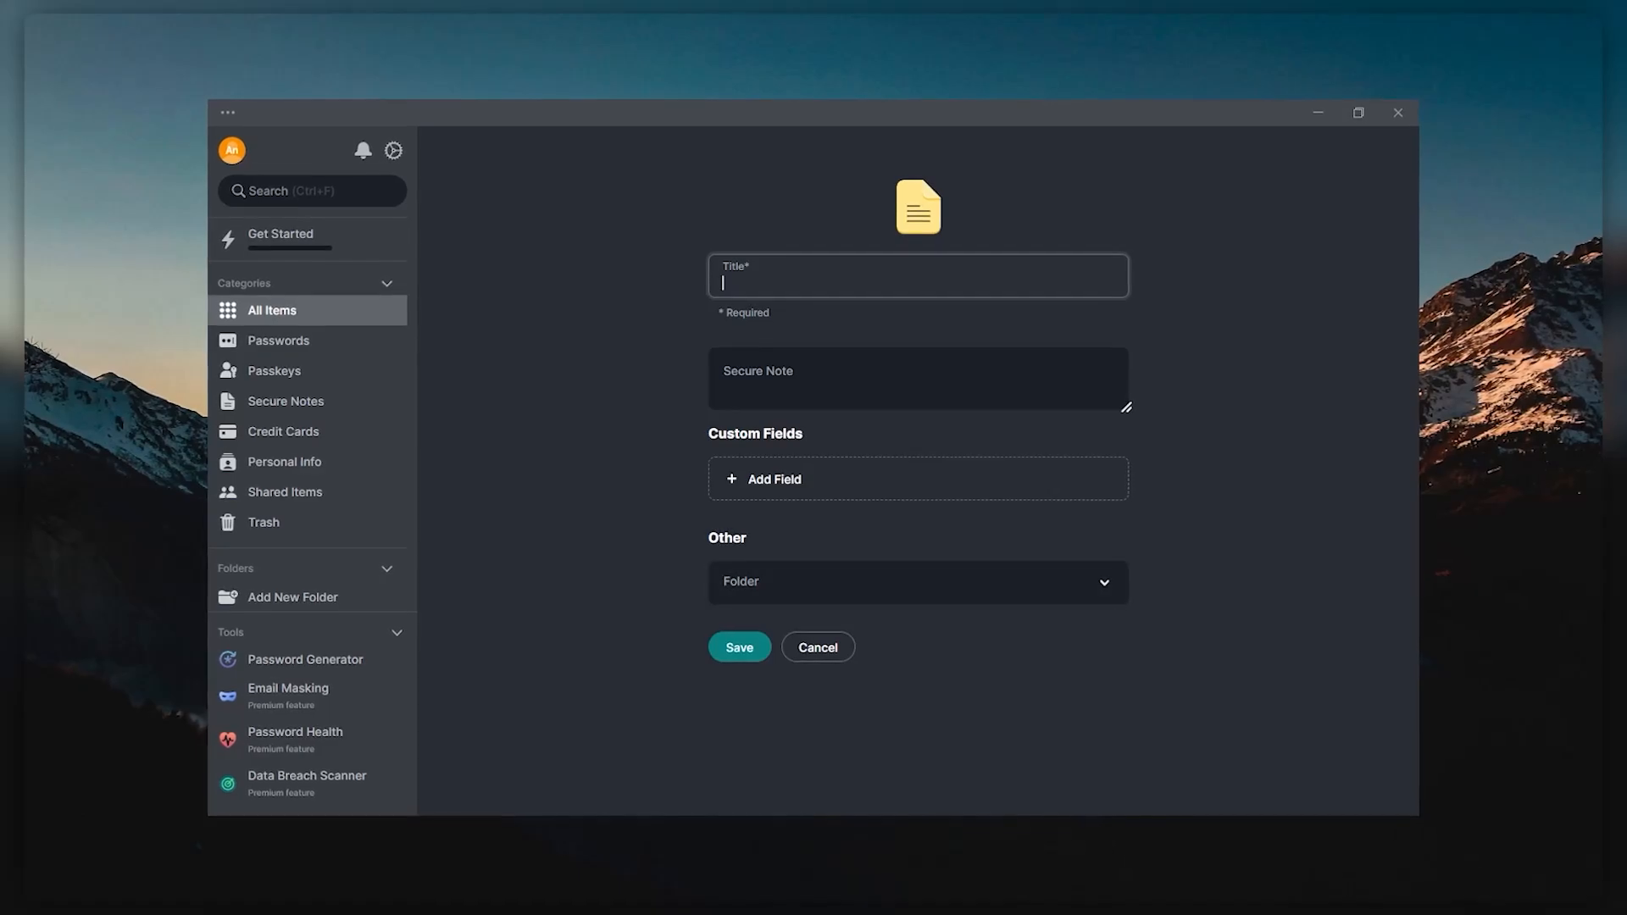
{"action": "type", "text": "My s"}
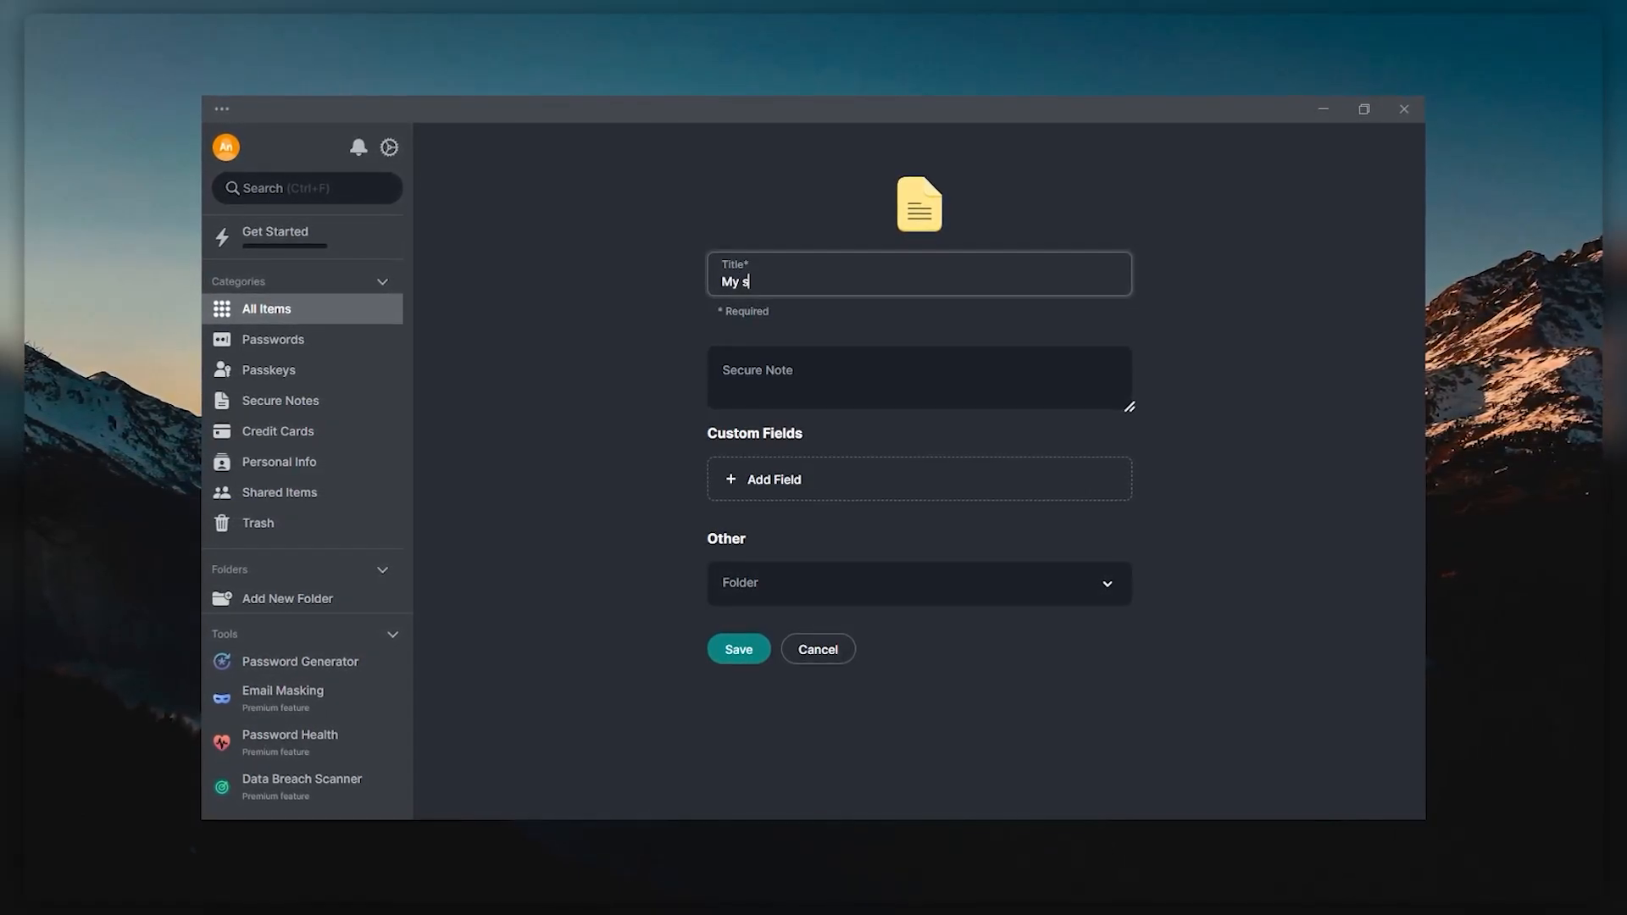
{"action": "type", "text": "ecret"}
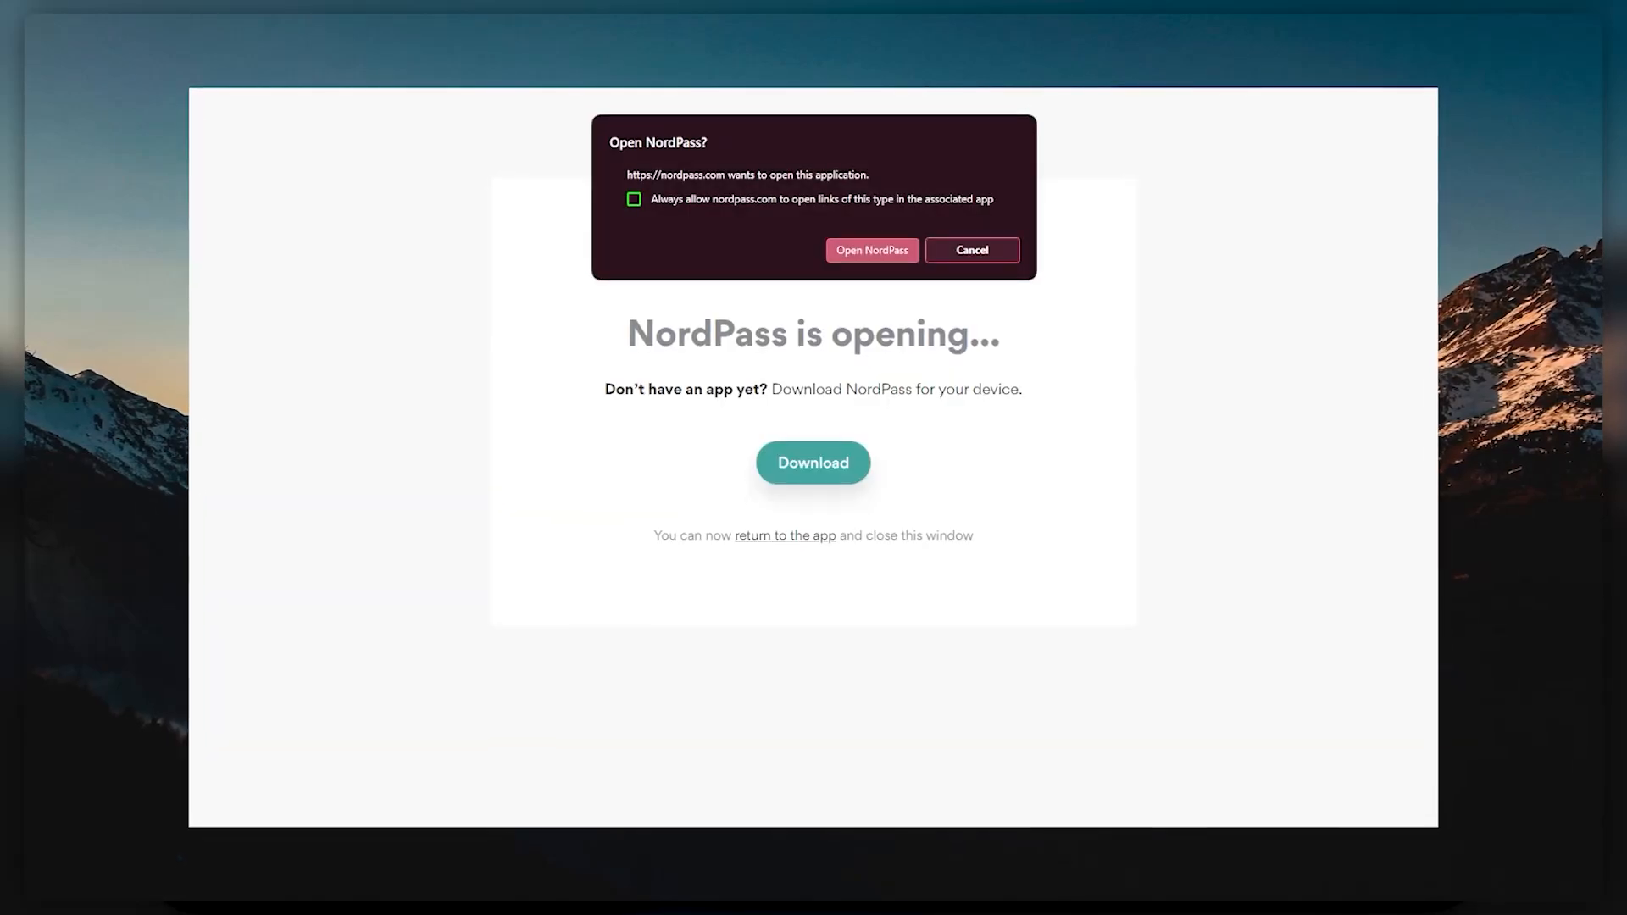
Allow the browser prompt to launch the NordPass desktop app
{"action": "left_click", "coordinate": [873, 251]}
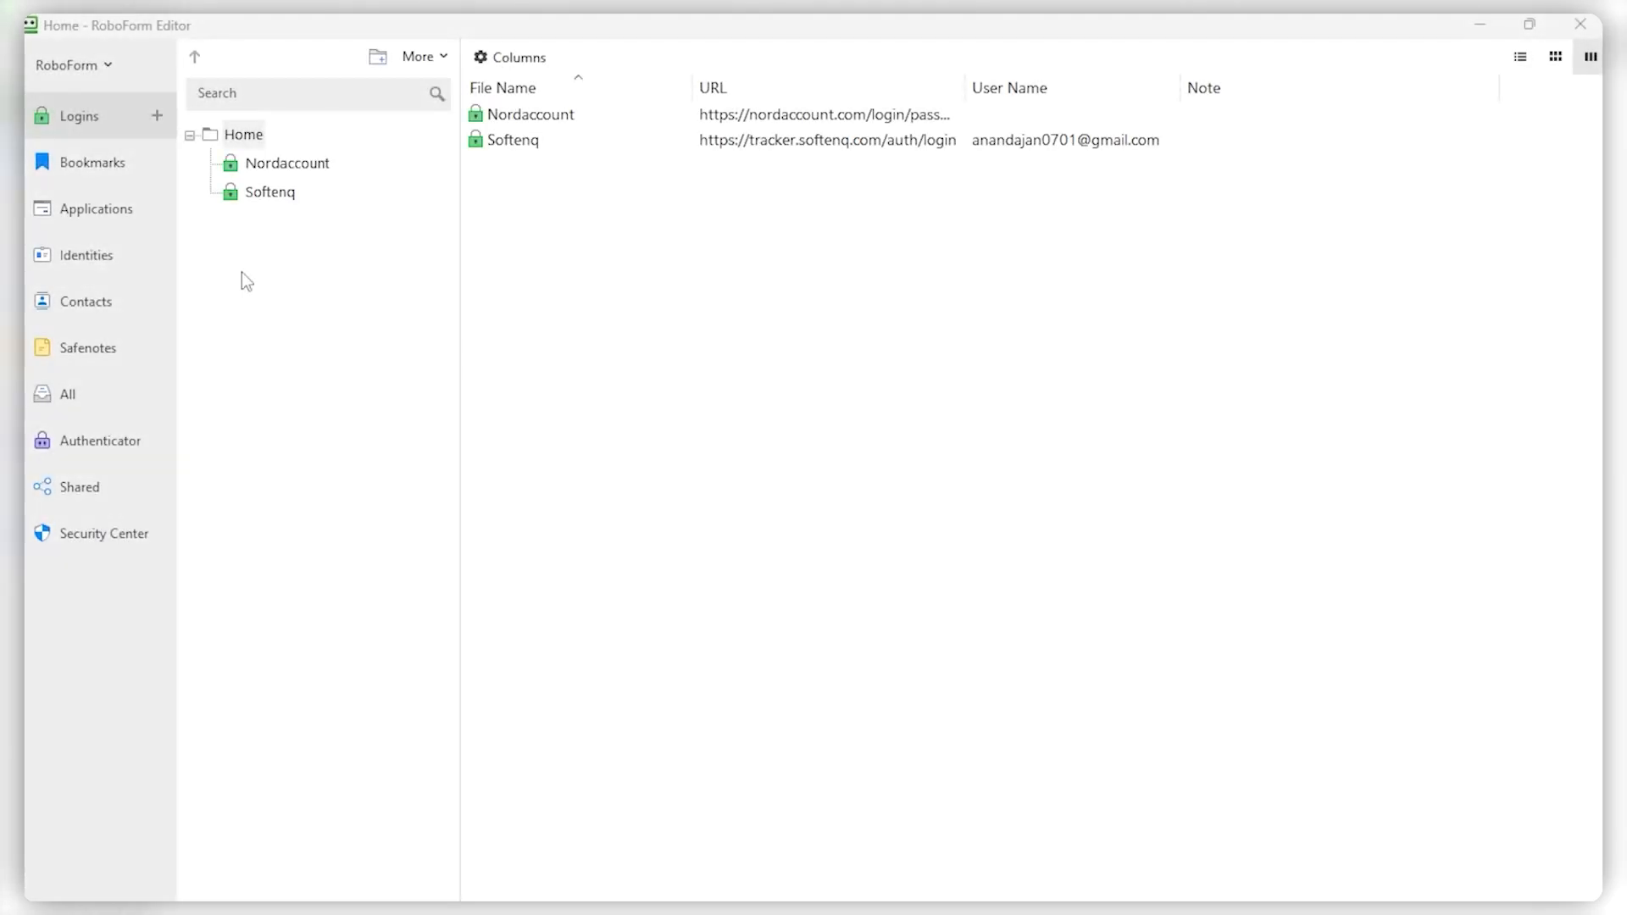
Switch RoboForm Editor from the two saved Logins to the empty Applications category
{"action": "left_click", "coordinate": [95, 208]}
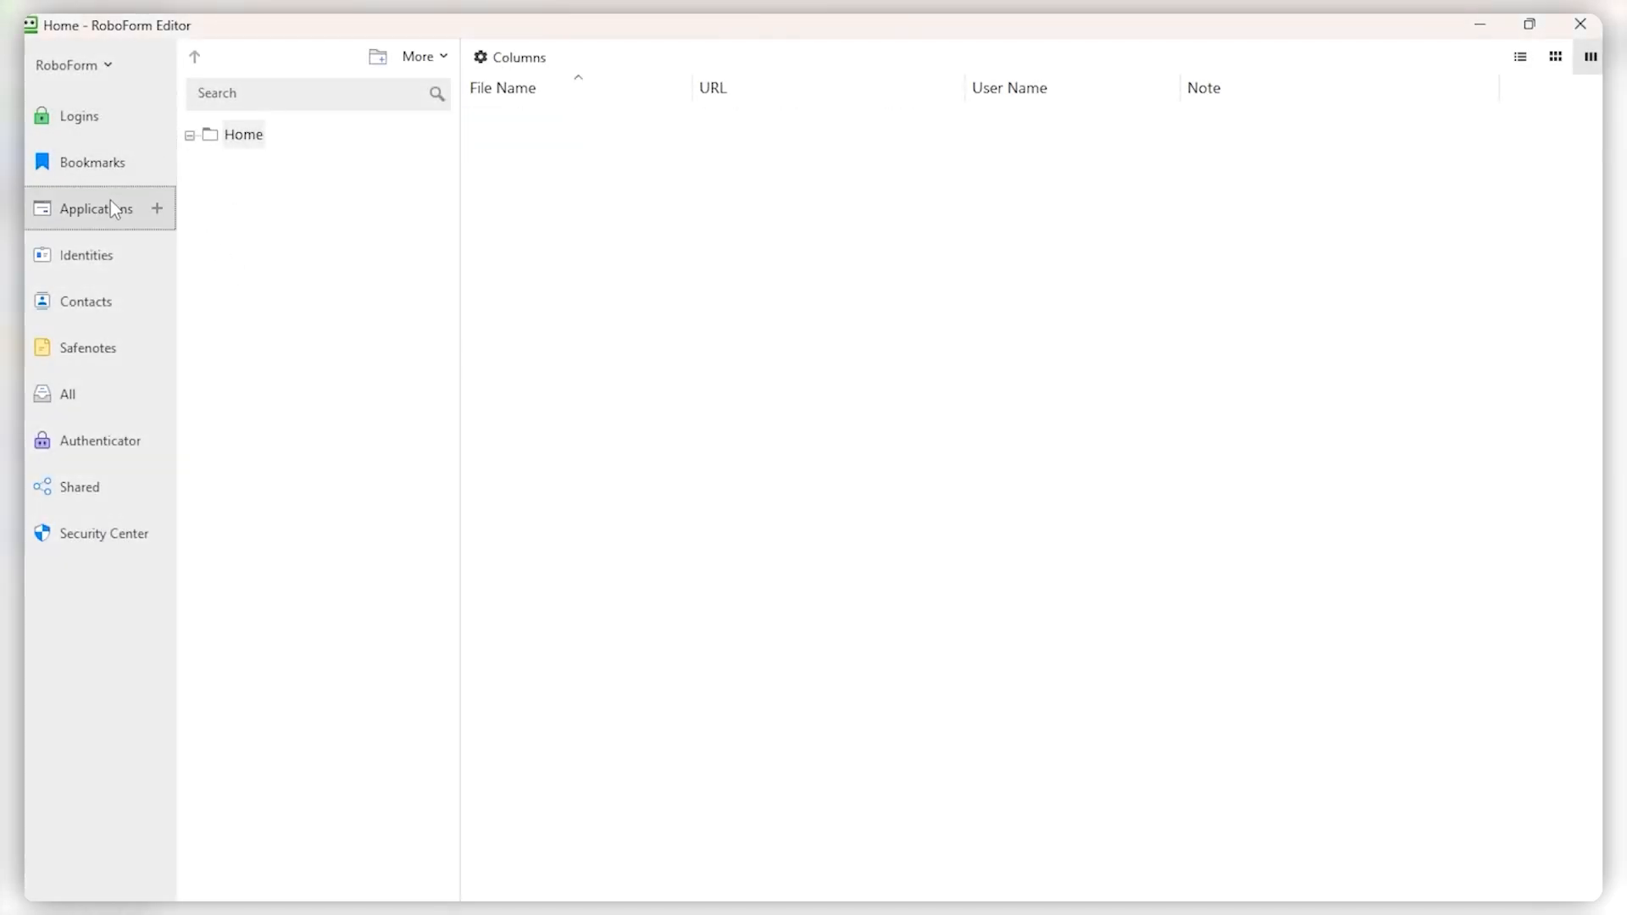
{"action": "left_click", "coordinate": [85, 255]}
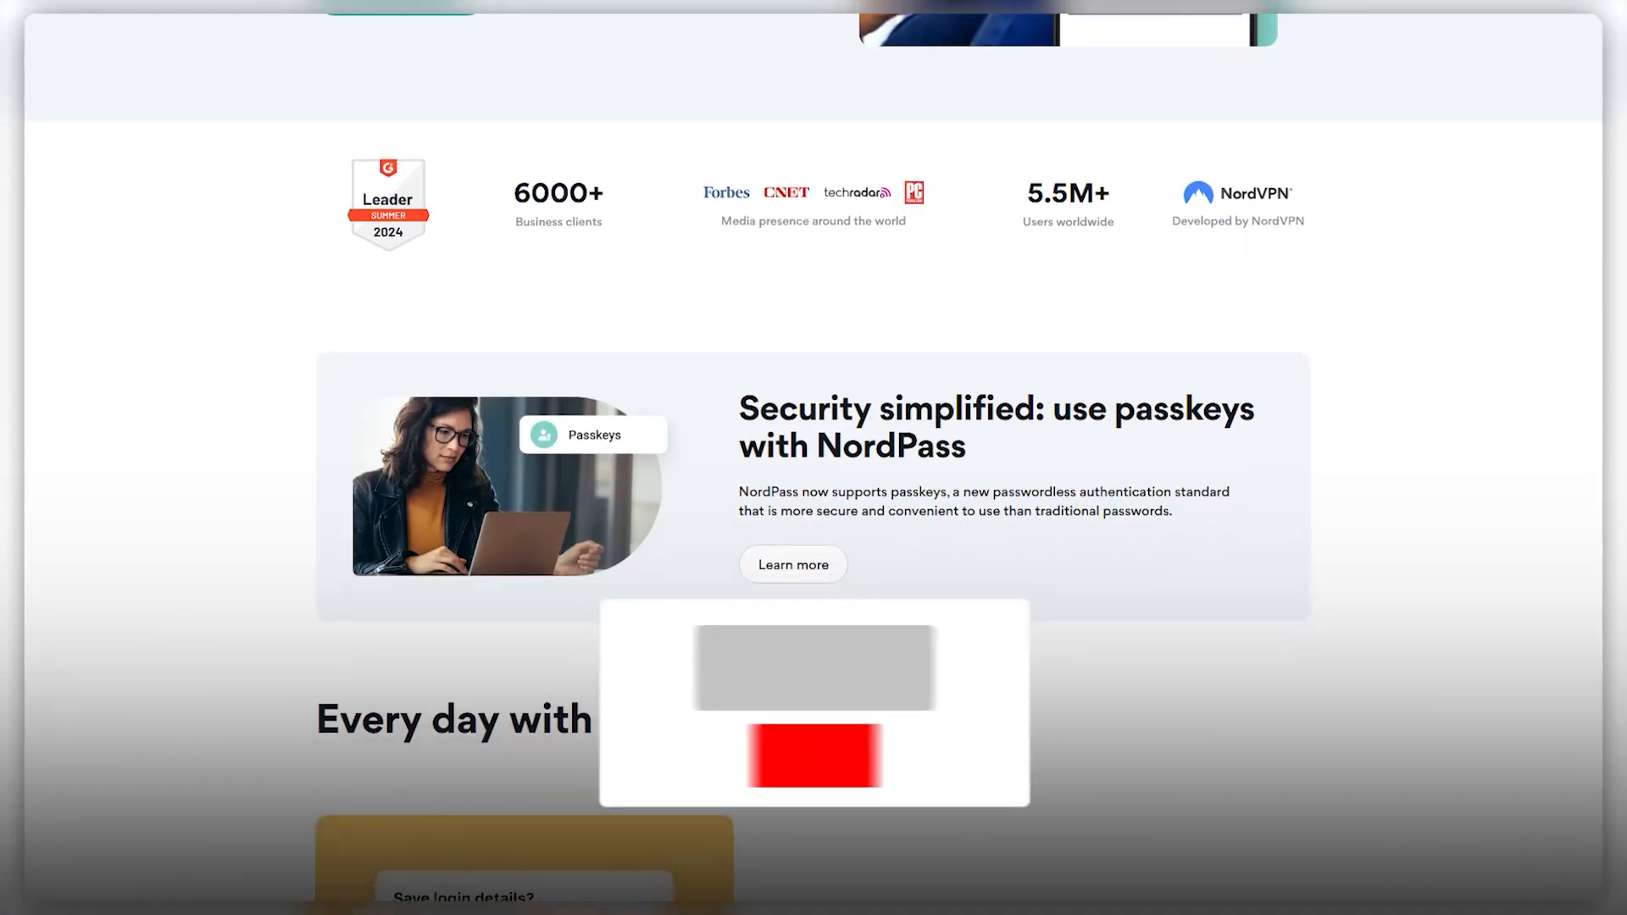
Enter the comment 'This is amazing!!!!!!!!' on the NordPass homepage
{"action": "type", "text": "This is amazing!!!!!!!!"}
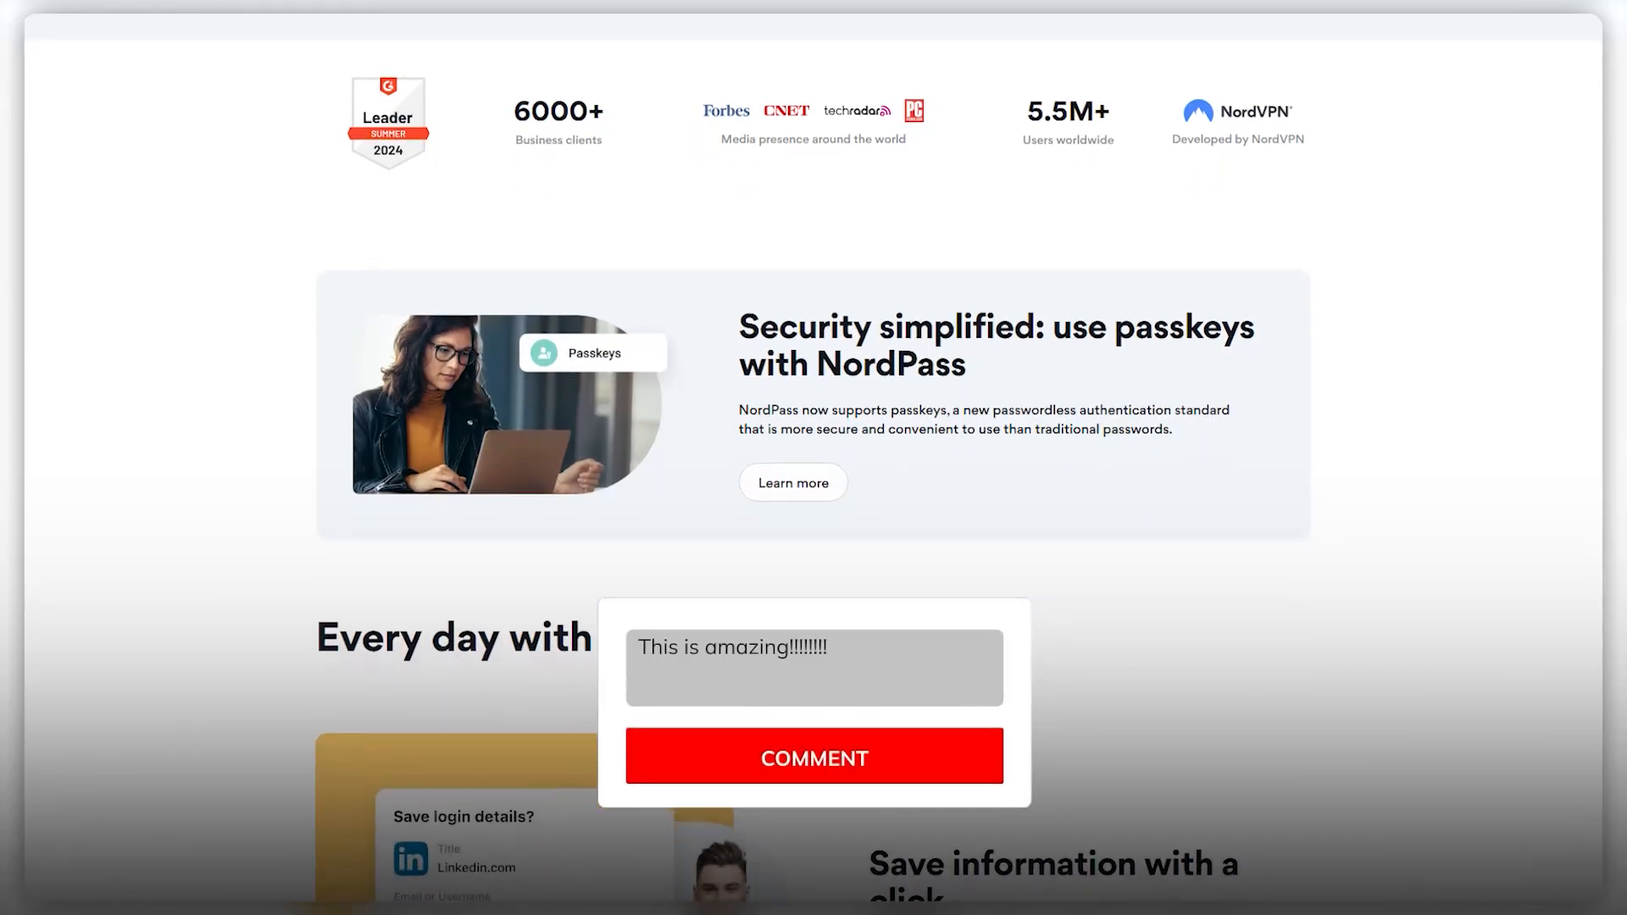